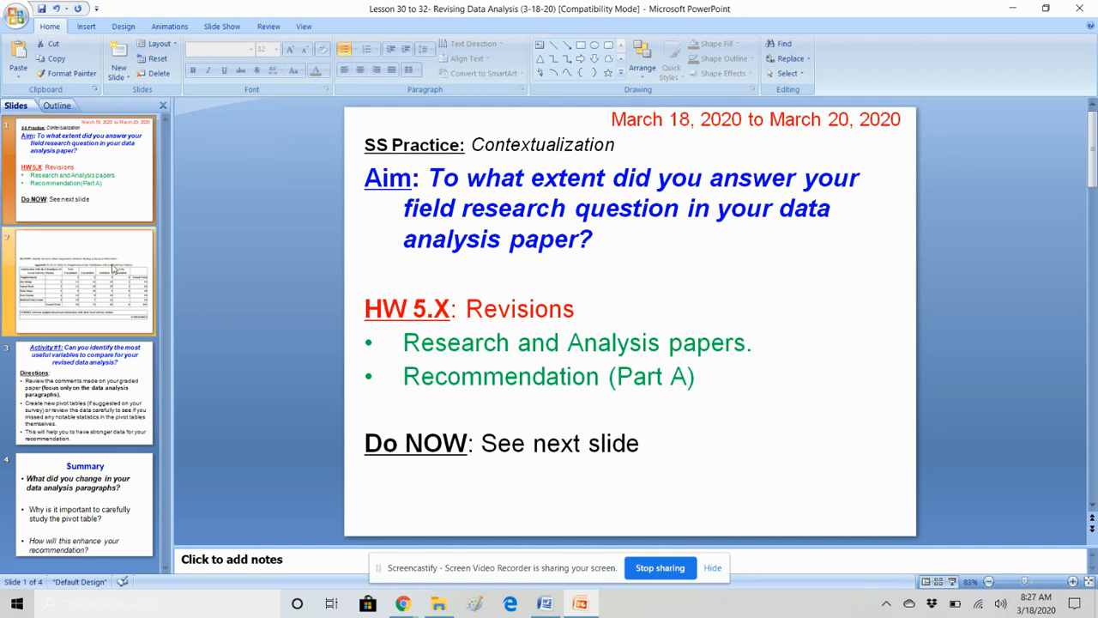
Step: Show slide 2, the Do Now pivot table of subway cleanliness satisfaction by neighborhood
click(81, 282)
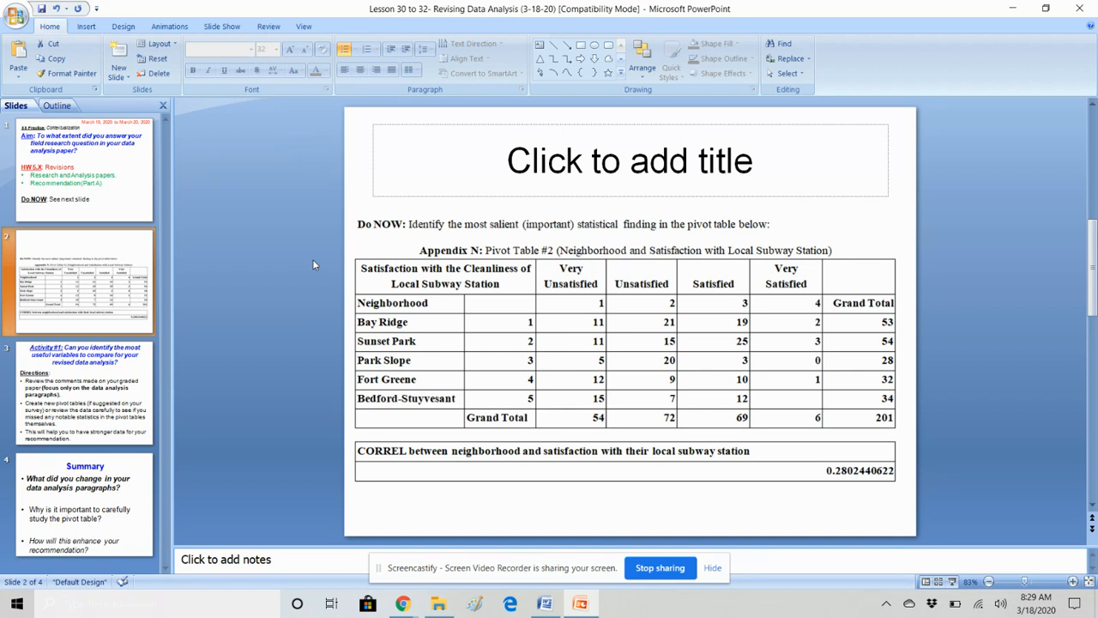
mouse_move(781, 295)
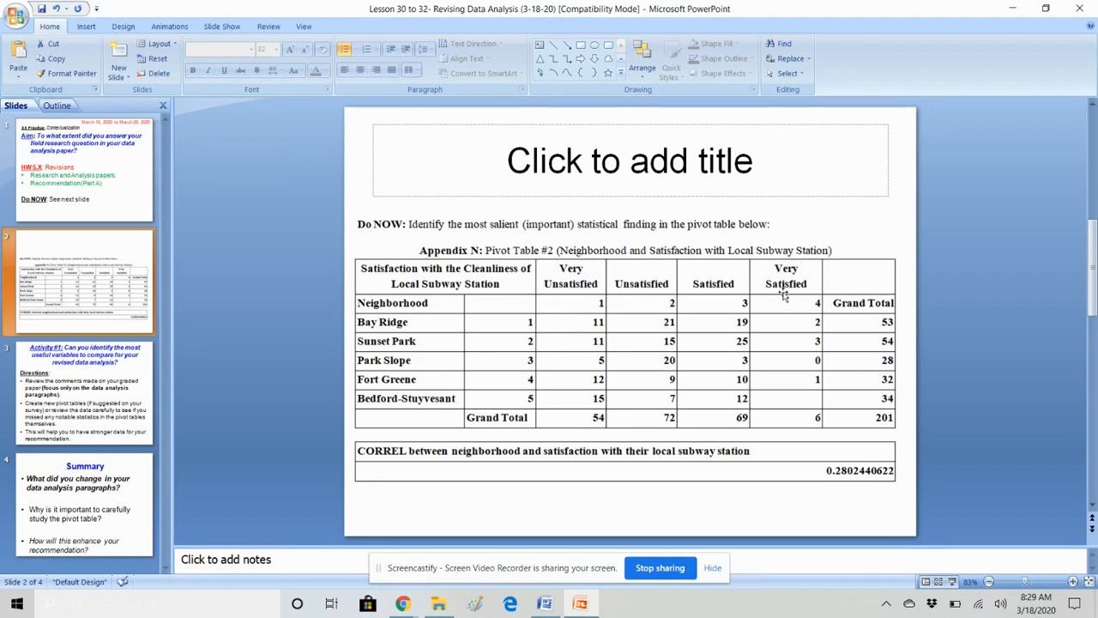
mouse_move(811, 432)
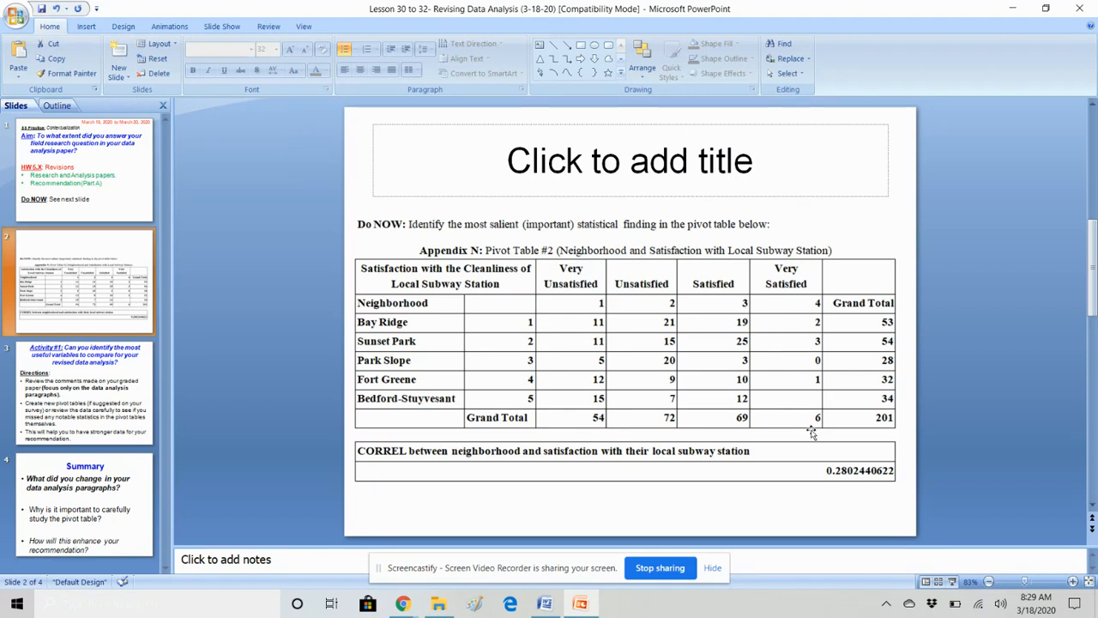
mouse_move(866, 433)
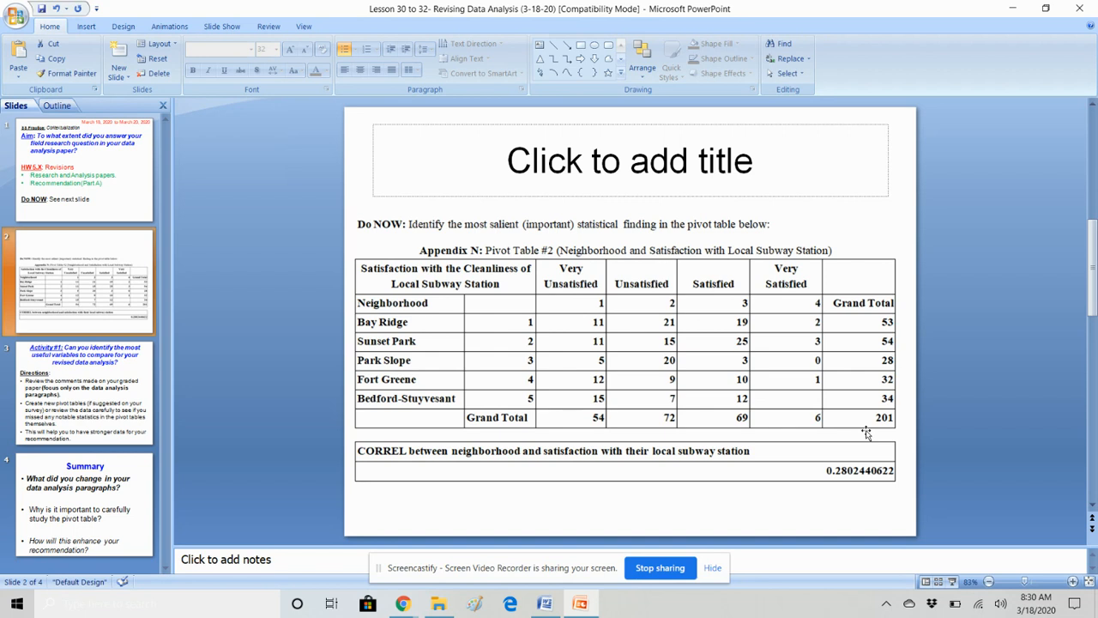
mouse_move(707, 471)
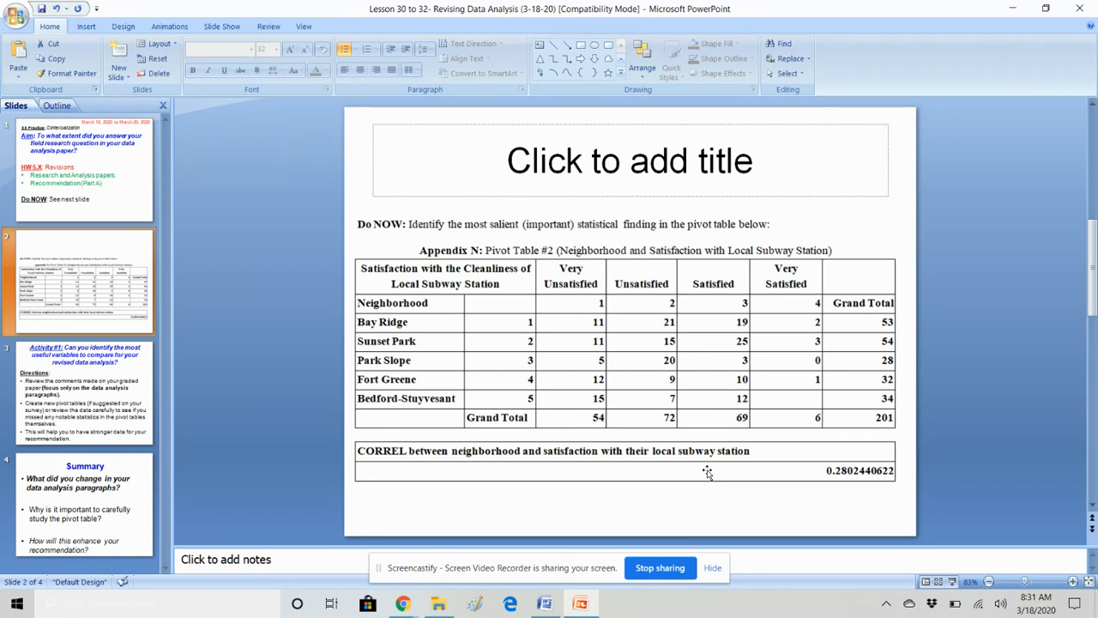
mouse_move(239, 407)
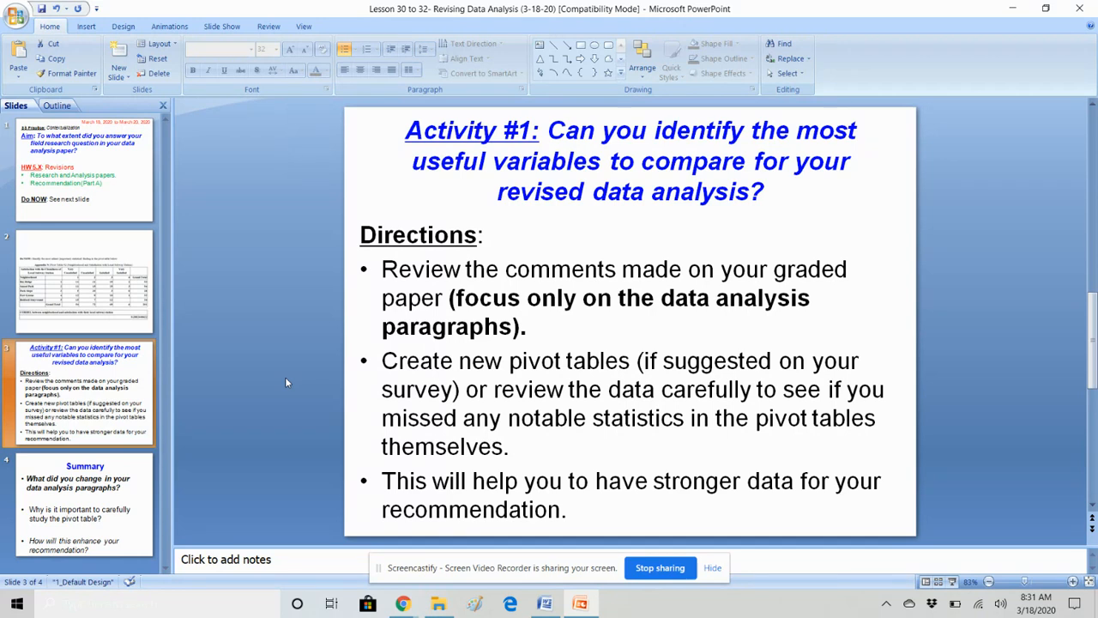
mouse_move(403, 603)
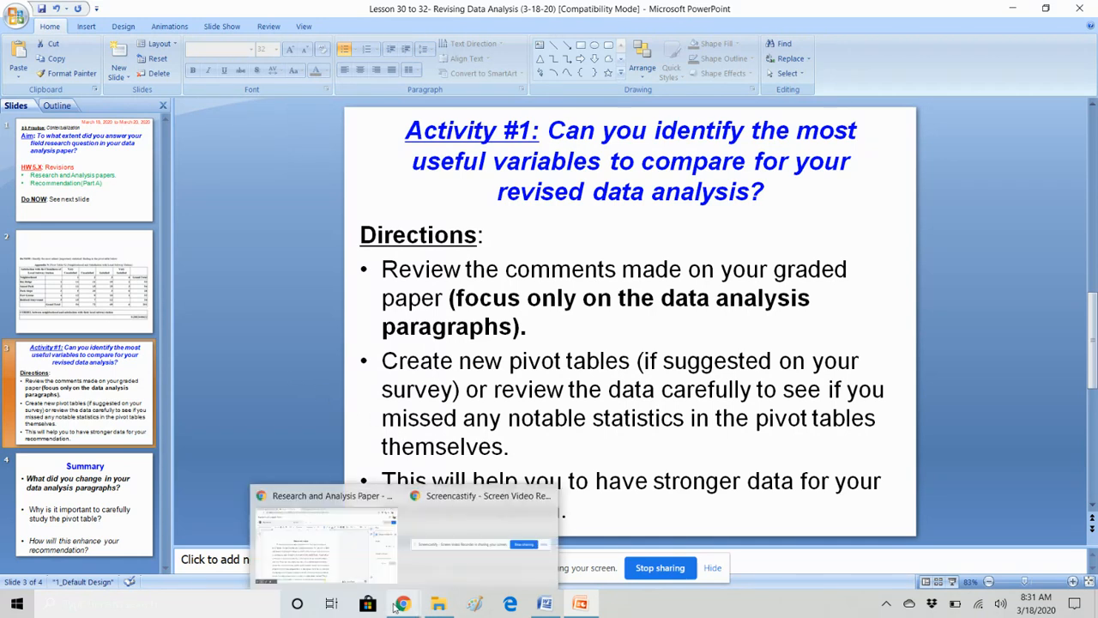
Step: Switch to Chrome to view the graded Research and Analysis Paper (97/100)
click(324, 532)
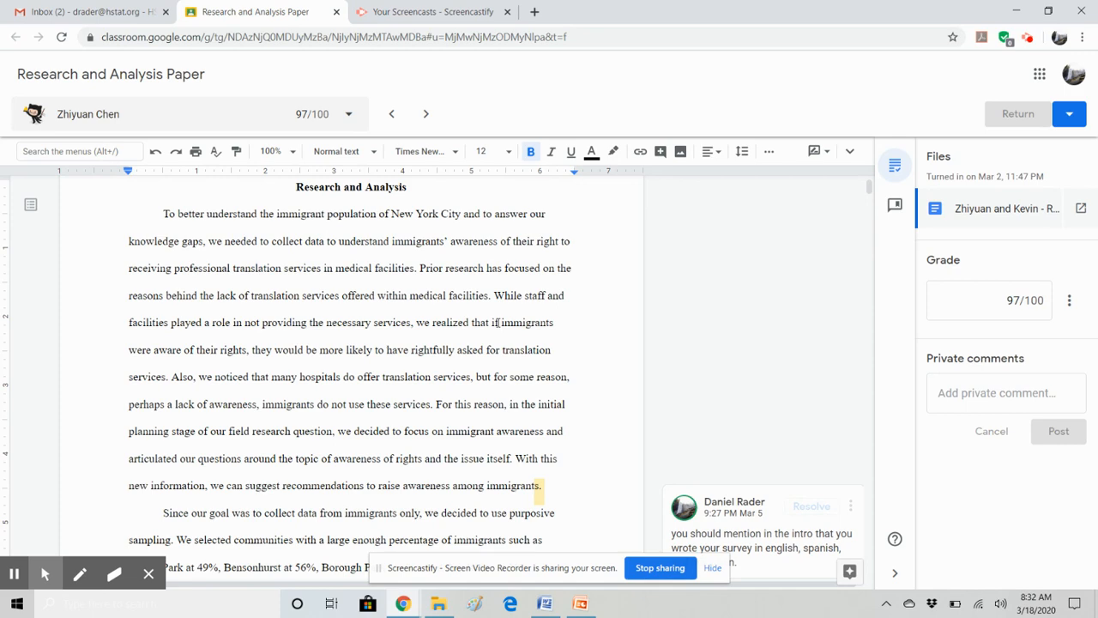
scroll(down, 3)
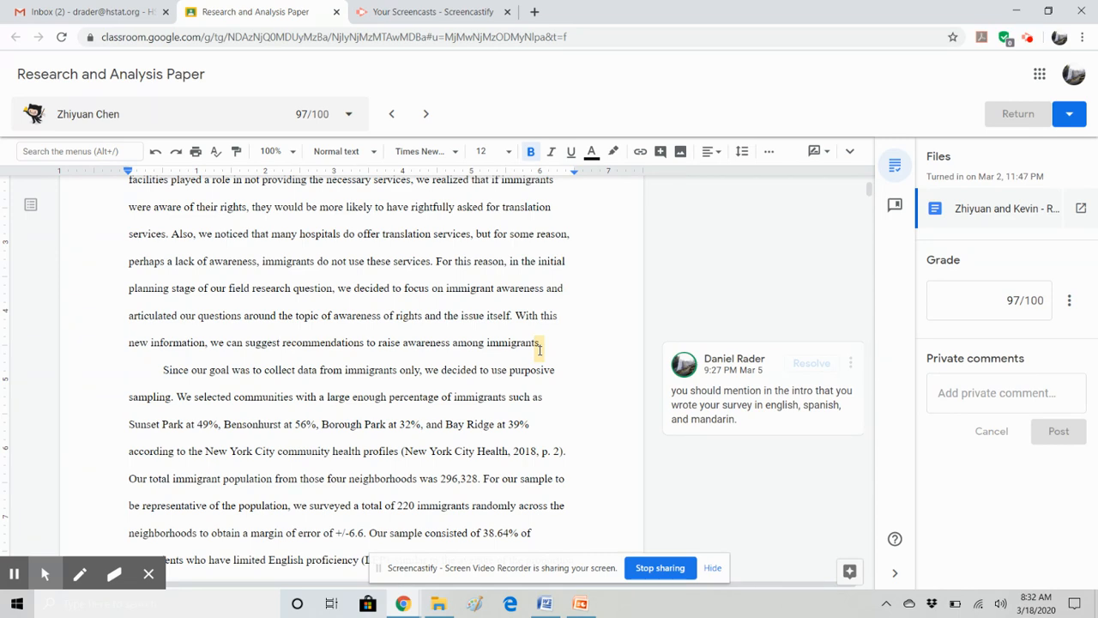
scroll(down, 3)
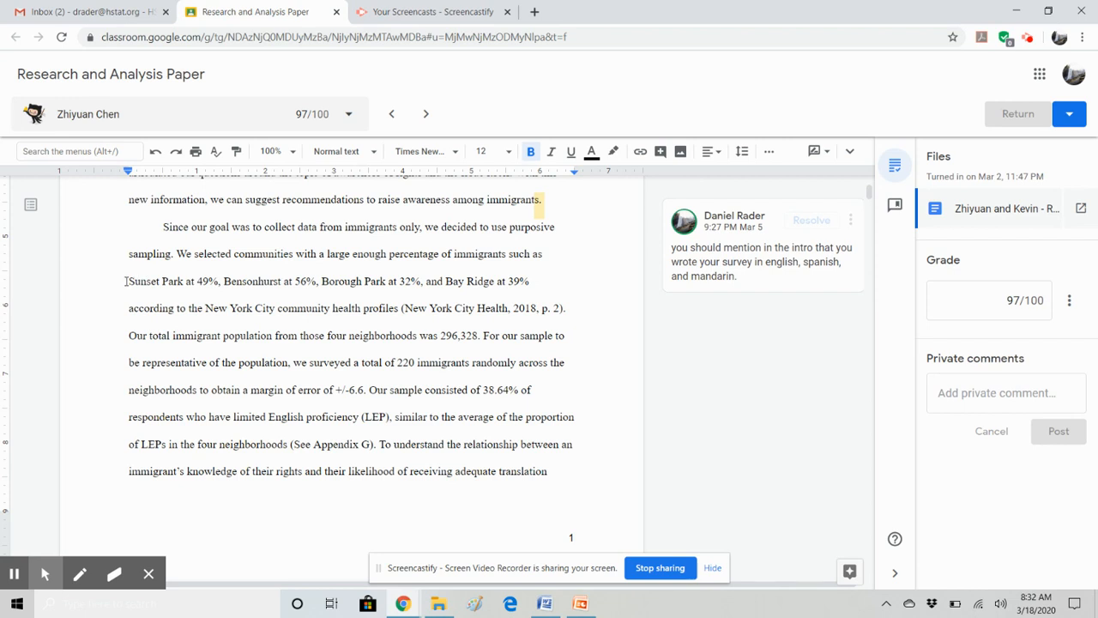
drag(126, 281, 537, 308)
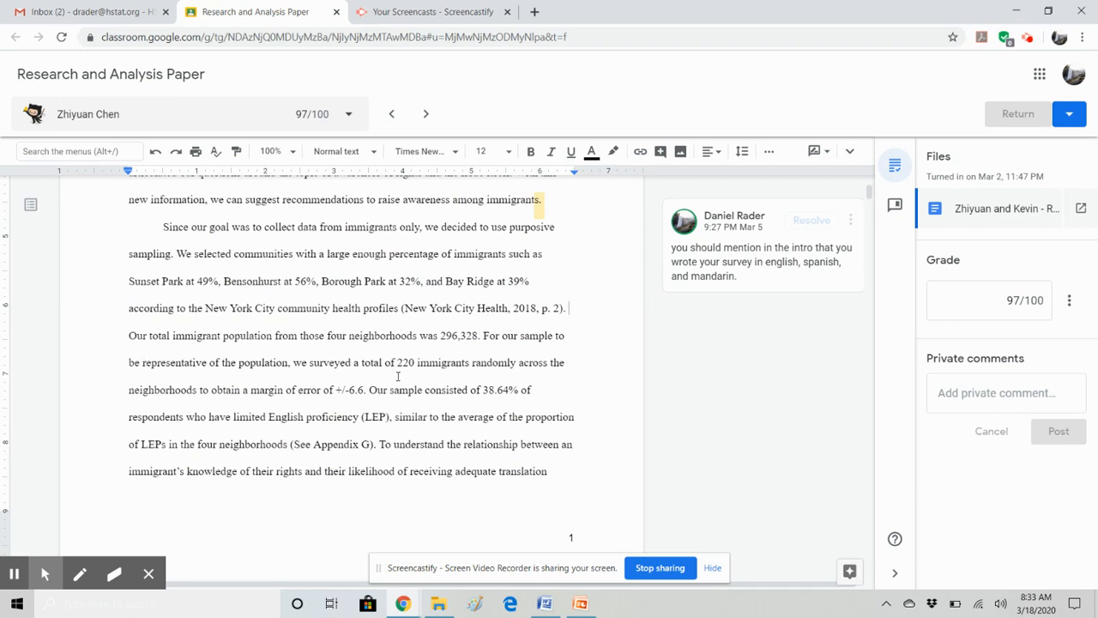
drag(128, 390, 364, 389)
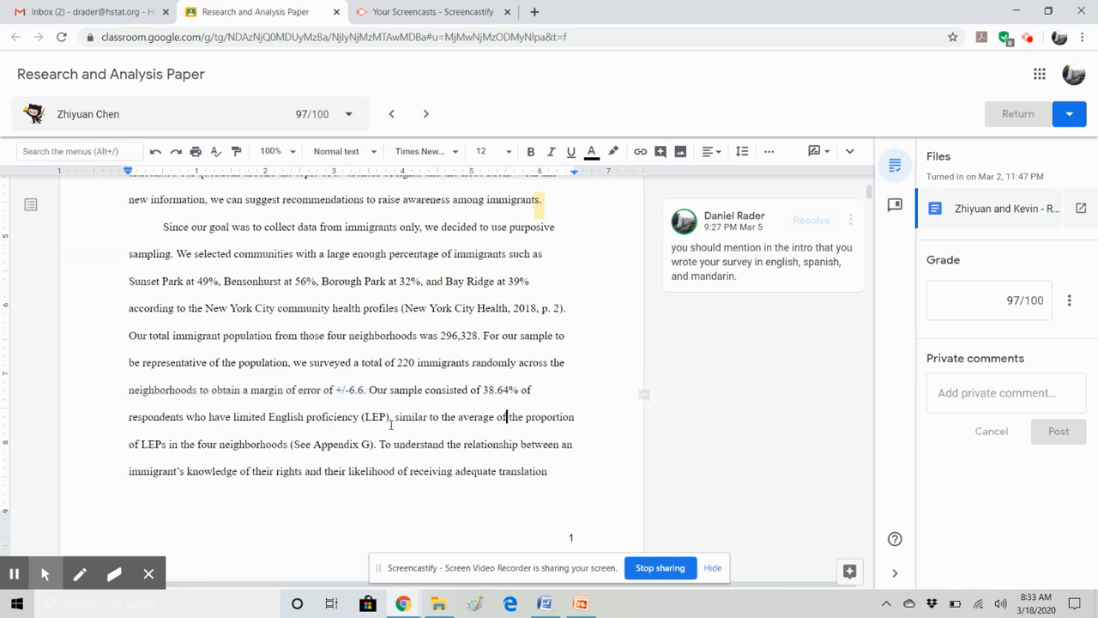
Step: Highlight the 38.64% limited-English sample sentences, then scroll to the past-tense comment
scroll(down, 3)
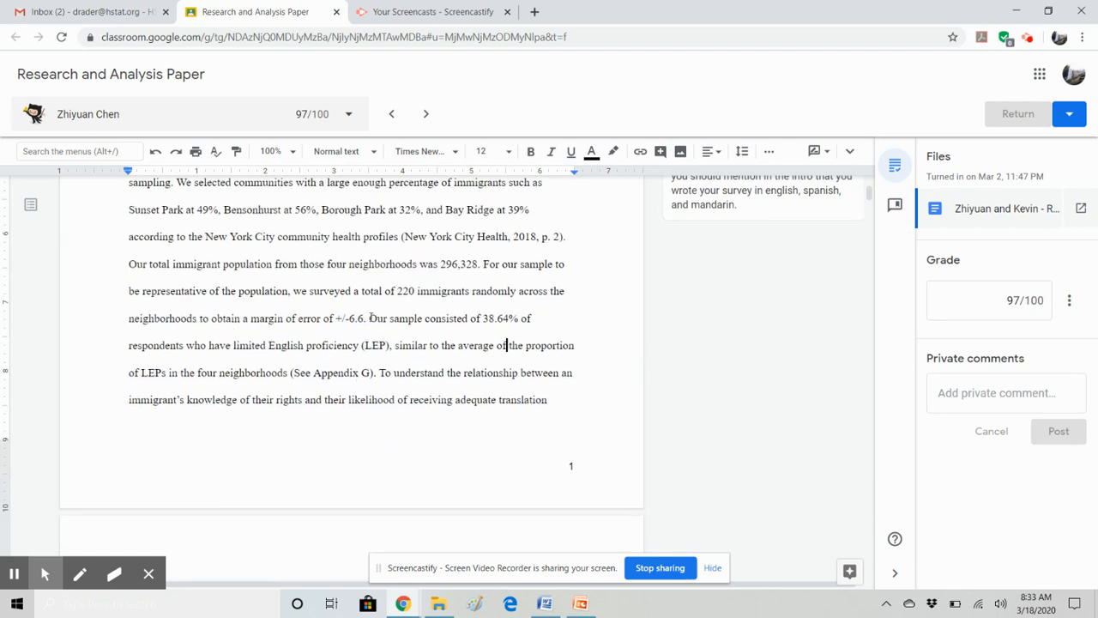
drag(369, 319, 390, 345)
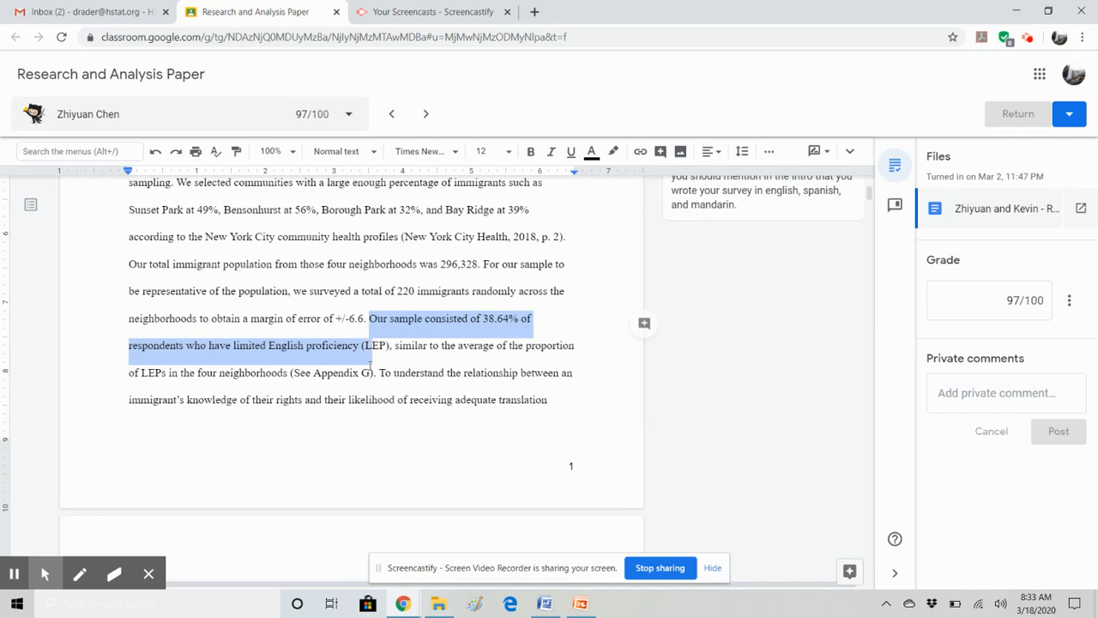
drag(373, 344, 373, 372)
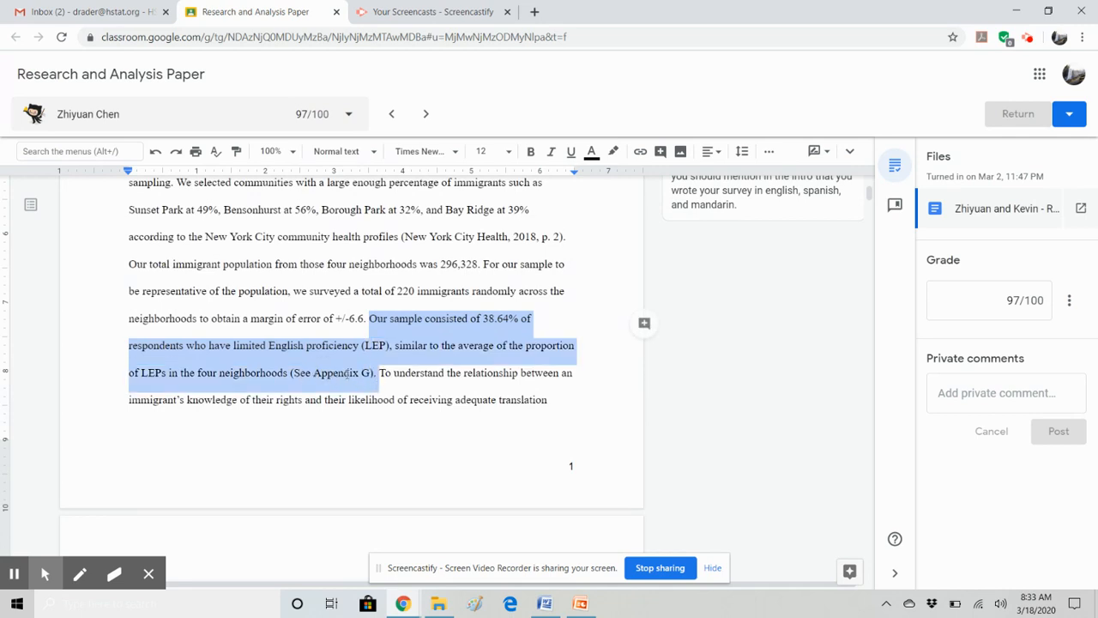
click(531, 372)
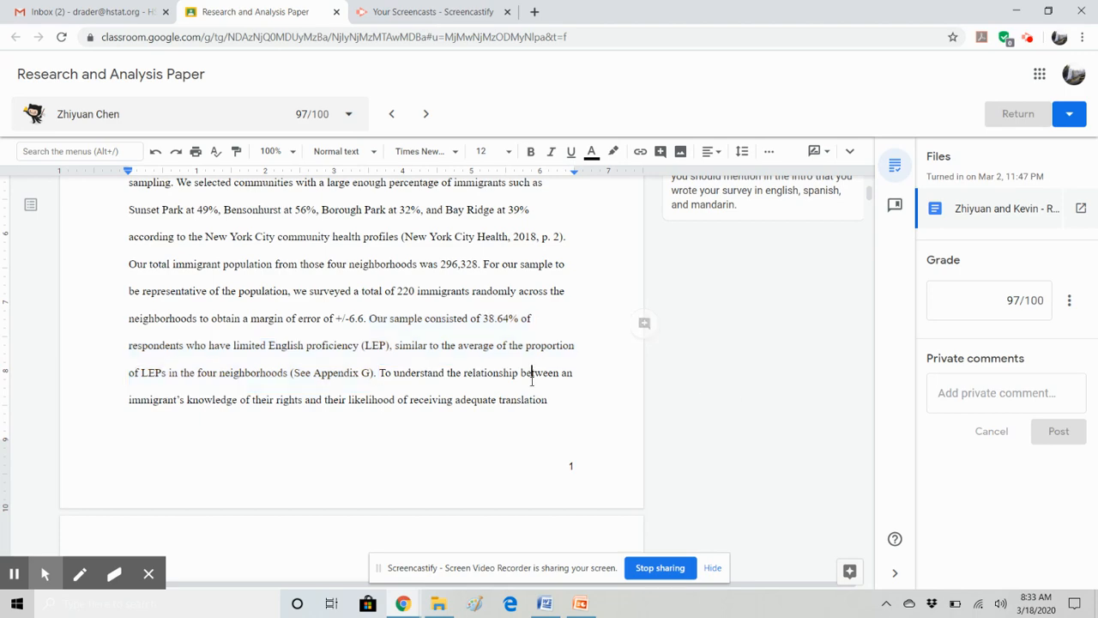
scroll(down, 3)
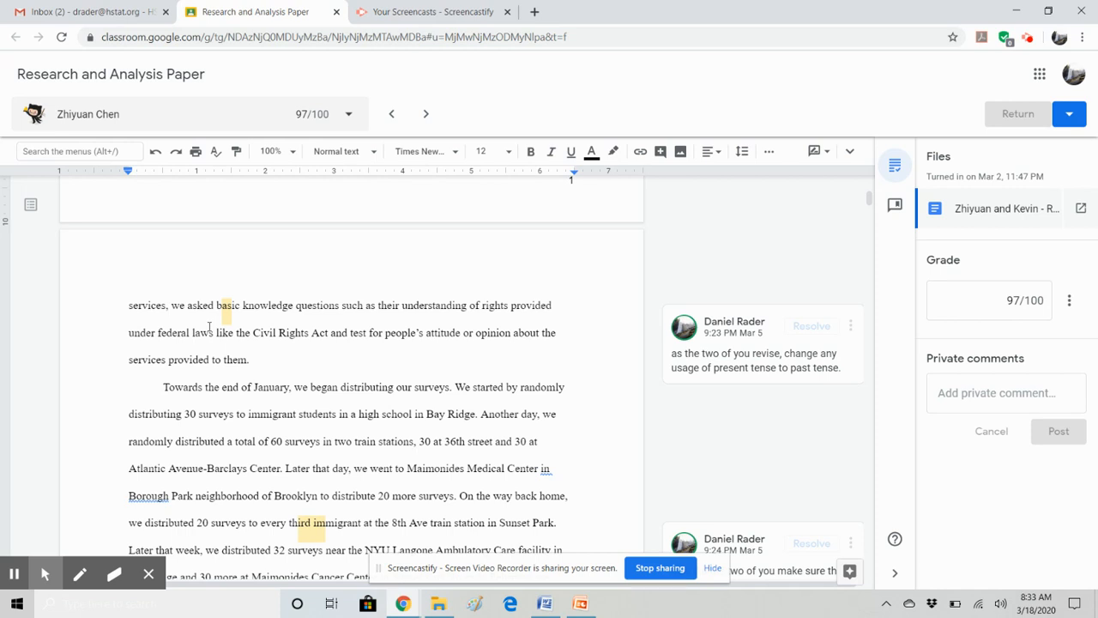
Step: Scroll past the survey distribution paragraph to the 'only immigrants surveyed' question
scroll(down, 3)
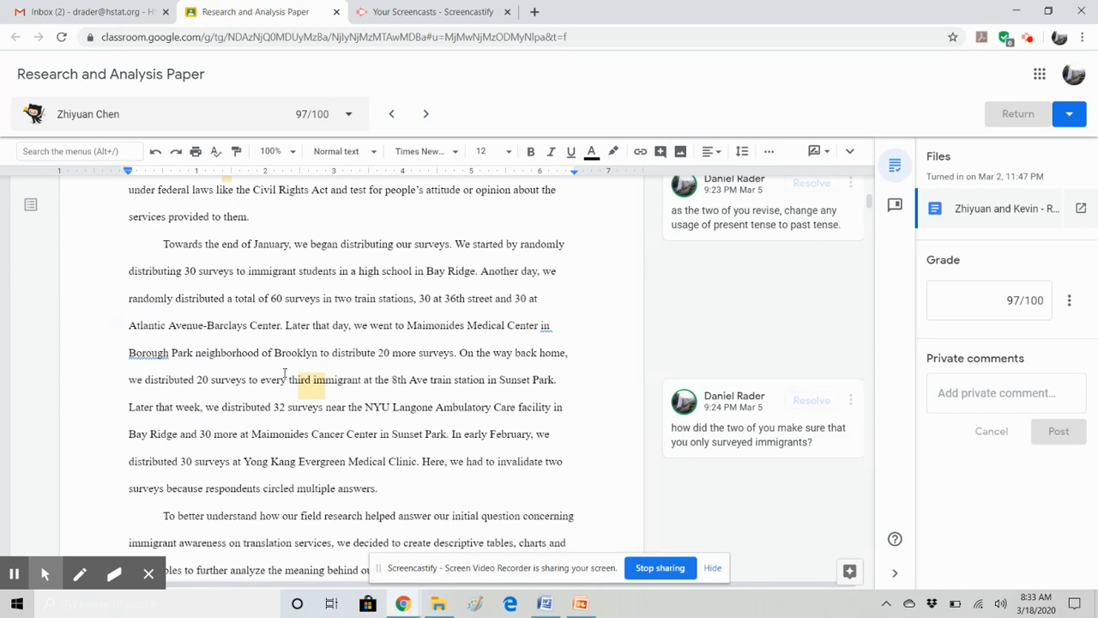
scroll(down, 3)
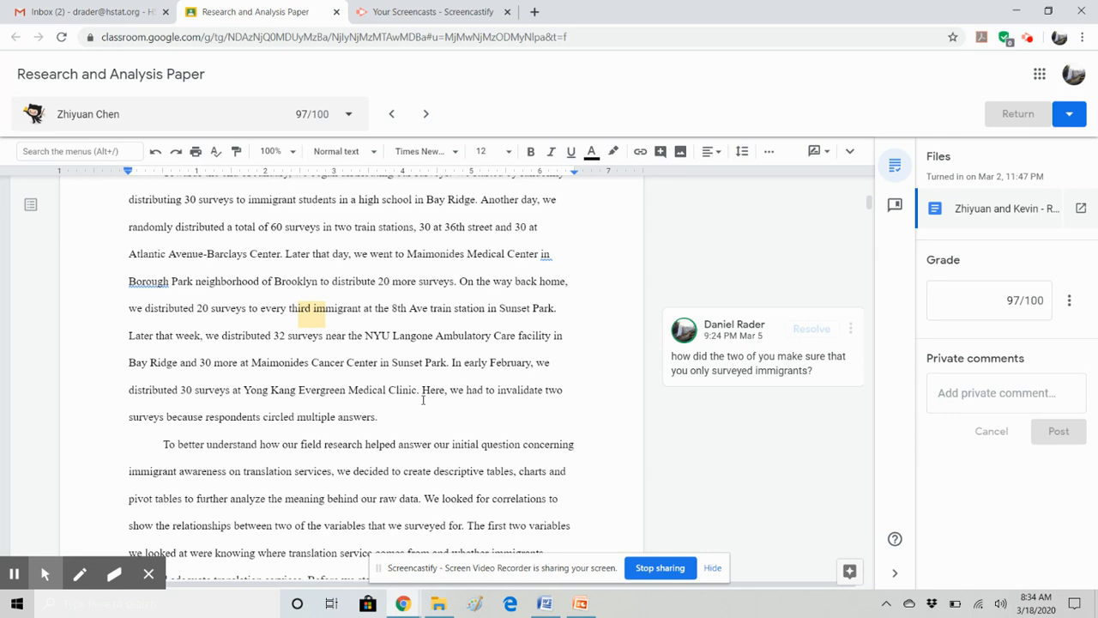
scroll(down, 3)
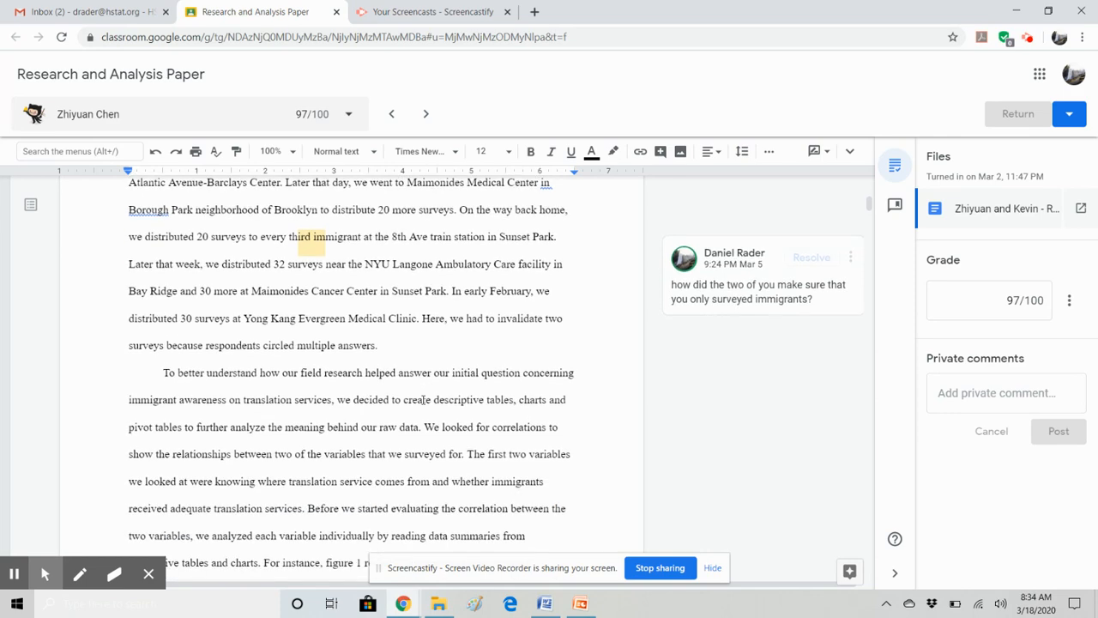
scroll(down, 3)
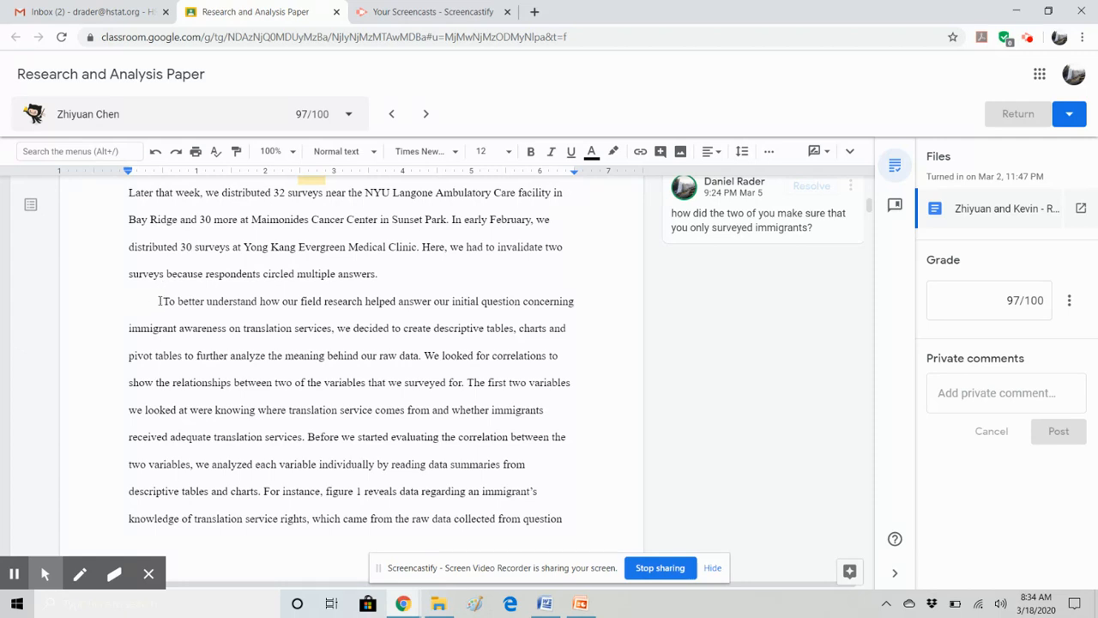
Step: Highlight the descriptive analysis paragraph, then scroll to Figures 1 and 2 on page 3
drag(162, 301, 423, 355)
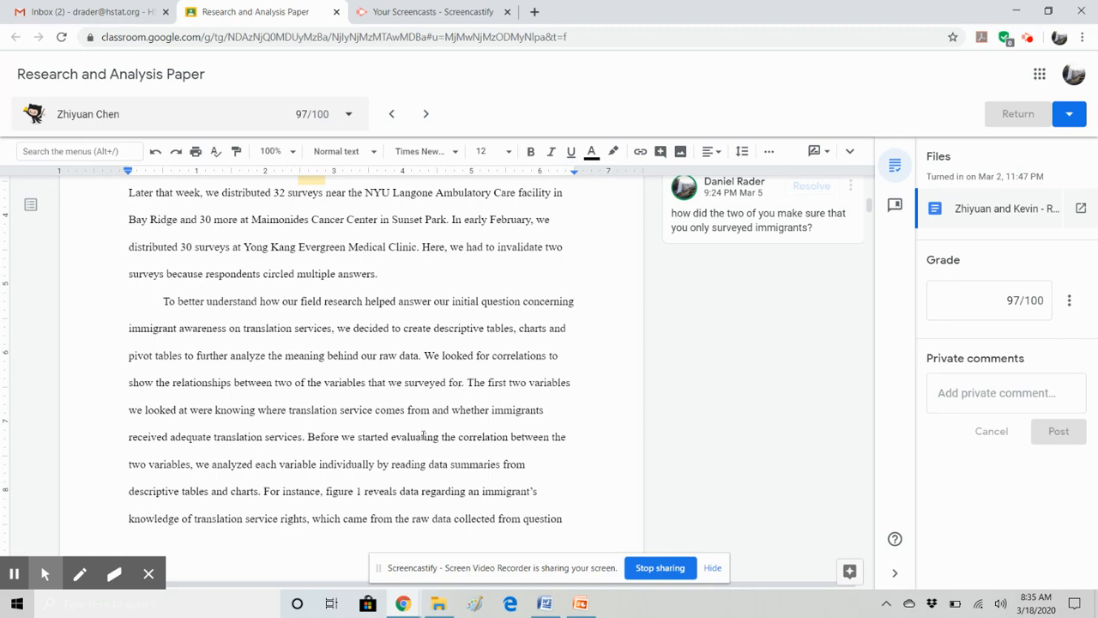
scroll(down, 3)
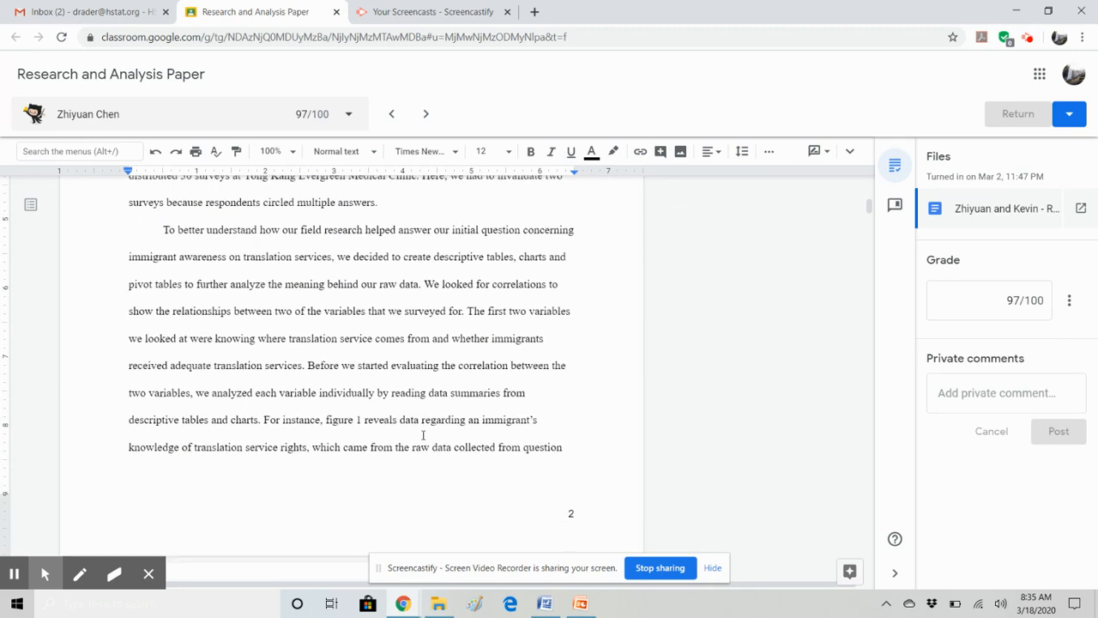
scroll(down, 3)
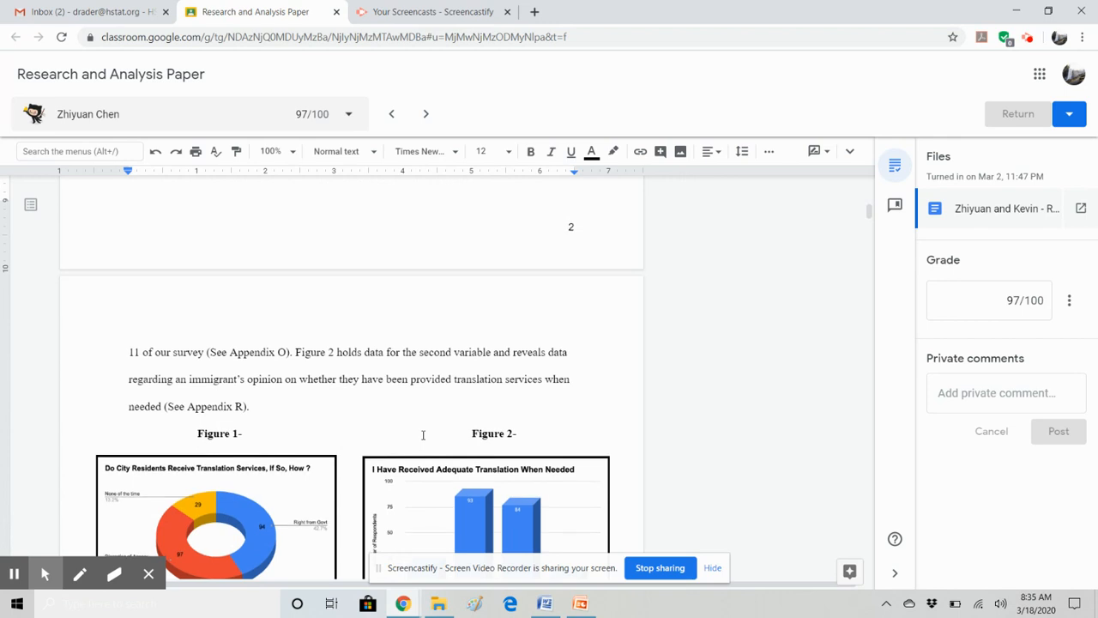
Step: Scroll to the Figure 1 pie chart analysis and the hospital-workers interview comment
scroll(down, 3)
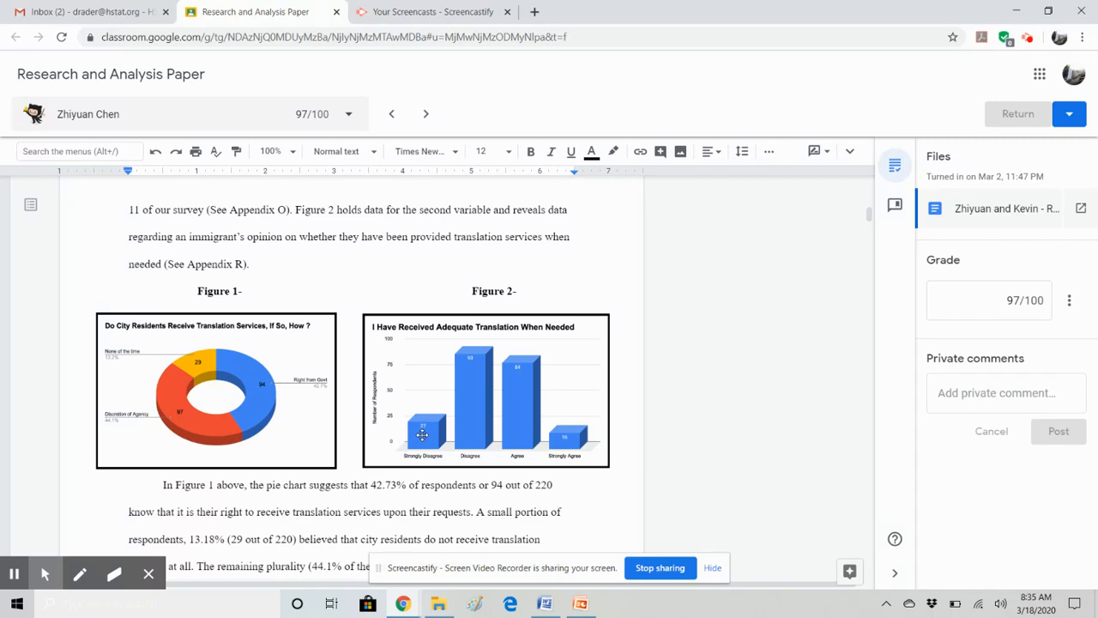
scroll(up, 3)
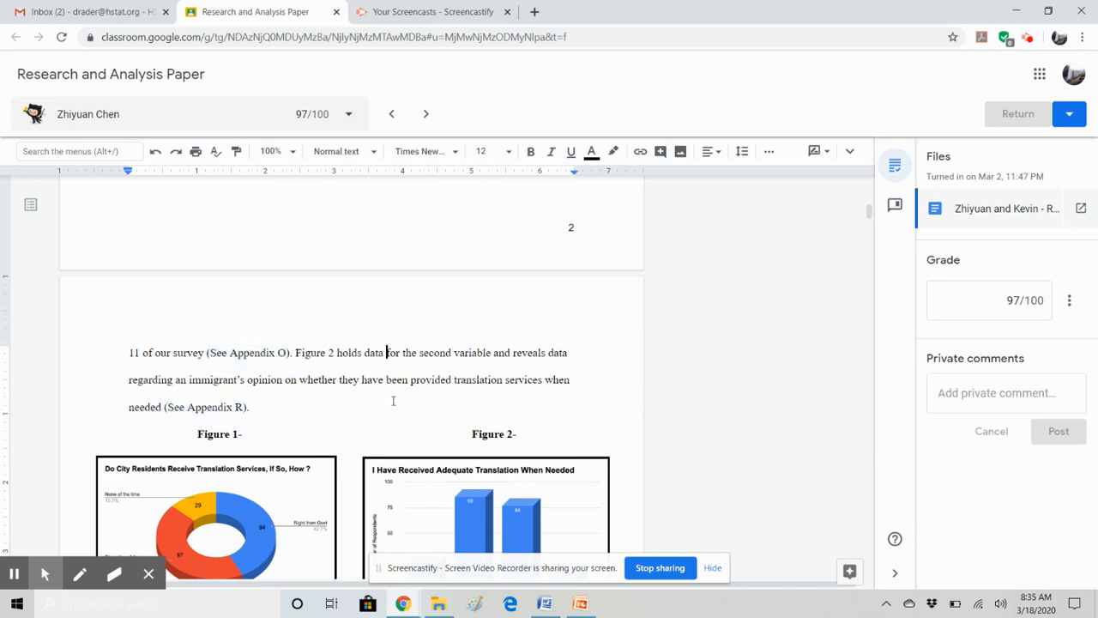
scroll(down, 3)
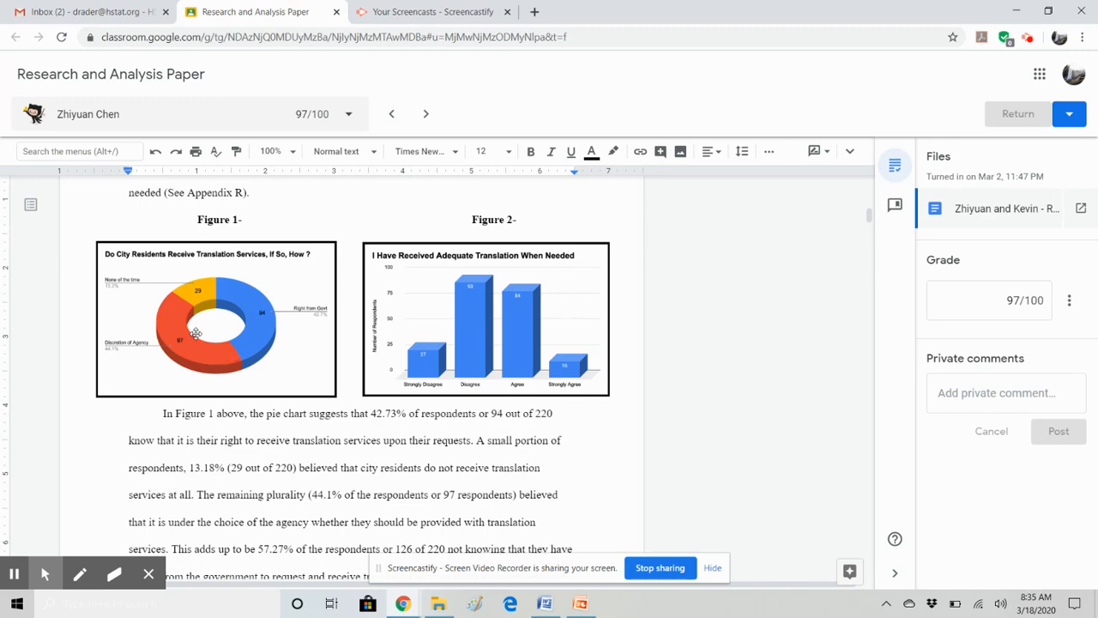
scroll(down, 3)
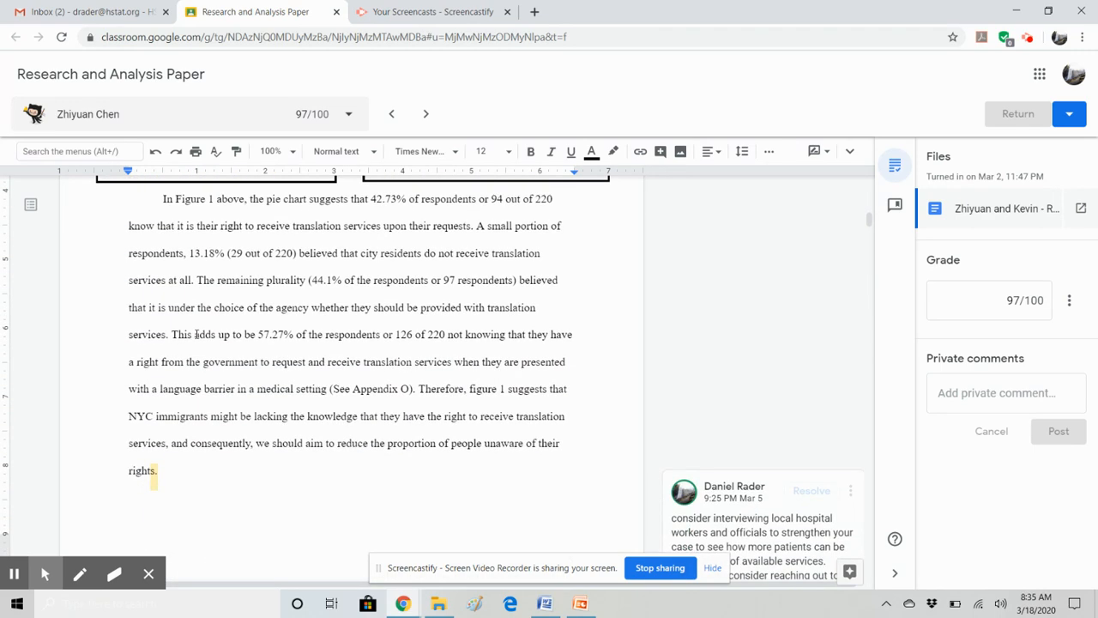
Step: Read the full teacher comment on the Figure 1 analysis at the end of page 3
scroll(up, 3)
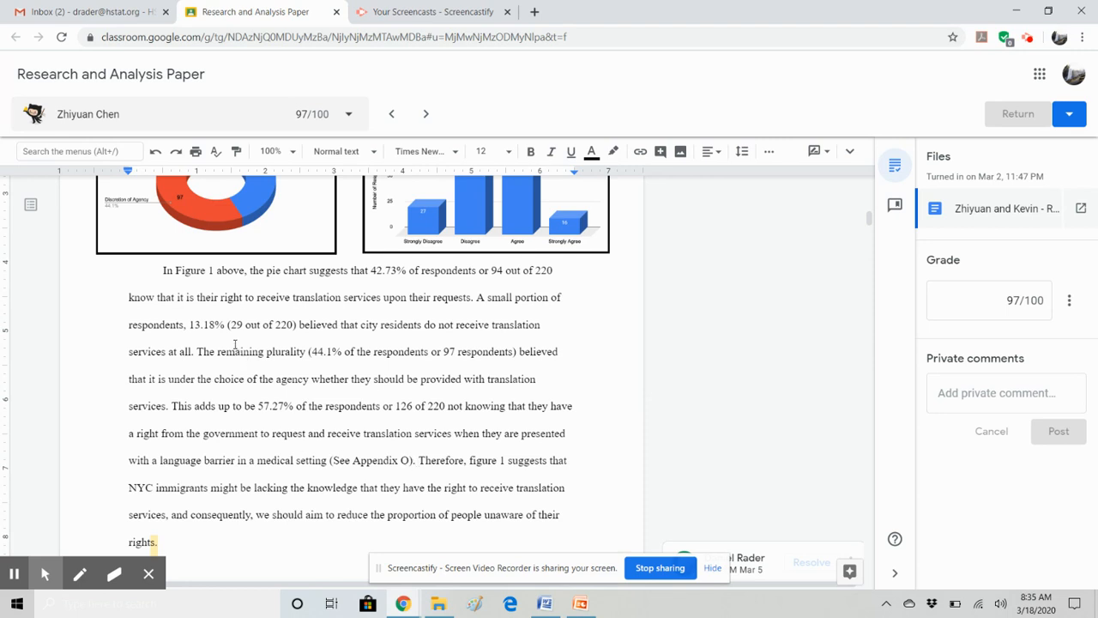
mouse_move(375, 268)
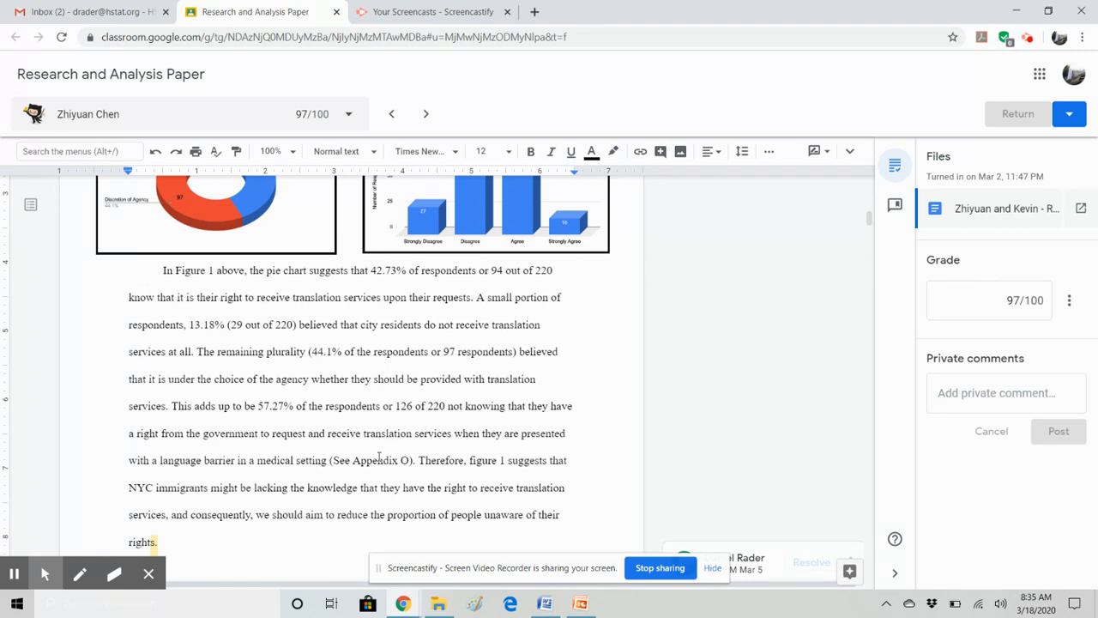
scroll(down, 3)
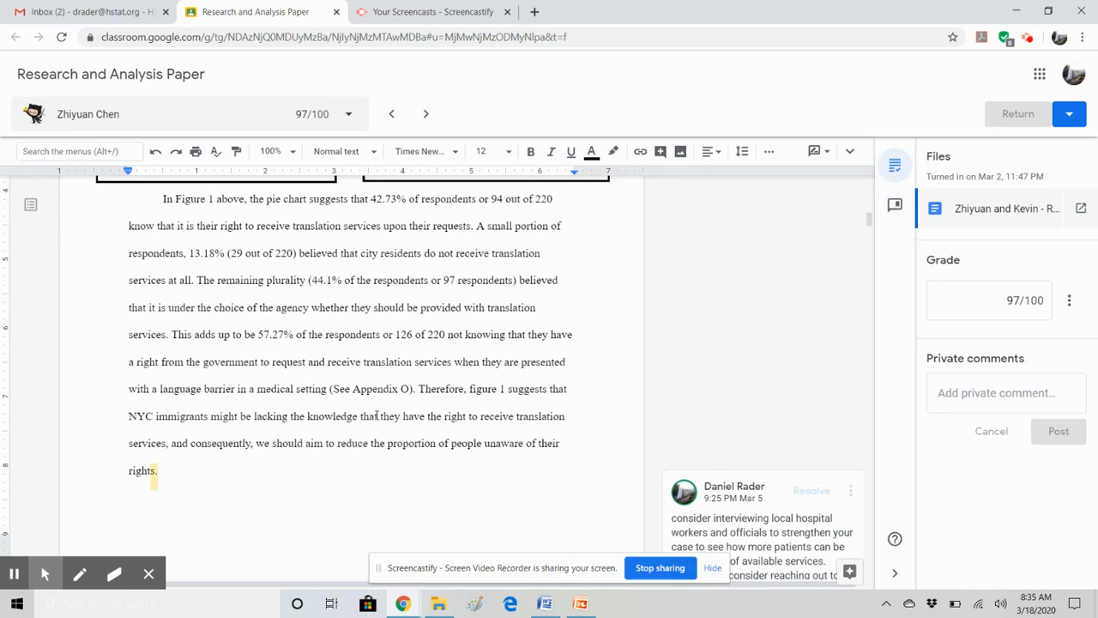
double_click(528, 389)
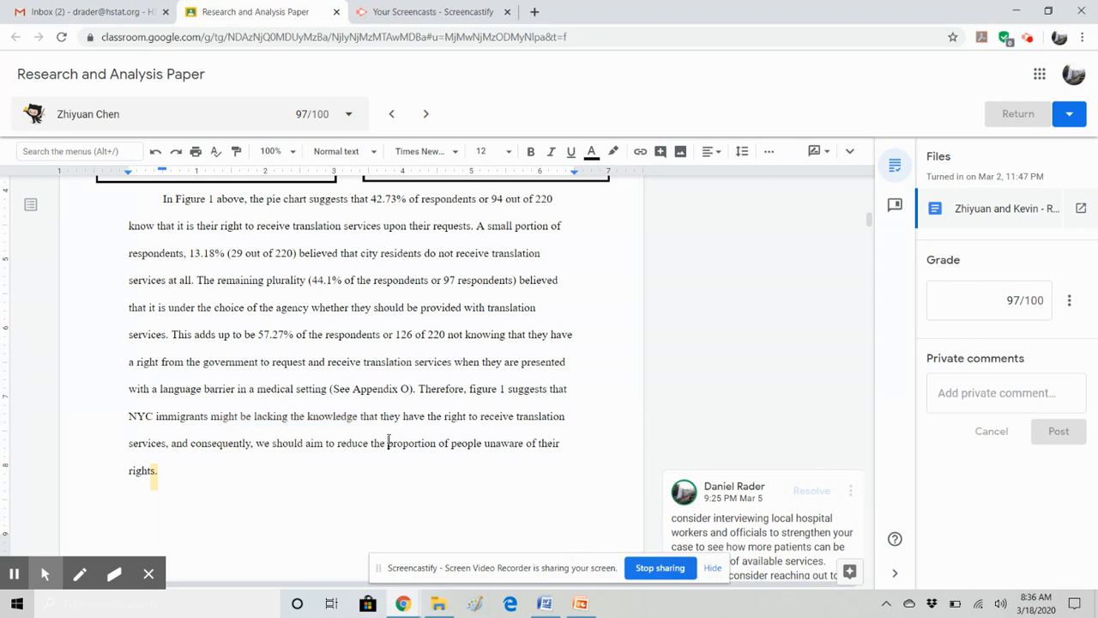
Step: Scroll on to the Figure 2 bar graph paragraph and the Figure 3 pivot table
scroll(down, 3)
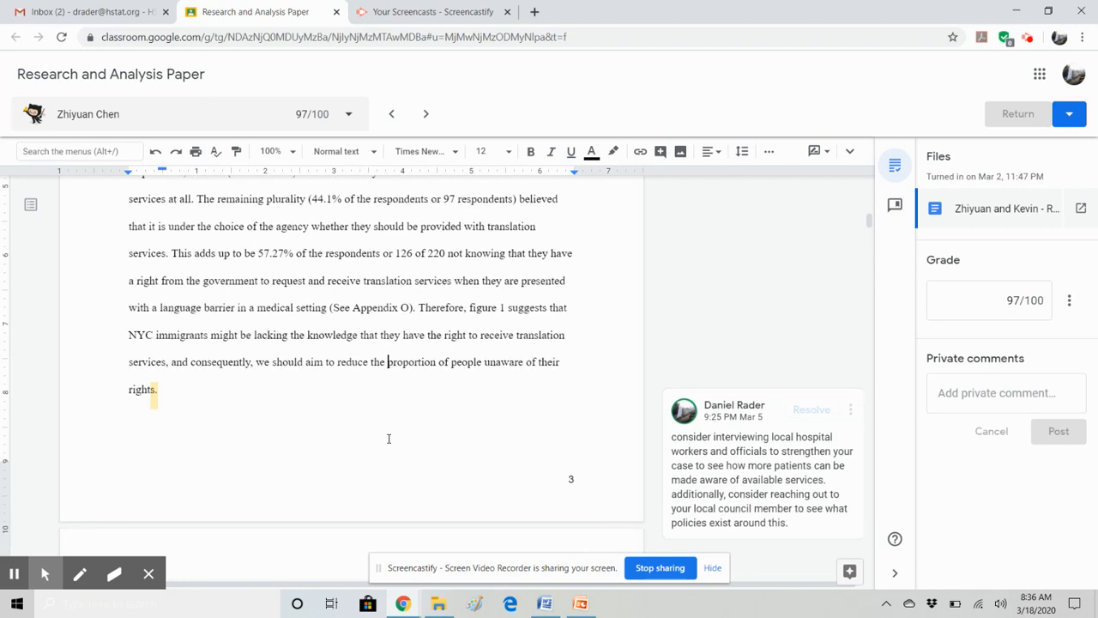
scroll(down, 3)
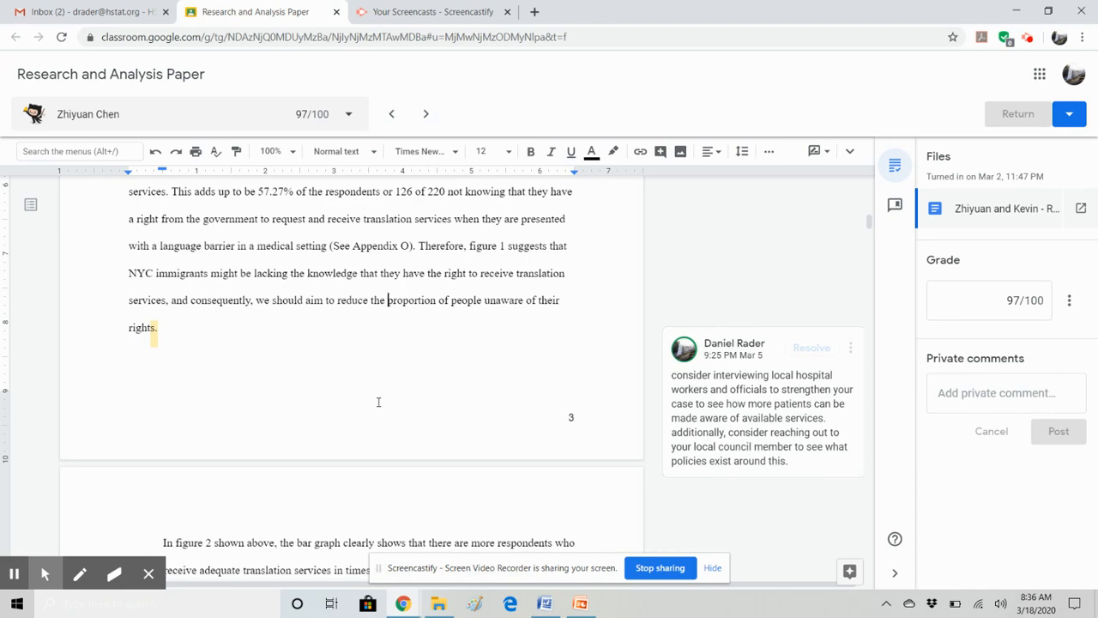
scroll(down, 3)
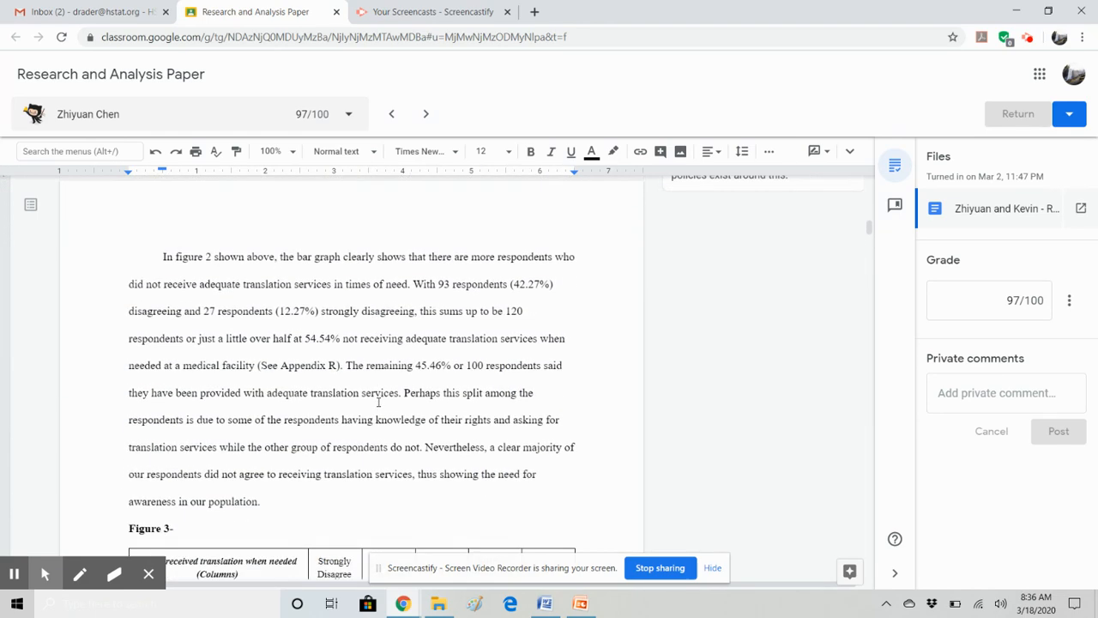
scroll(down, 3)
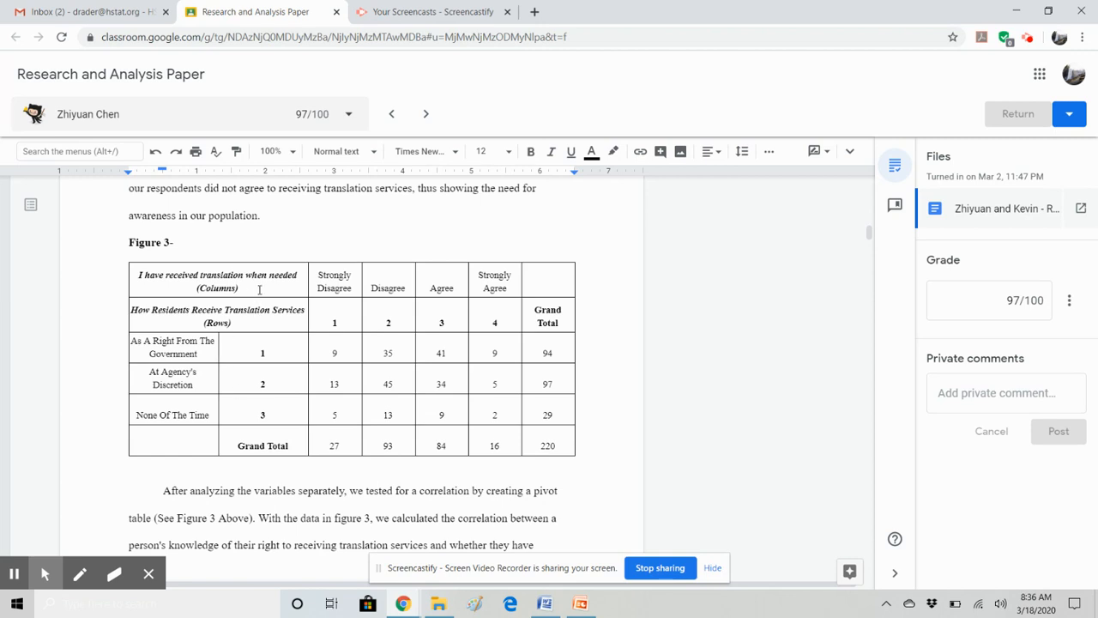
Step: Select the Strongly Disagree heading in Figure 3 and scroll to the correlation paragraph
double_click(217, 281)
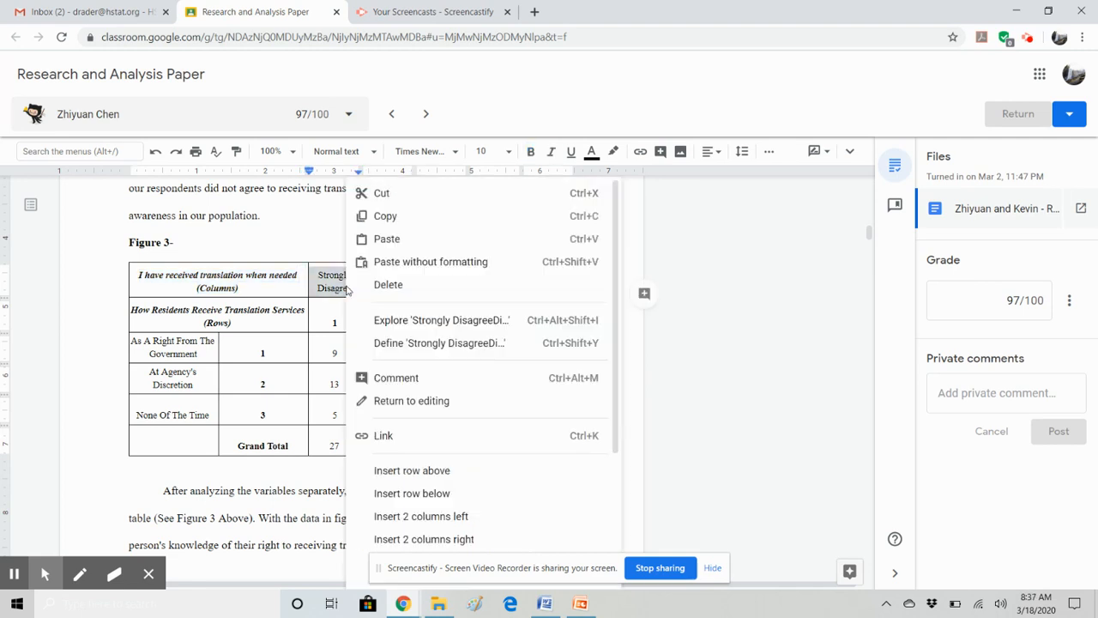
scroll(down, 3)
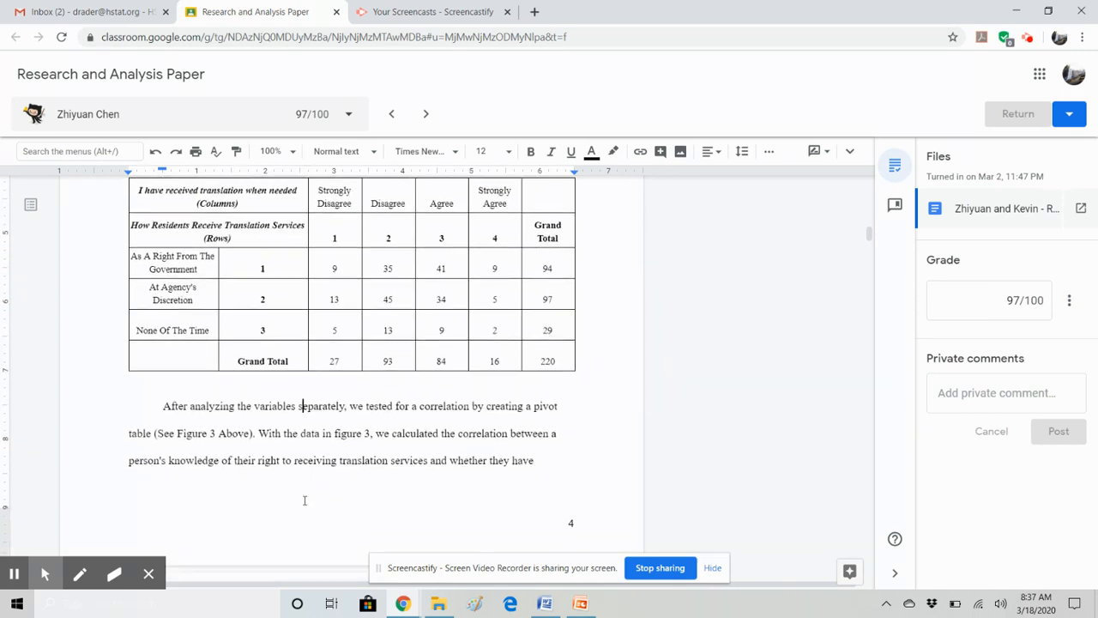
Step: Scroll to the awareness-campaign conclusion on page 5 and the 'mostly superb' comment
scroll(down, 3)
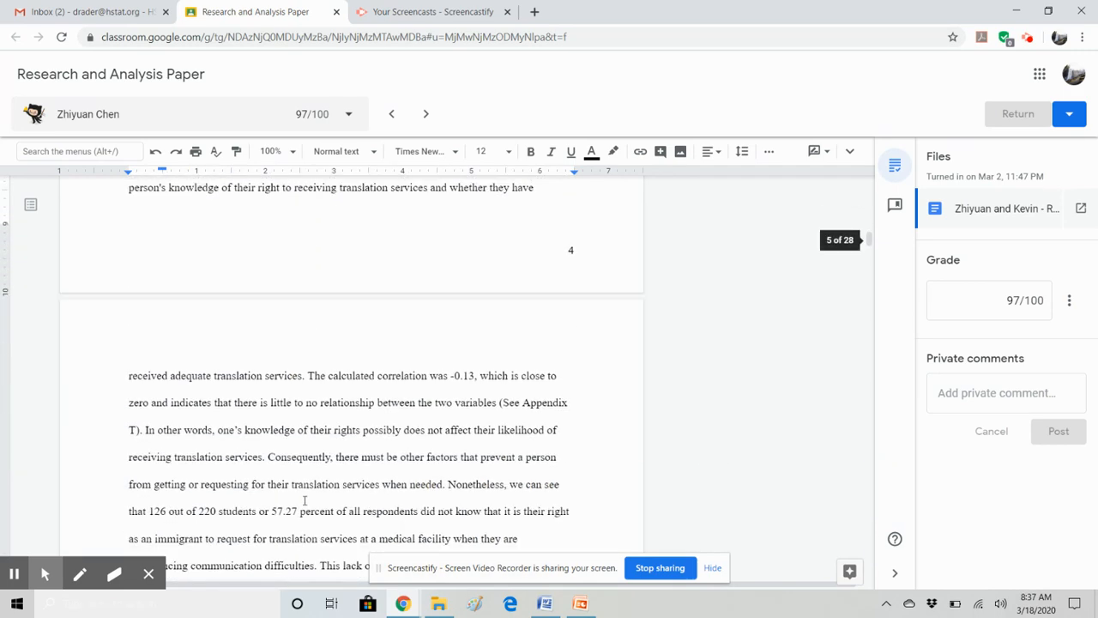
scroll(down, 3)
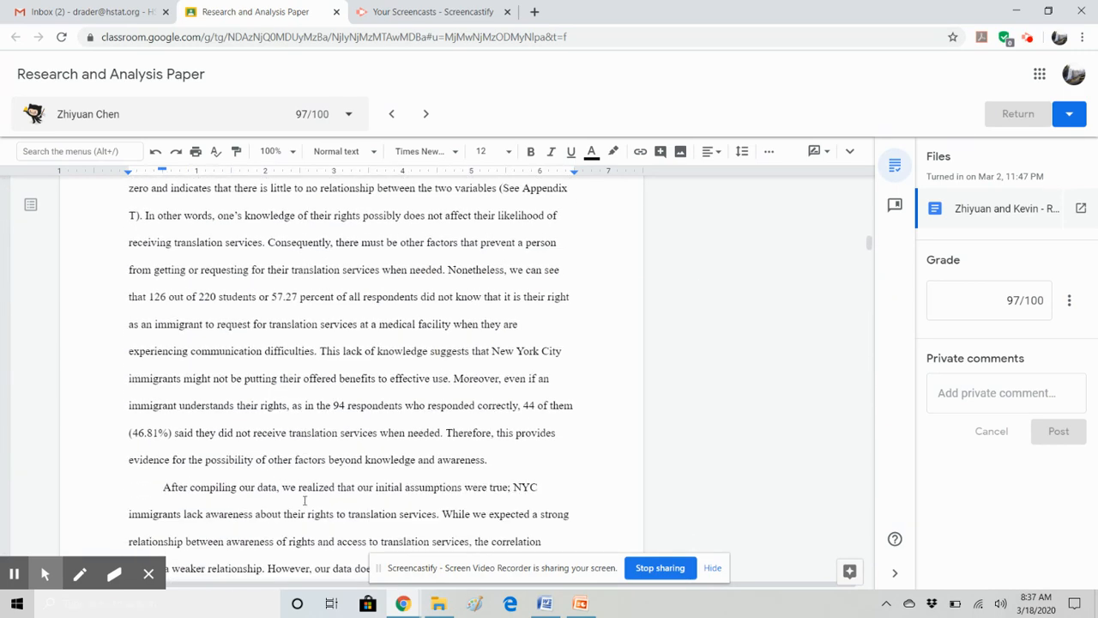
scroll(down, 3)
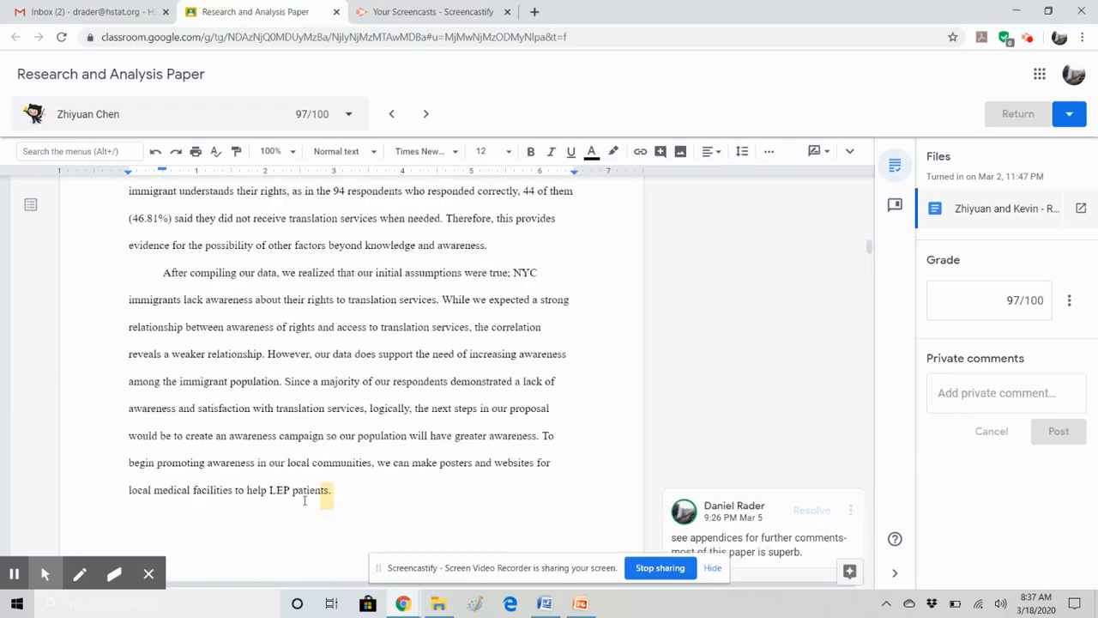
scroll(down, 3)
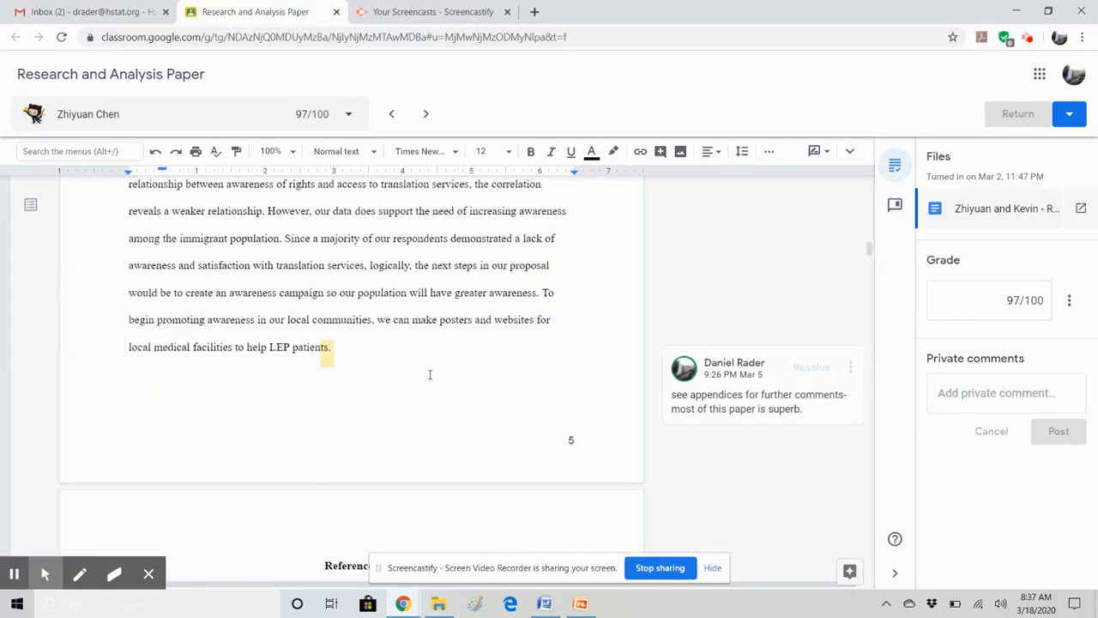
mouse_move(729, 393)
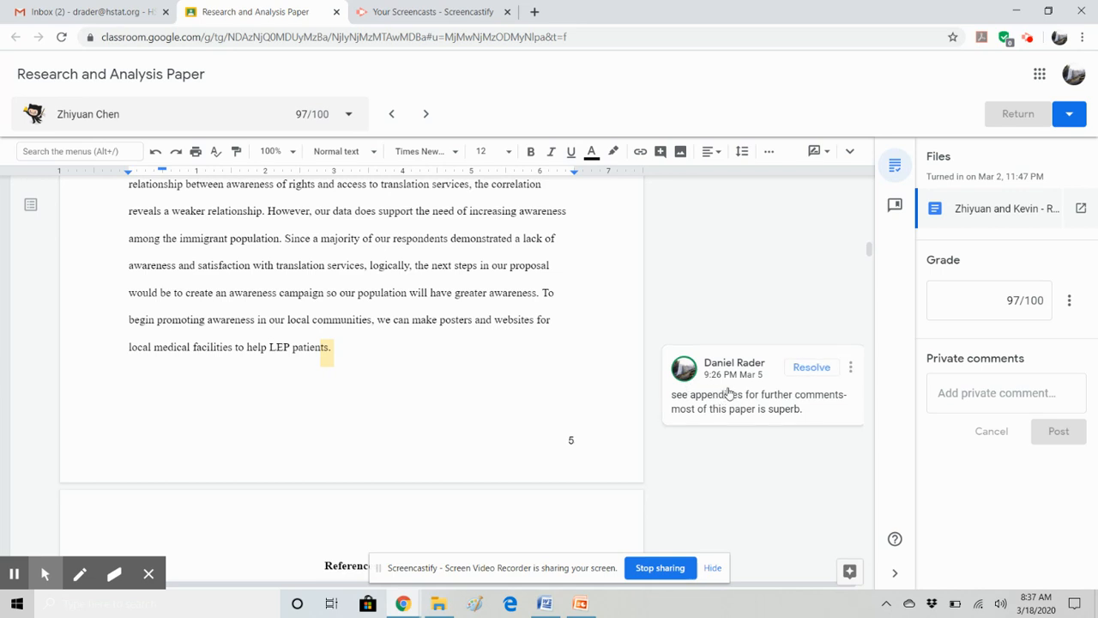
mouse_move(712, 418)
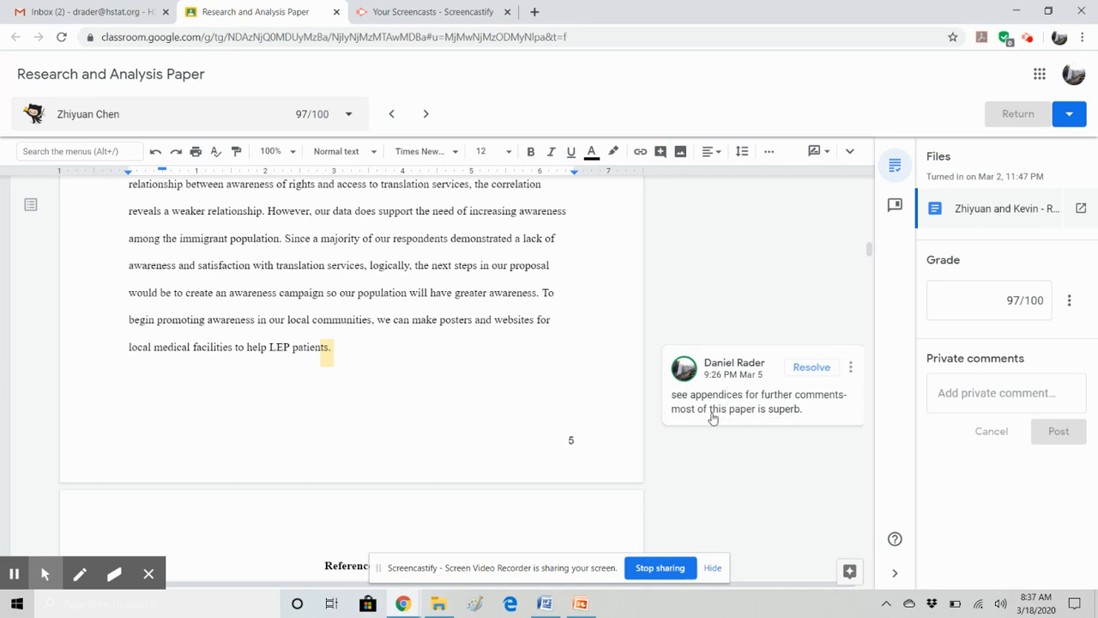
mouse_move(512, 316)
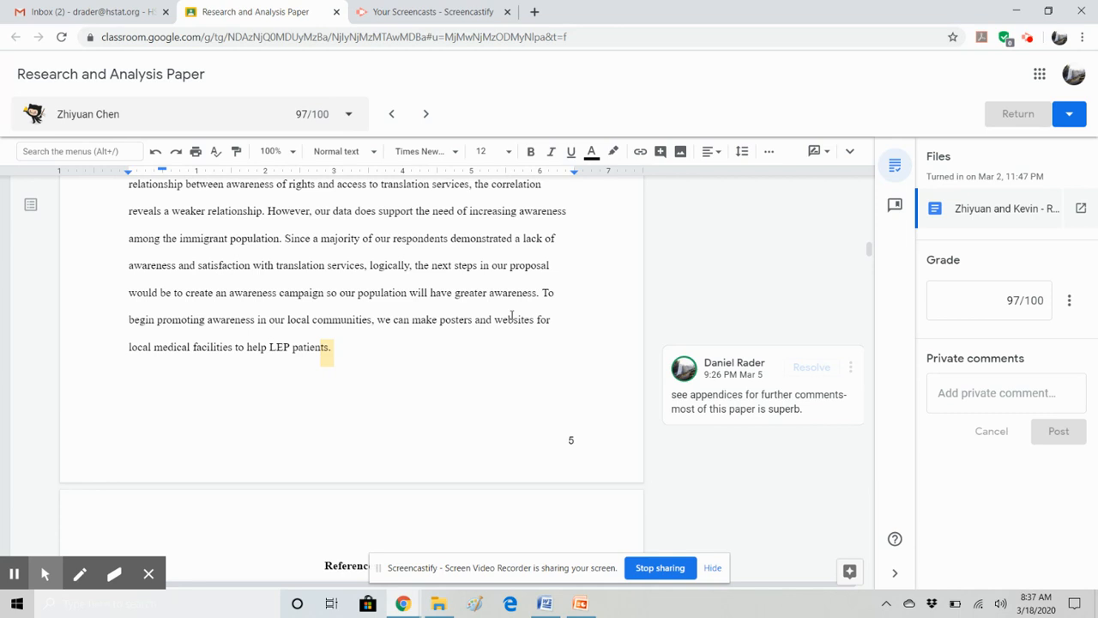
Step: Scroll past the references and Appendix A outreach letters to Appendix B: Survey [Original]
scroll(down, 3)
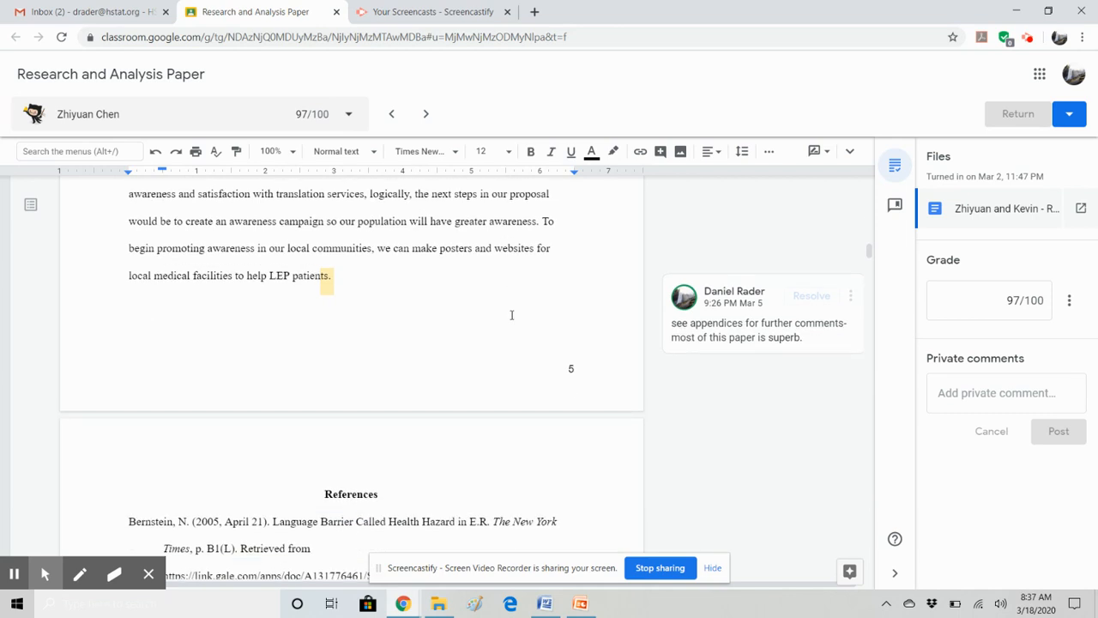
scroll(down, 3)
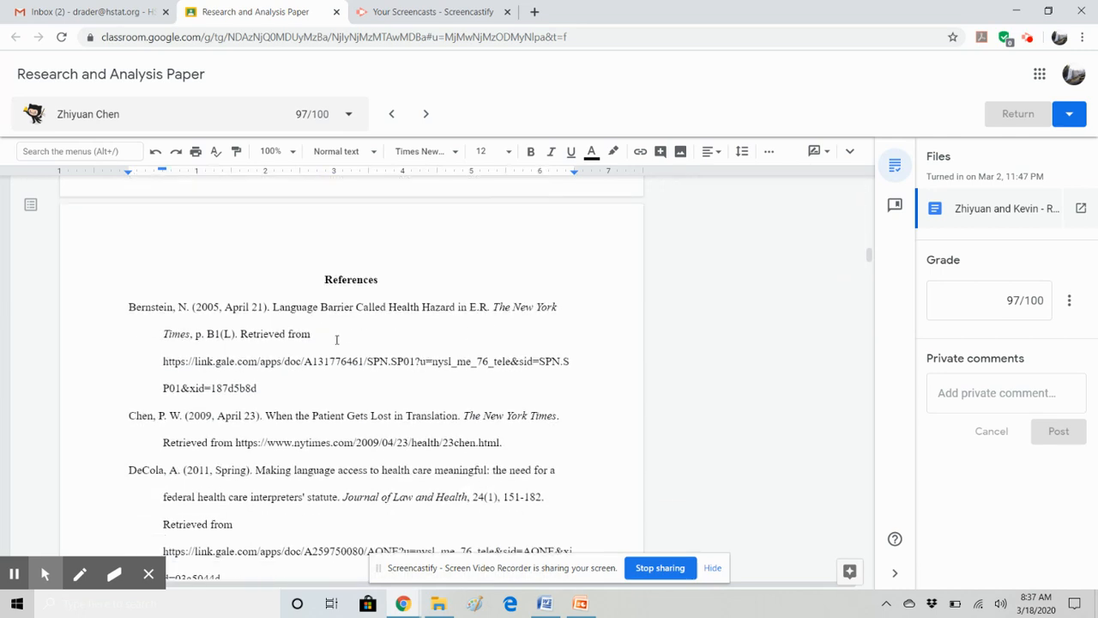
scroll(down, 3)
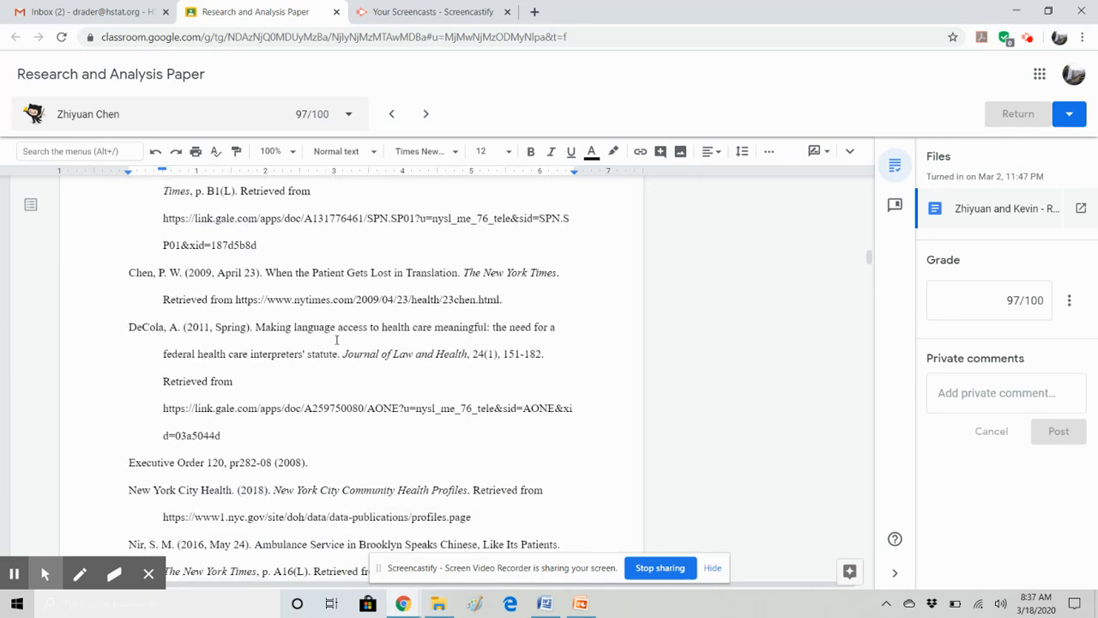
scroll(up, 3)
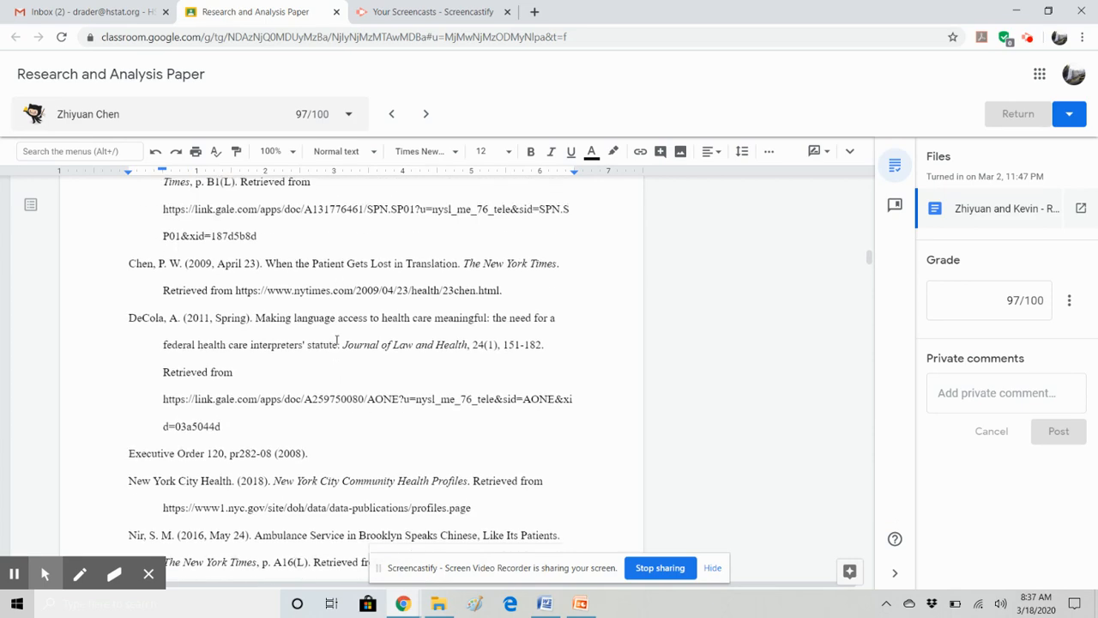
scroll(up, 3)
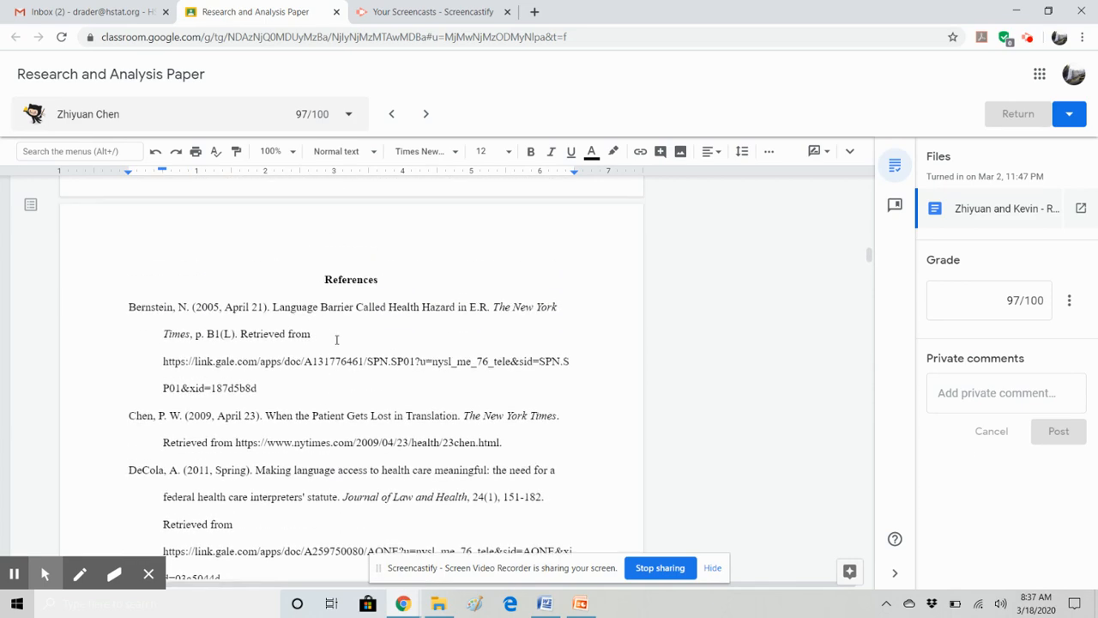
scroll(down, 3)
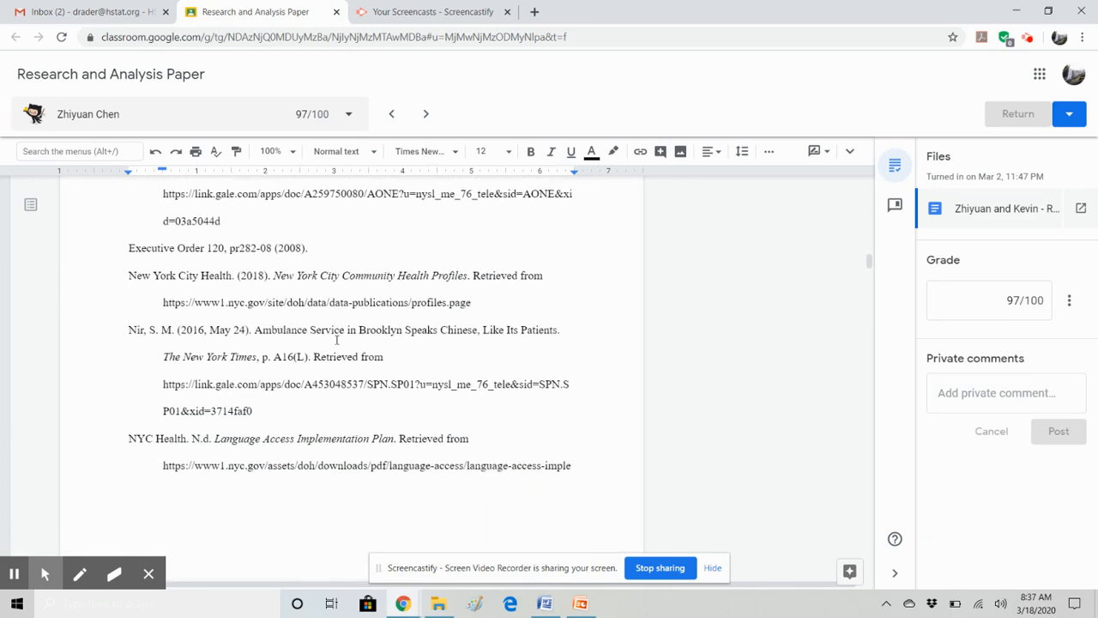
scroll(down, 3)
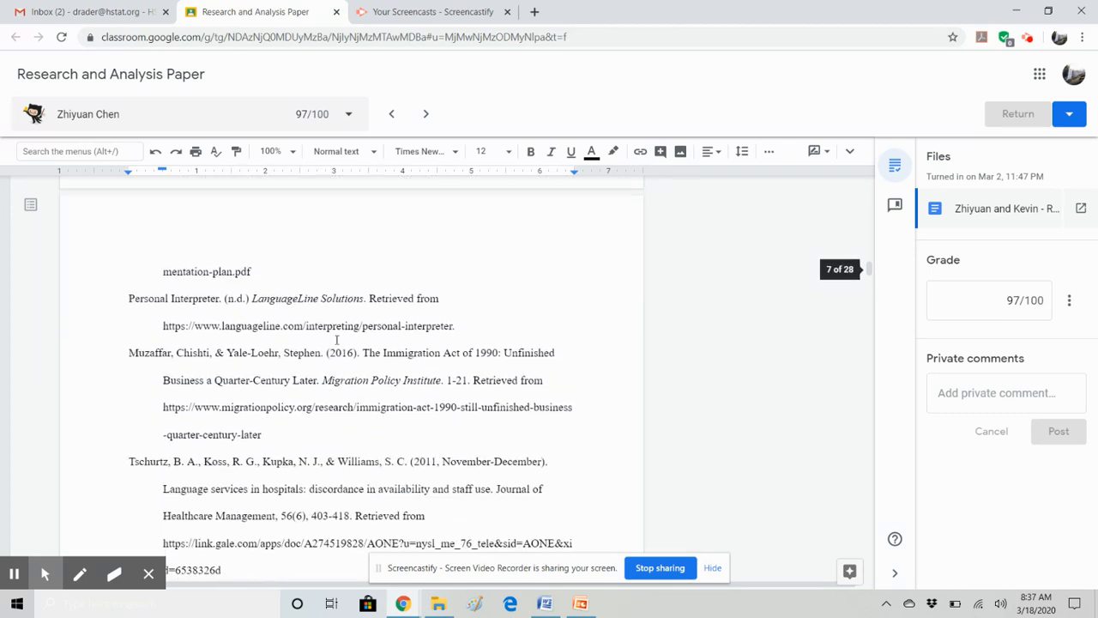
scroll(down, 3)
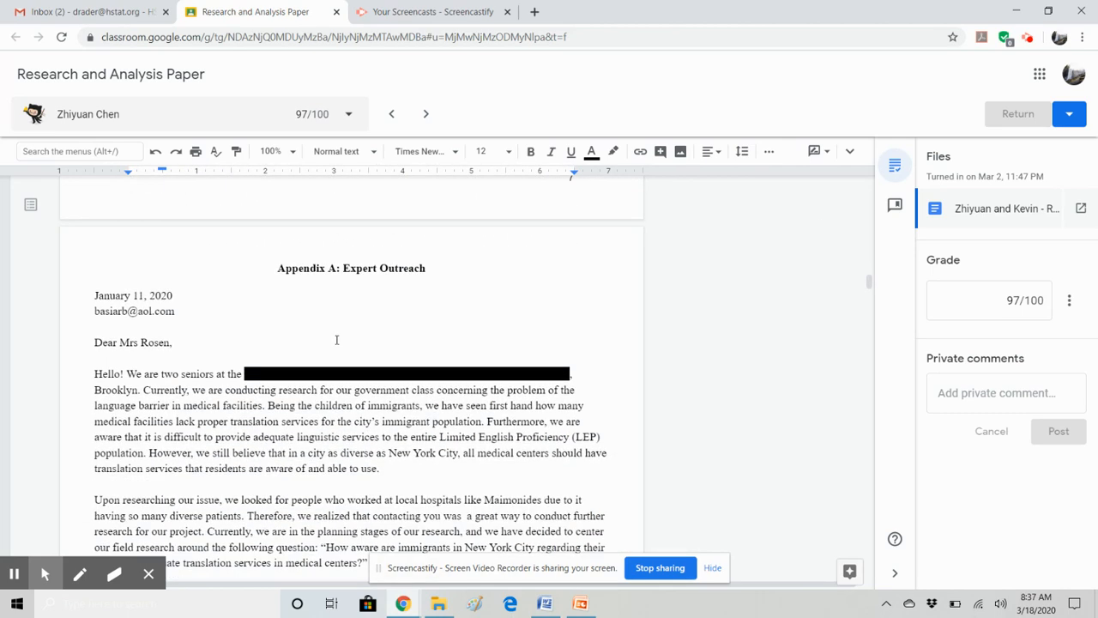
scroll(down, 3)
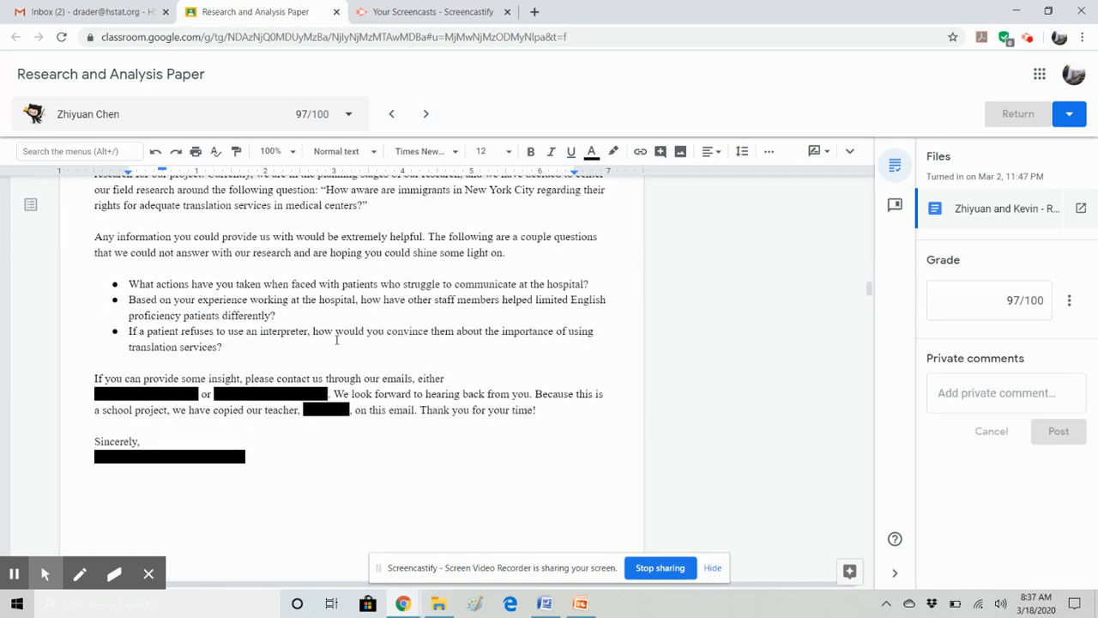
scroll(down, 3)
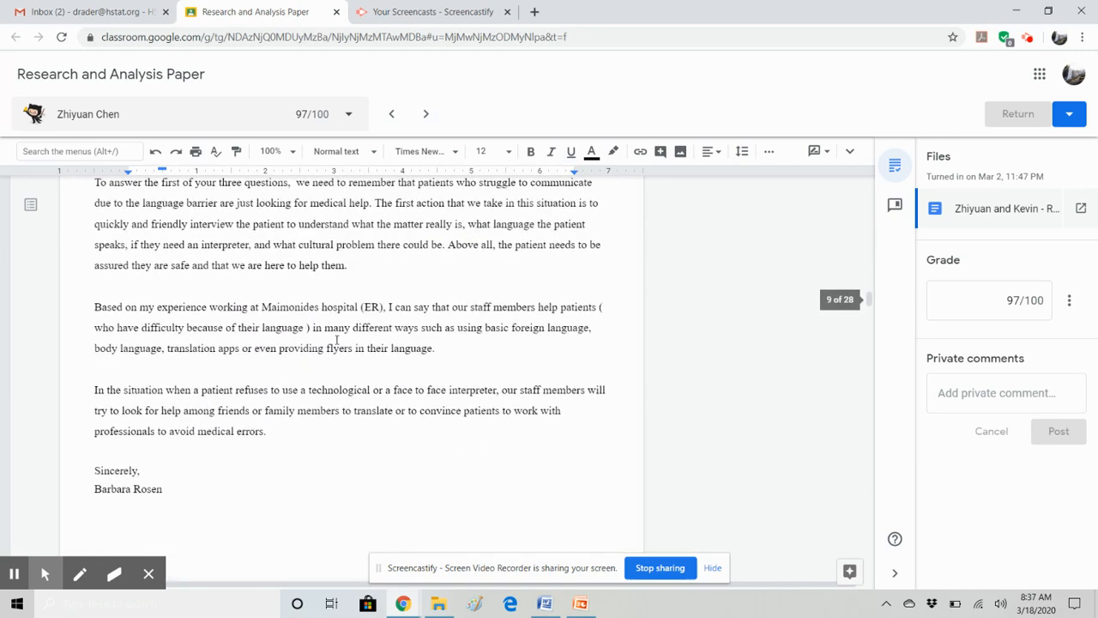
scroll(down, 3)
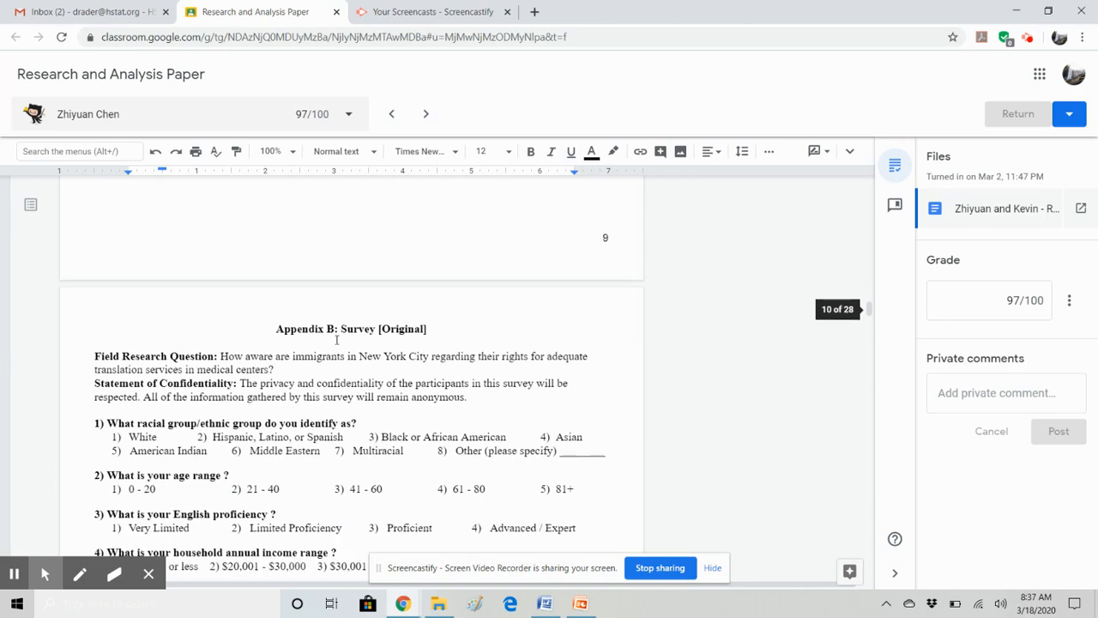
Step: Scroll past the Appendix B and C surveys and the Spanish version to Appendix E's Survey Question #1 table
scroll(down, 3)
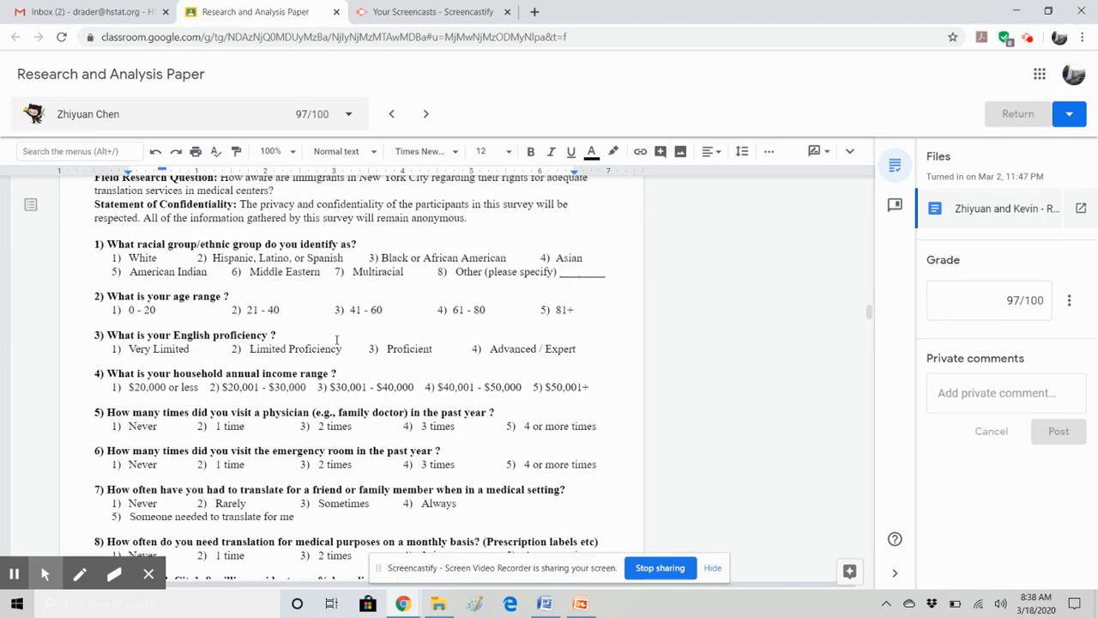
scroll(up, 3)
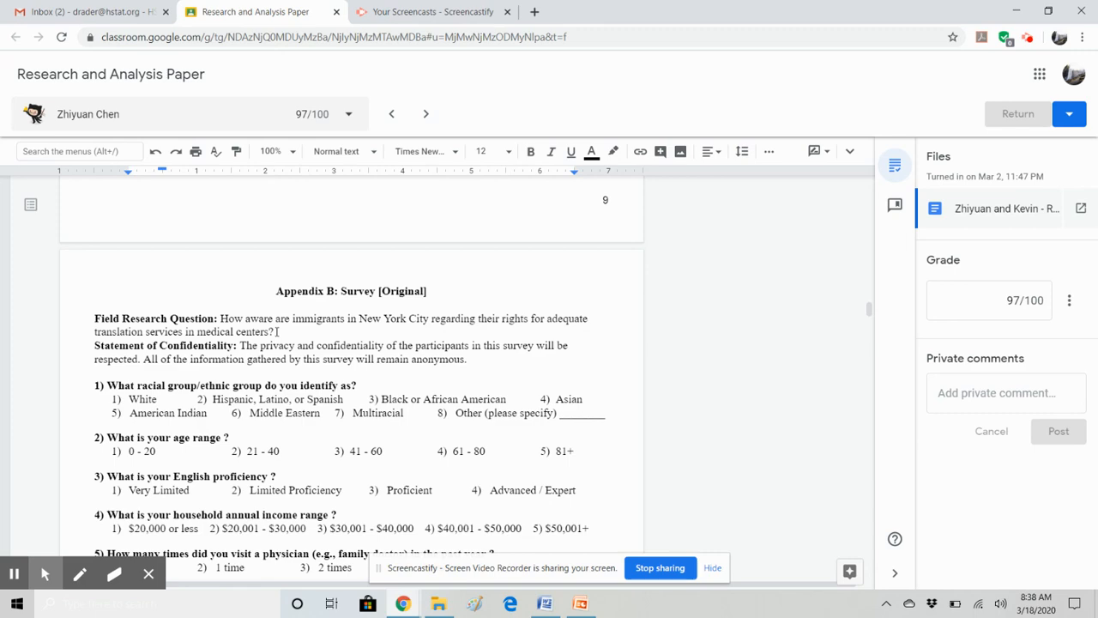
scroll(down, 3)
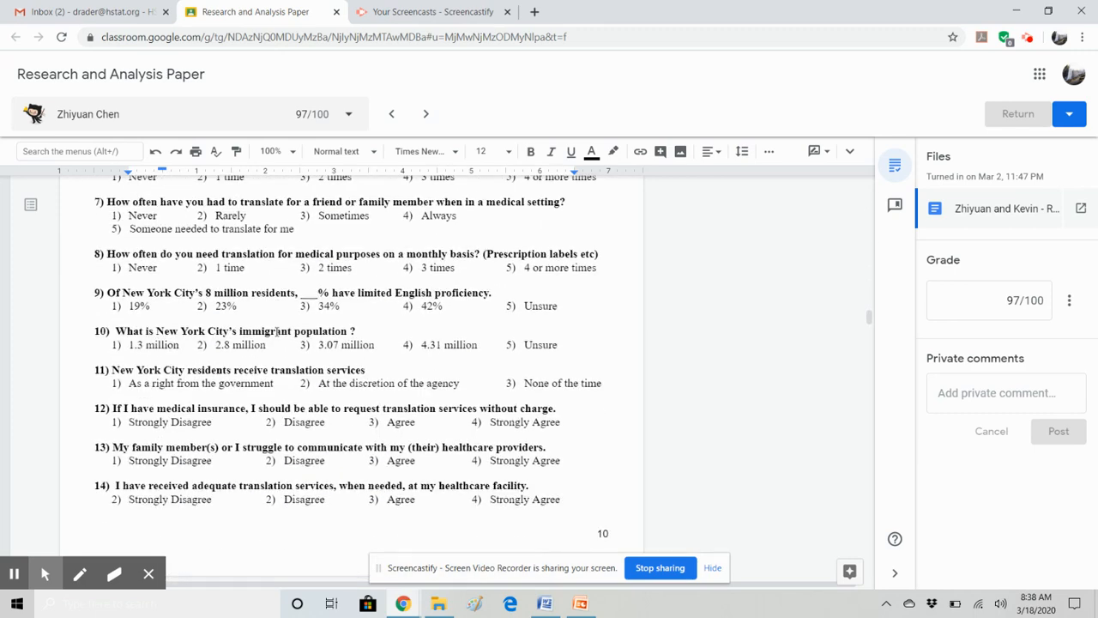
scroll(down, 3)
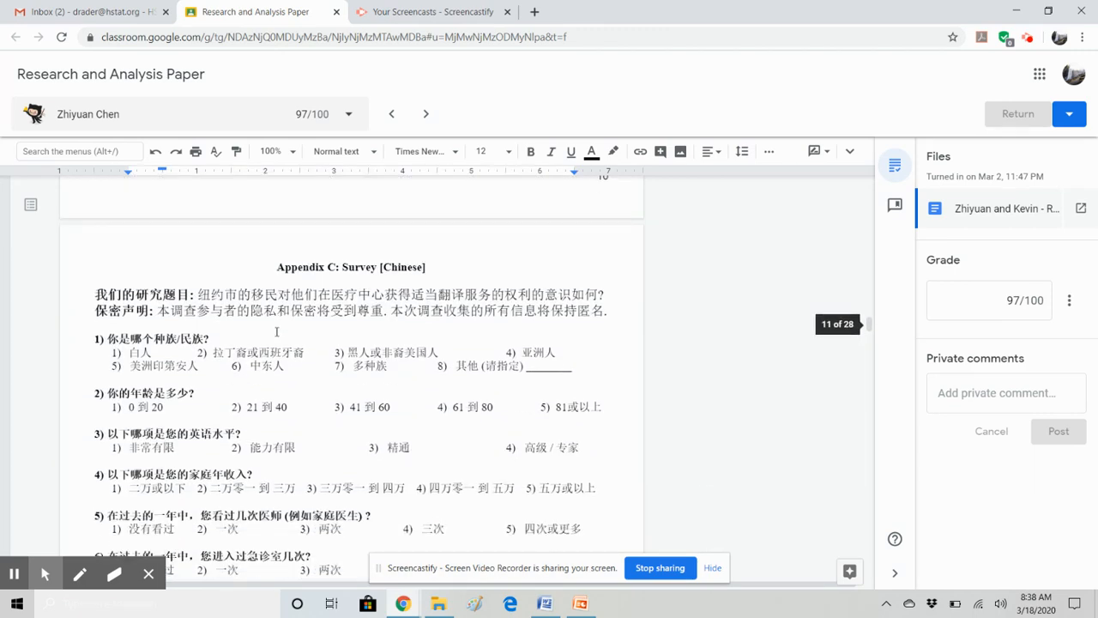
scroll(down, 3)
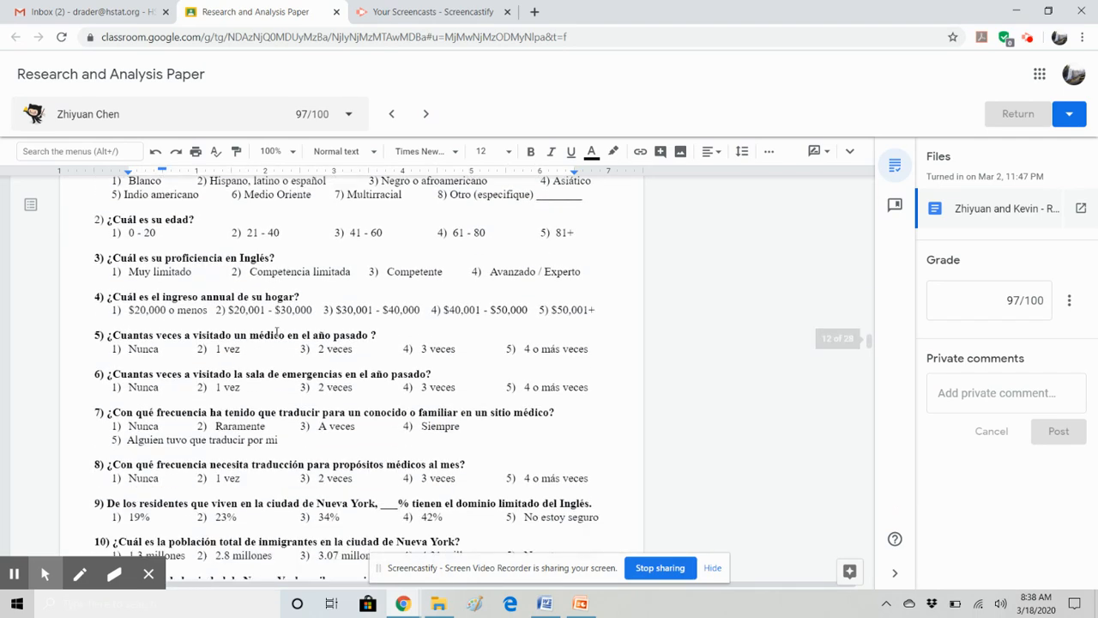
scroll(down, 3)
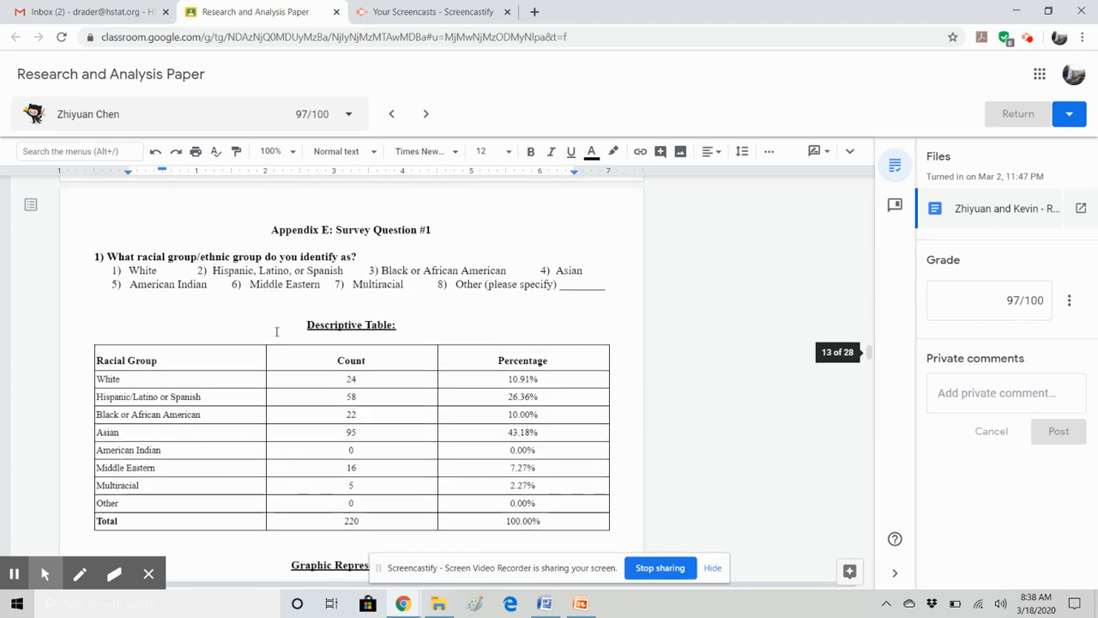
Step: Scroll through the racial group, age and English proficiency charts, then back up toward the surveys
scroll(up, 3)
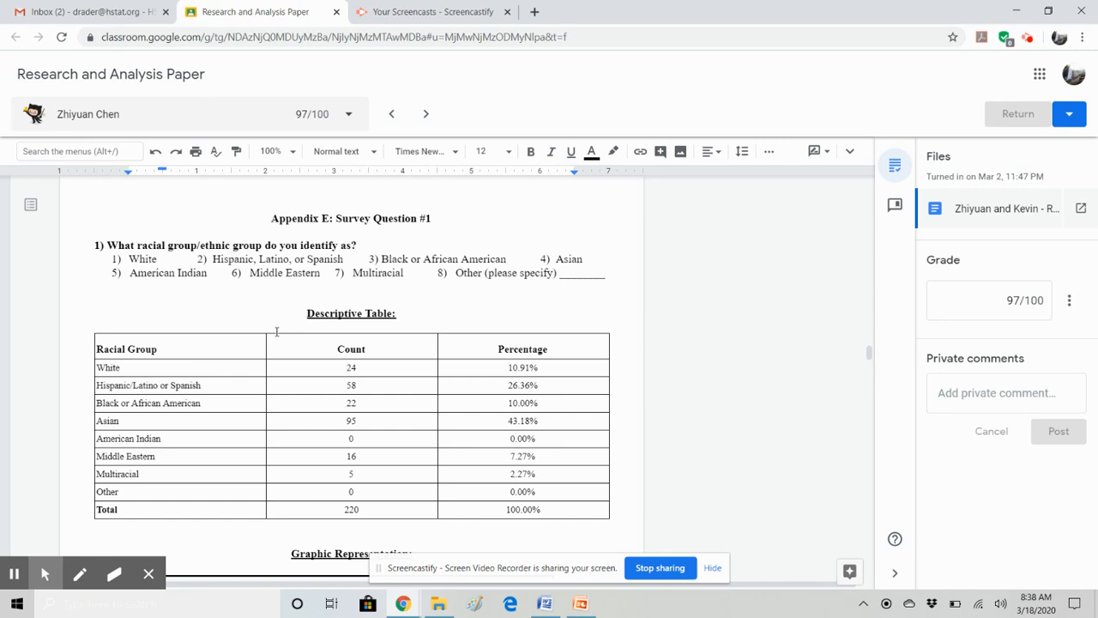
scroll(down, 3)
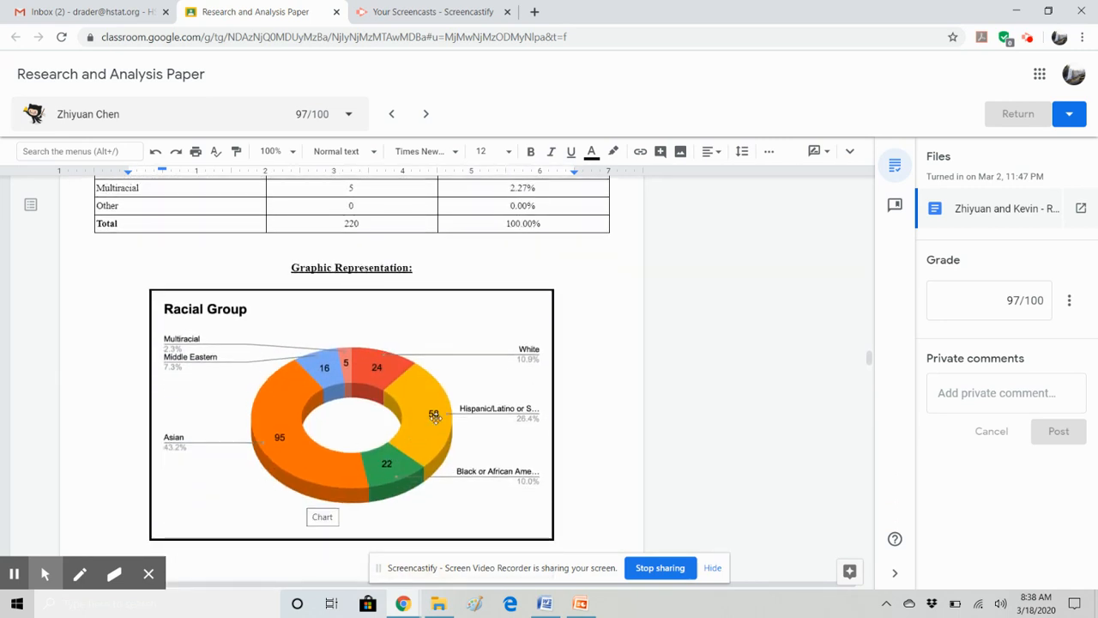
scroll(down, 3)
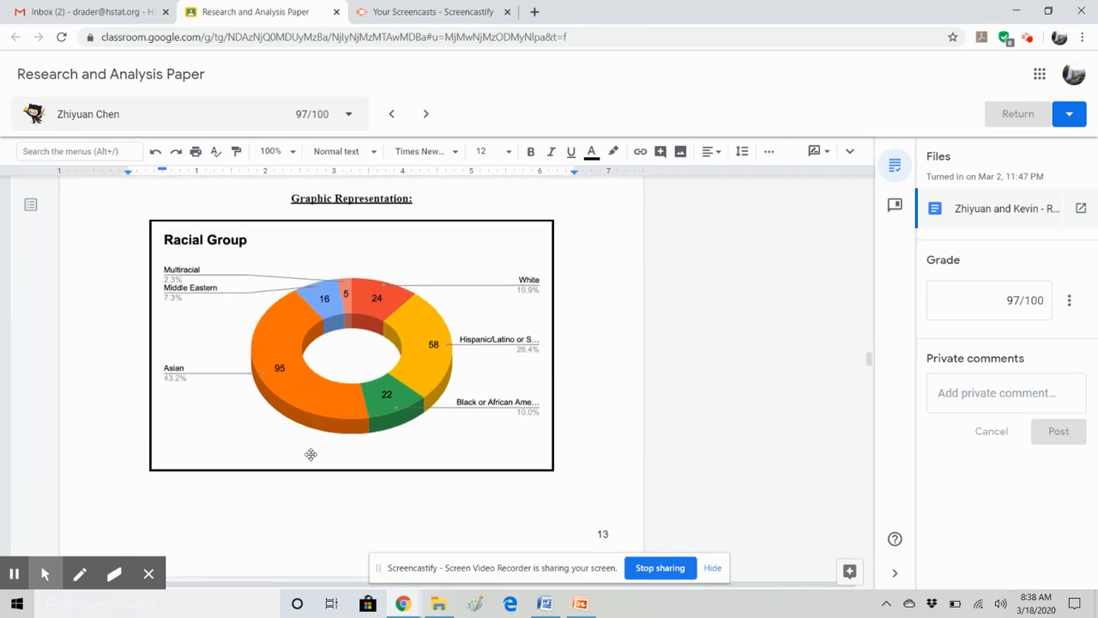
scroll(up, 3)
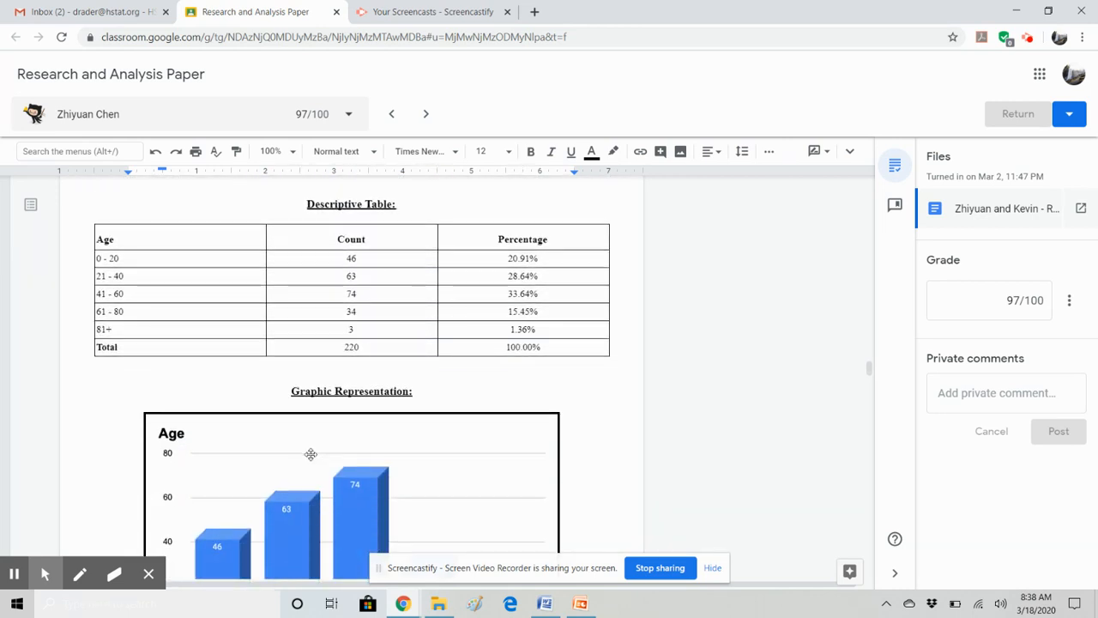
scroll(down, 3)
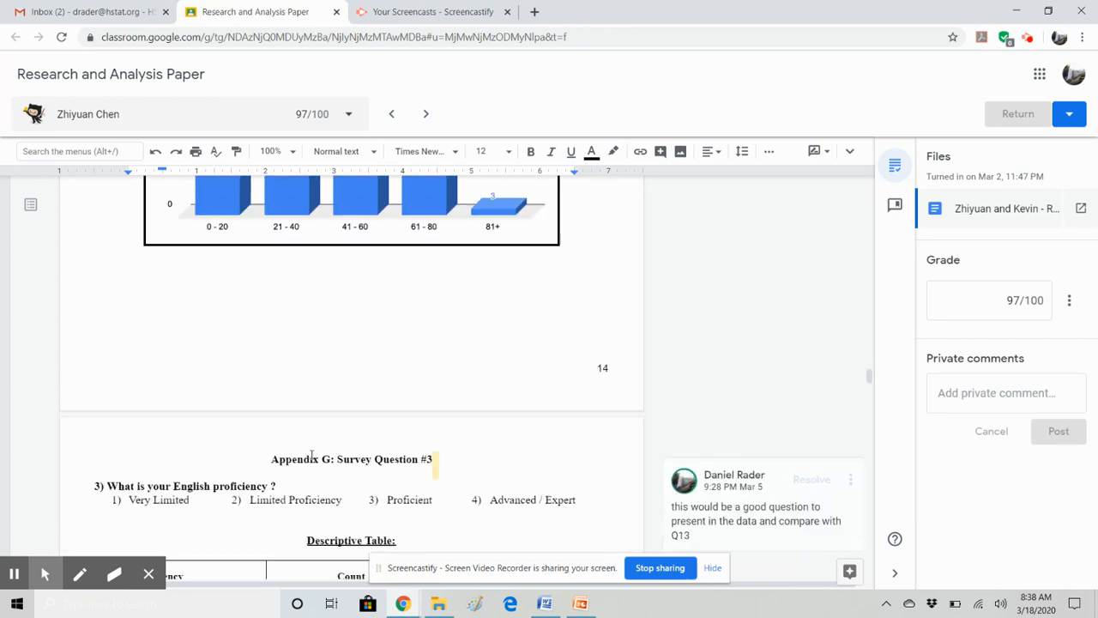
scroll(down, 3)
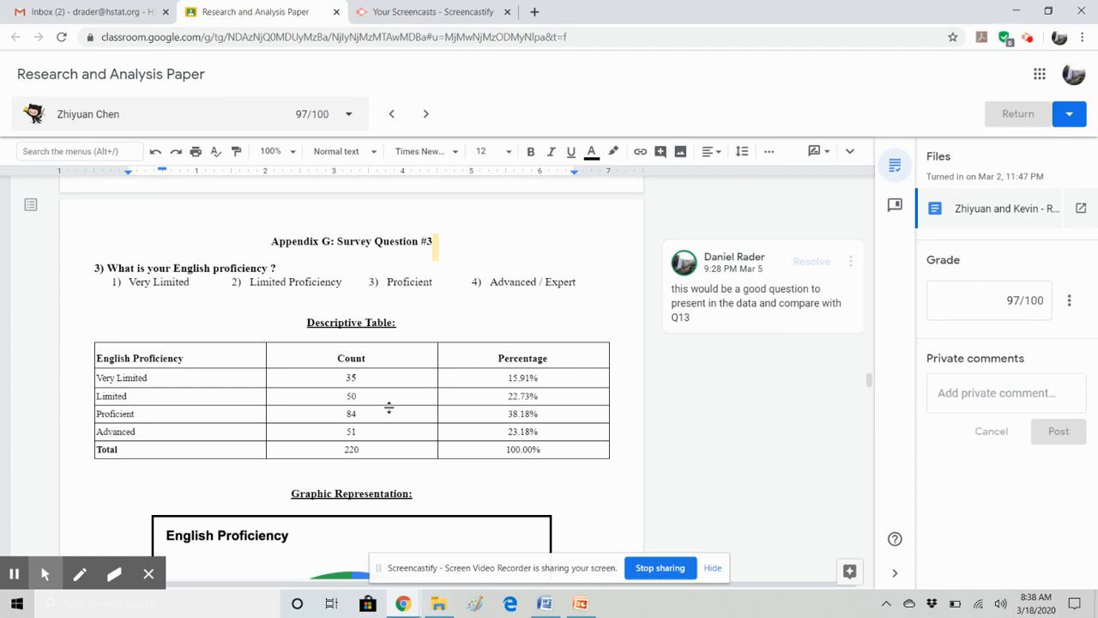
scroll(up, 3)
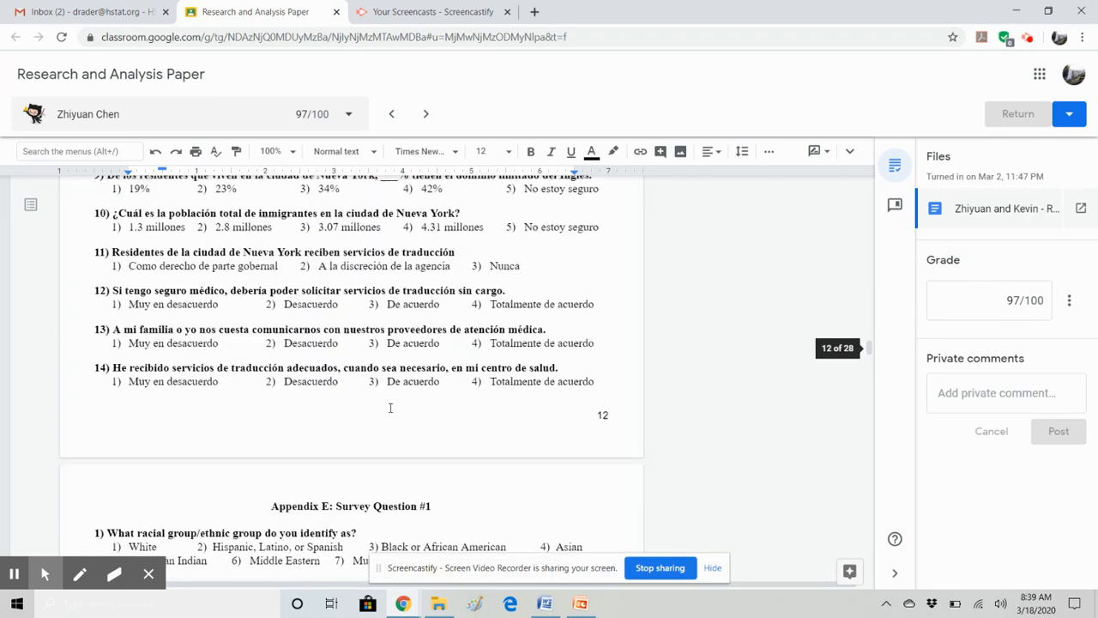
scroll(up, 3)
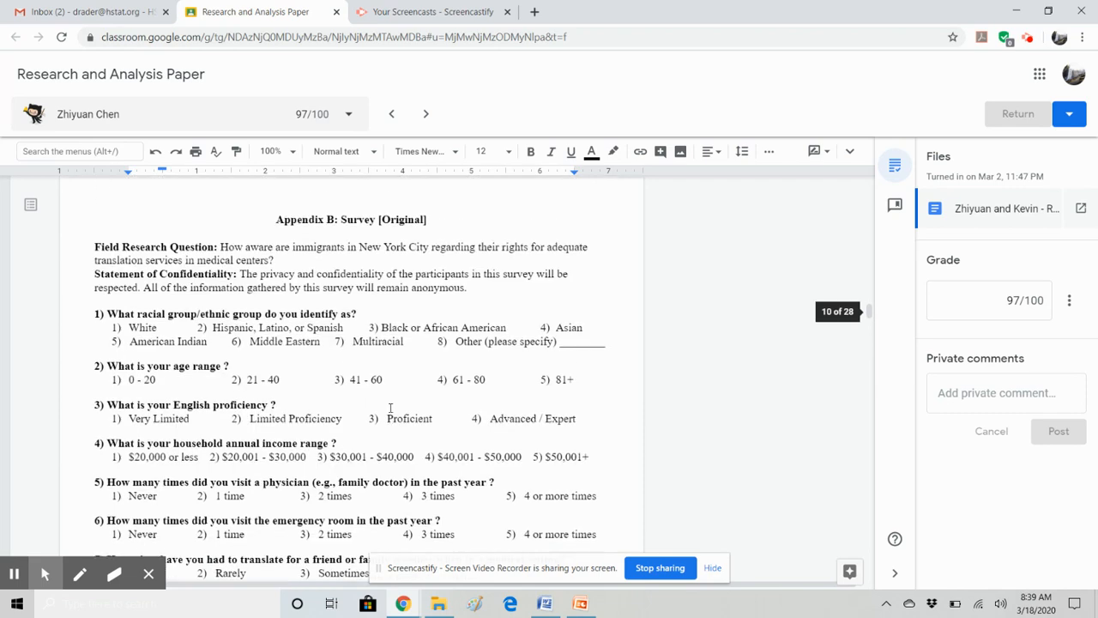
Step: Scroll down again to the Household Income frequency bar graph on page 17
scroll(down, 3)
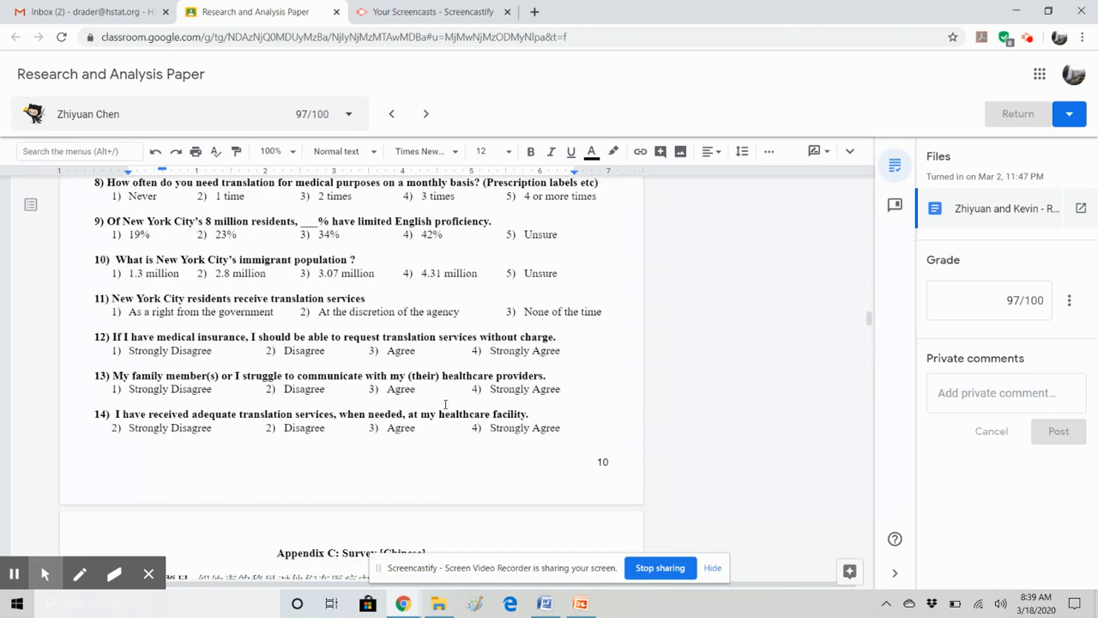
scroll(down, 3)
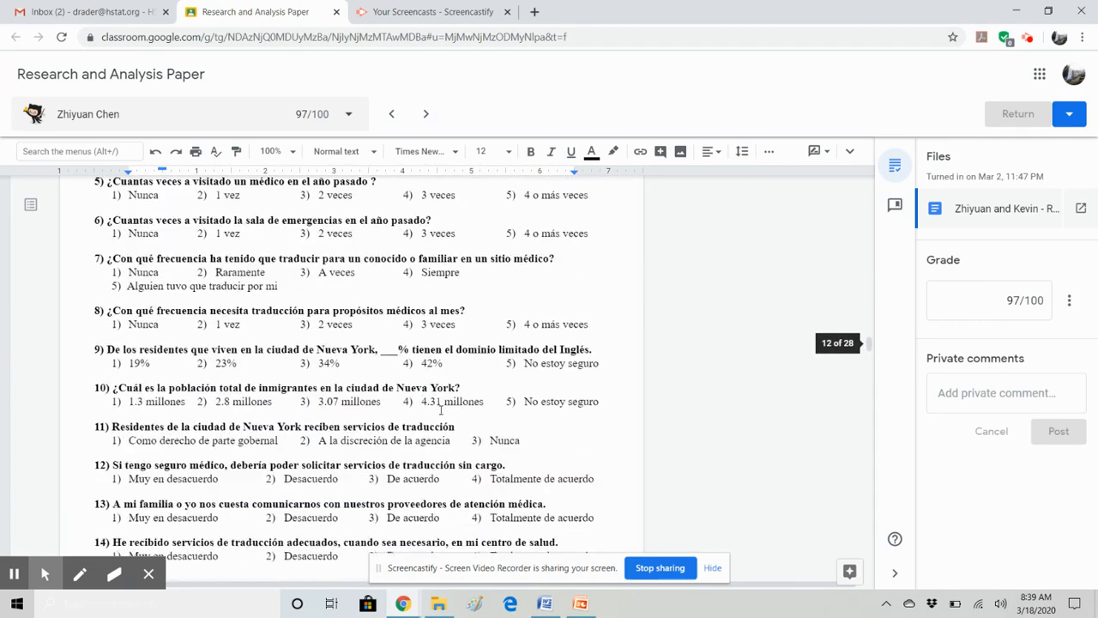
scroll(down, 3)
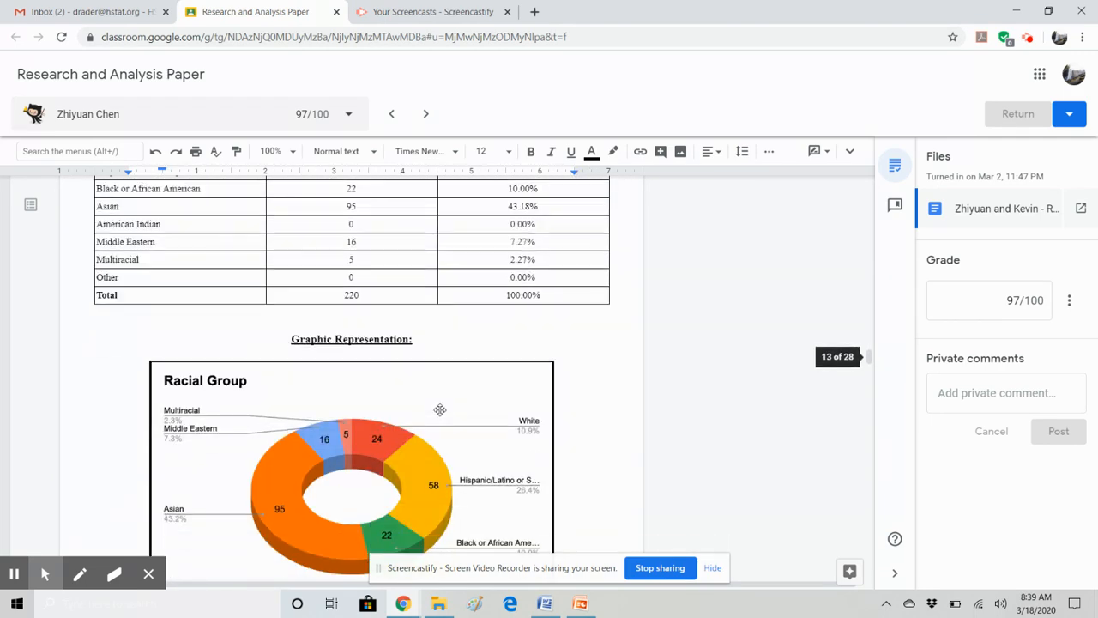
scroll(up, 3)
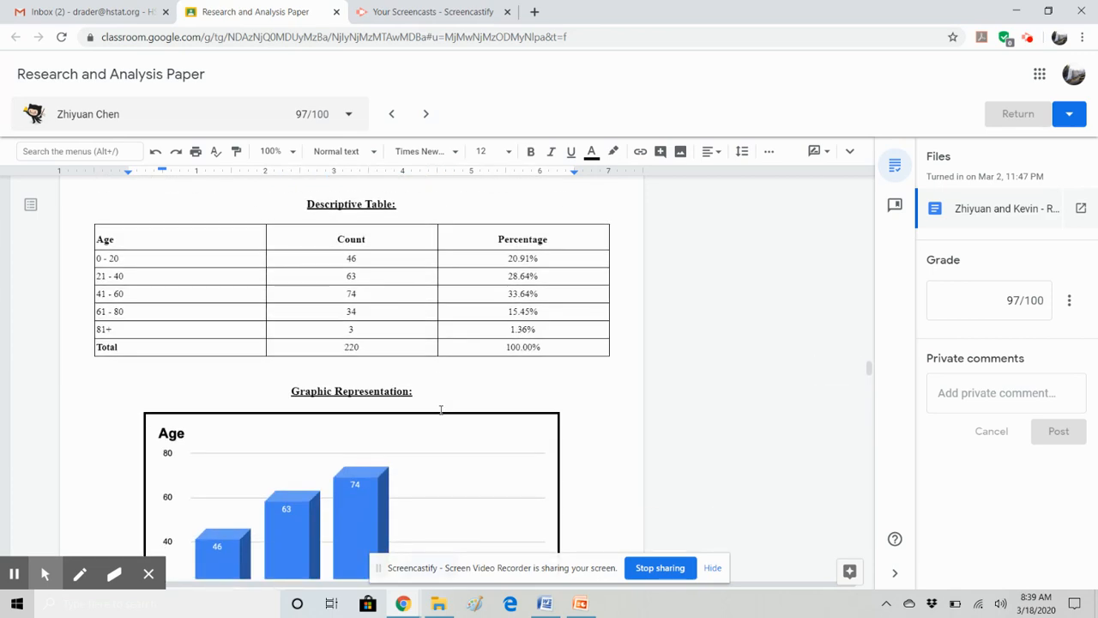
scroll(down, 3)
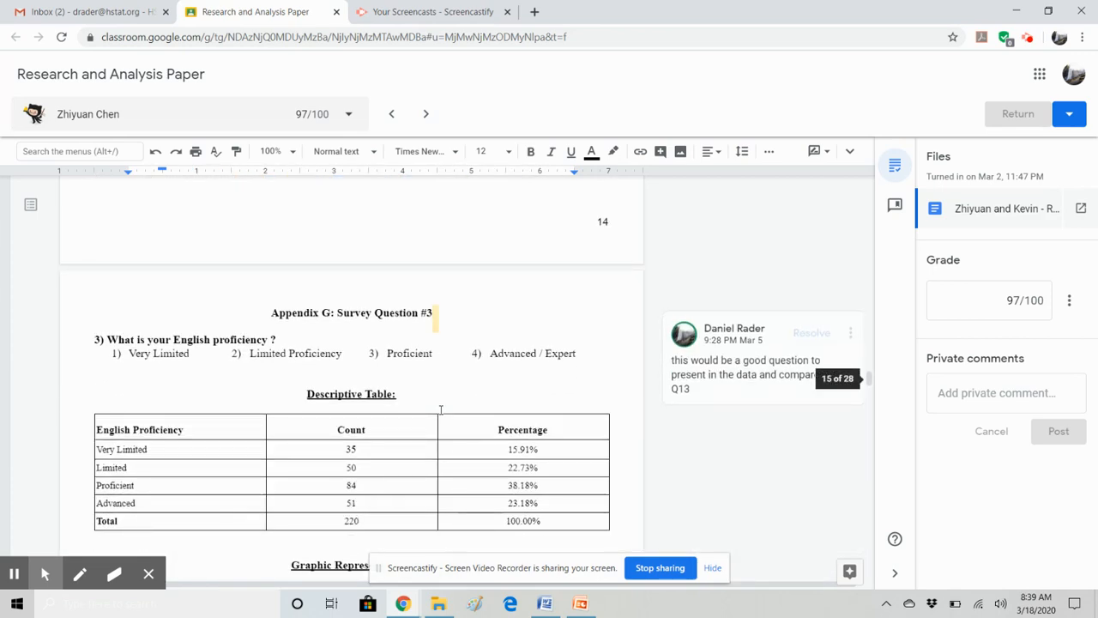
scroll(down, 3)
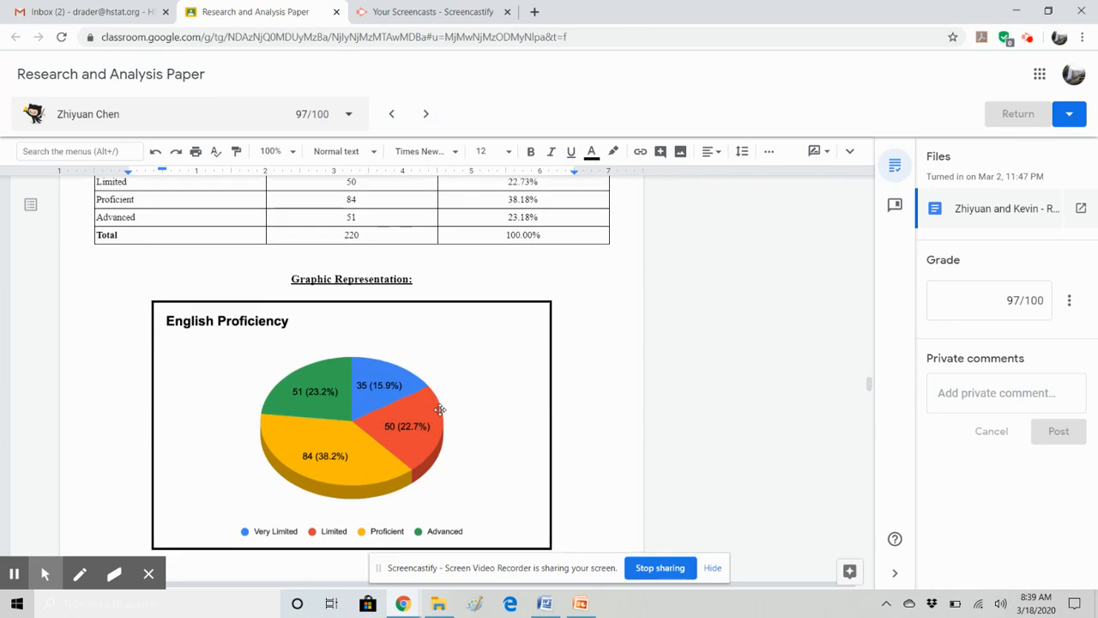
scroll(down, 3)
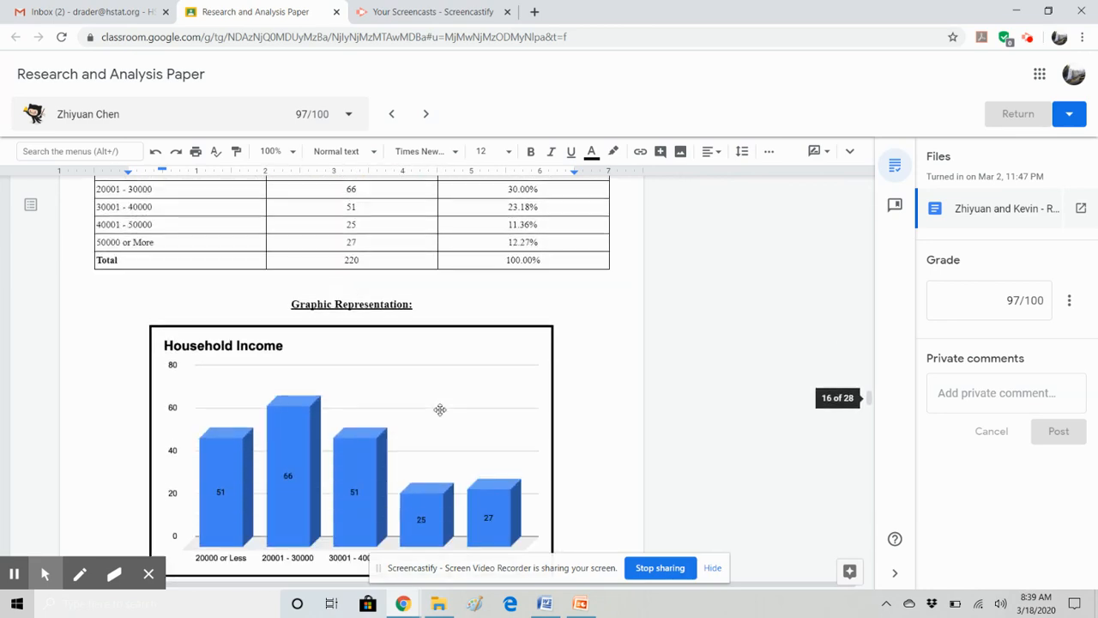
scroll(down, 3)
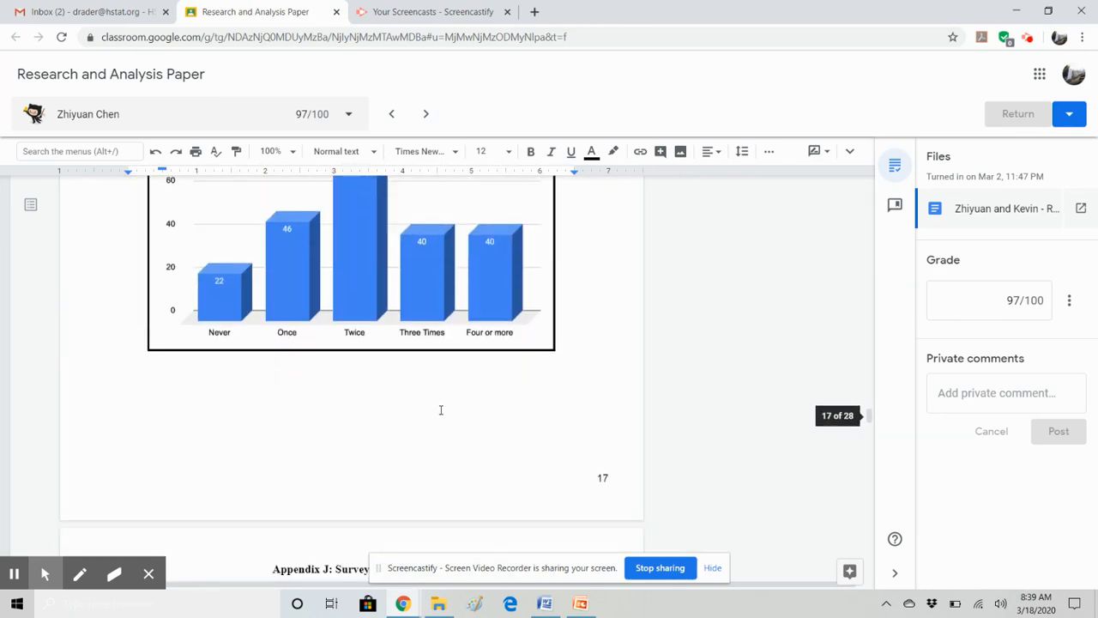
scroll(down, 3)
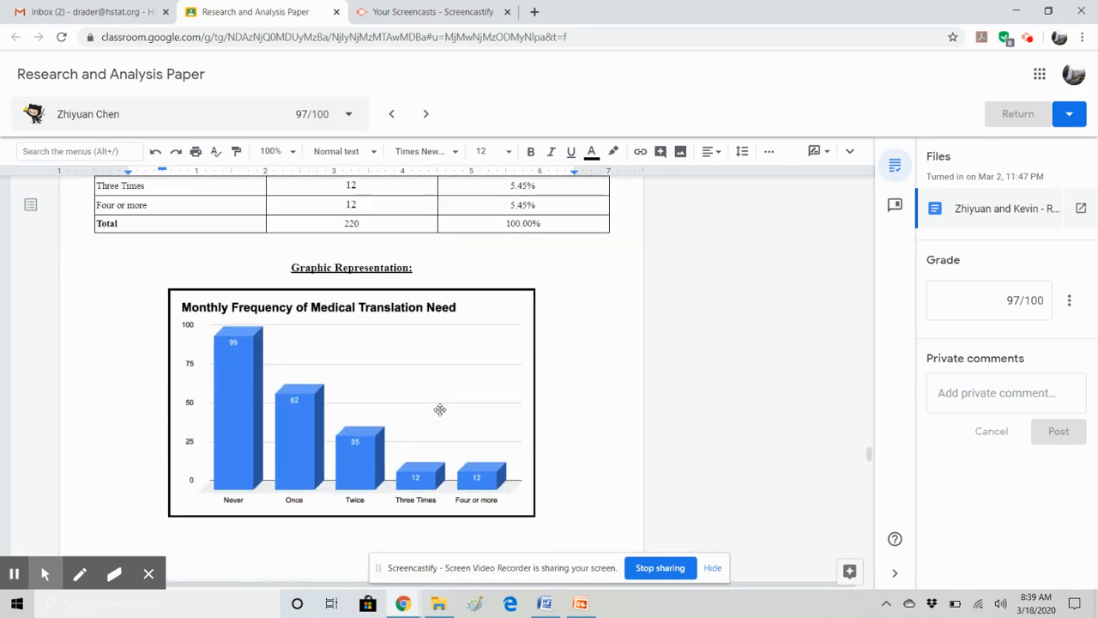
scroll(down, 3)
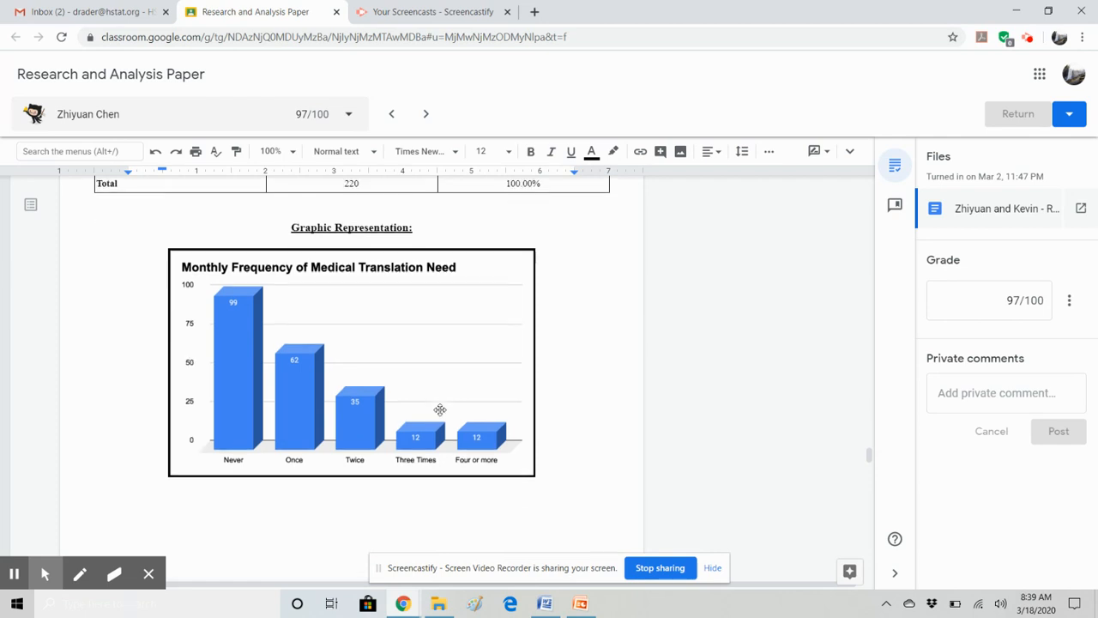
scroll(up, 3)
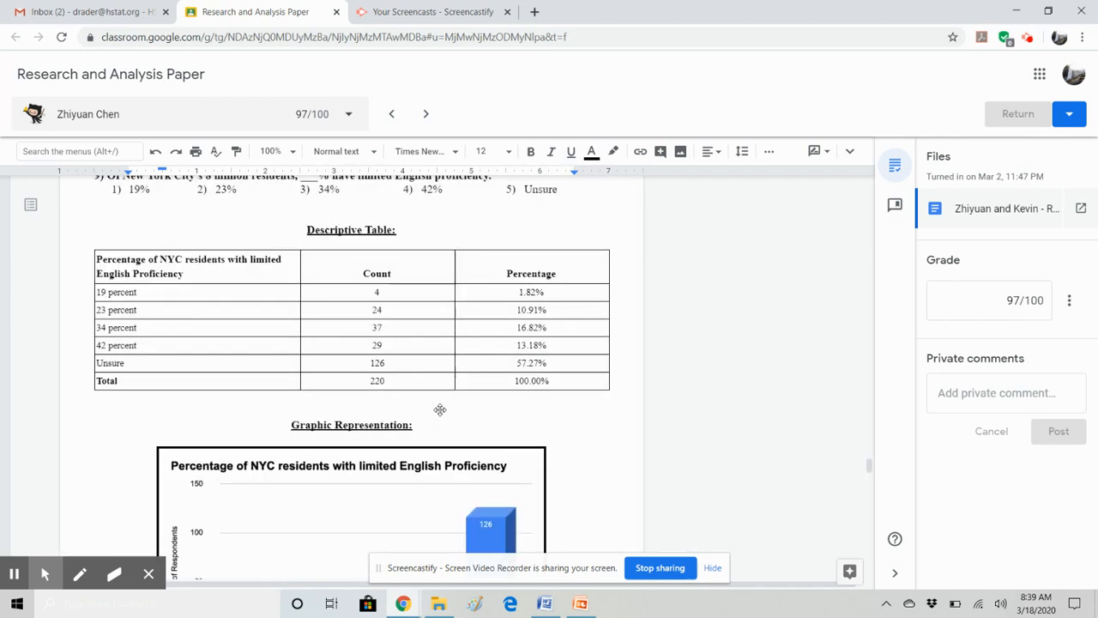
scroll(down, 3)
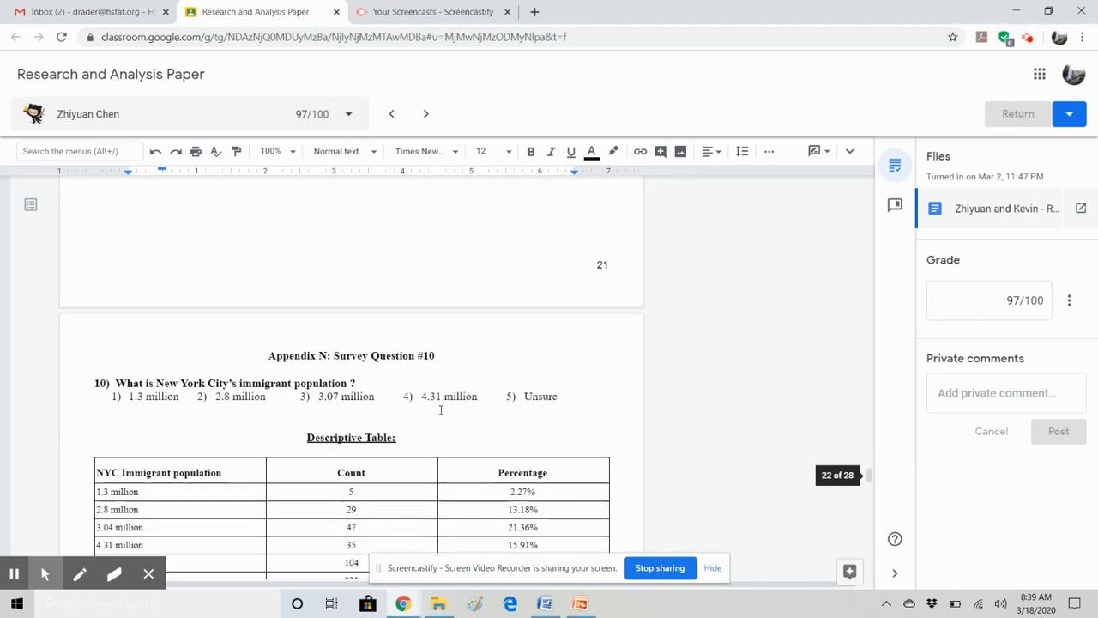
scroll(down, 3)
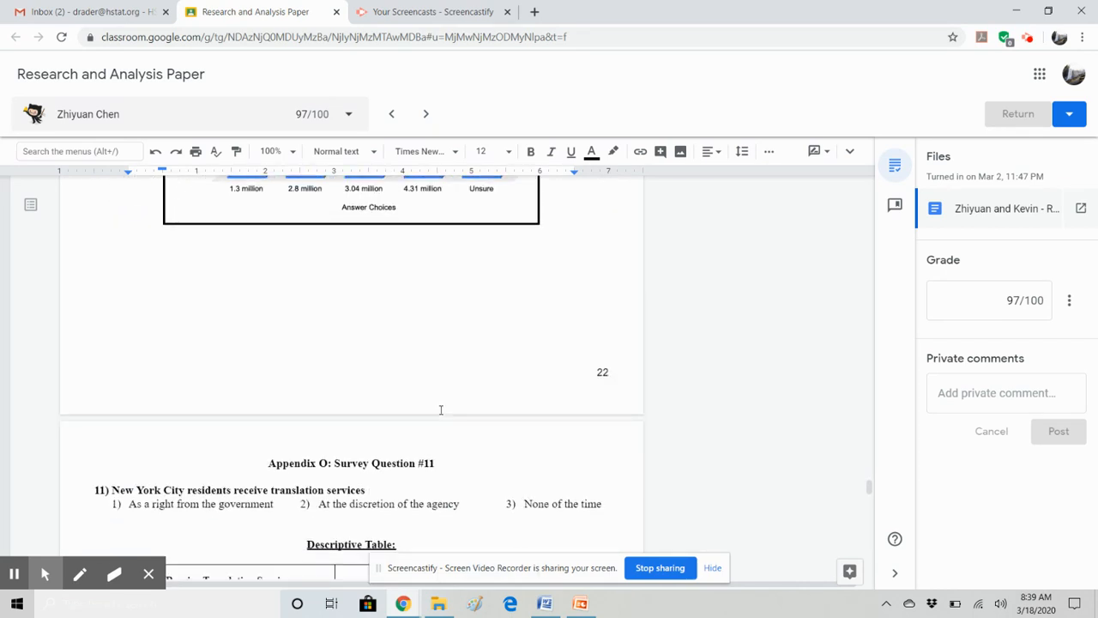
scroll(down, 3)
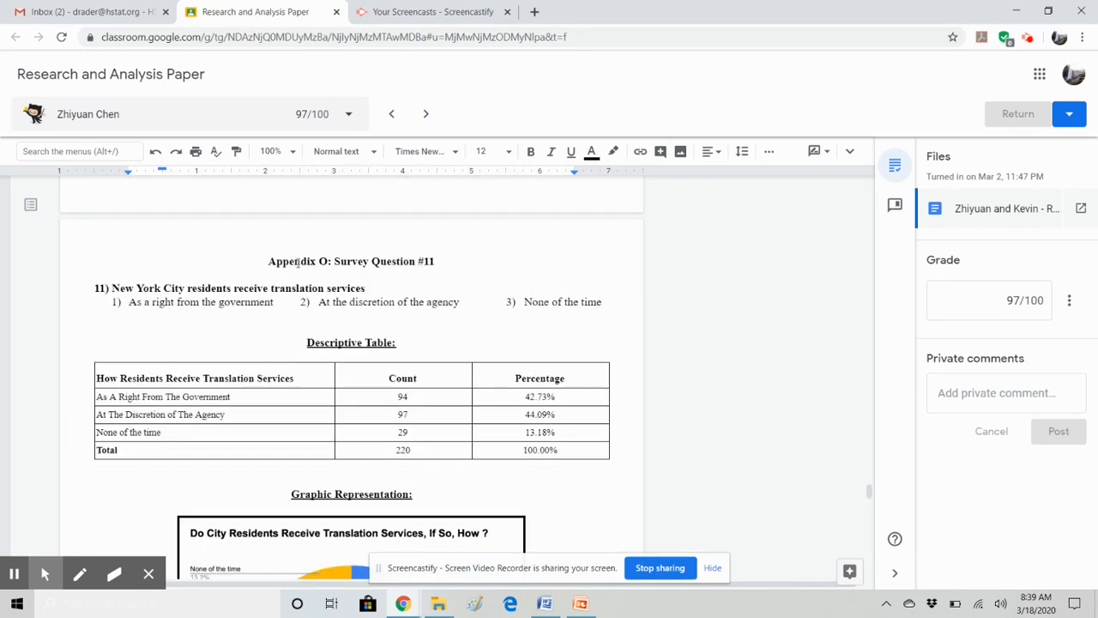
click(440, 261)
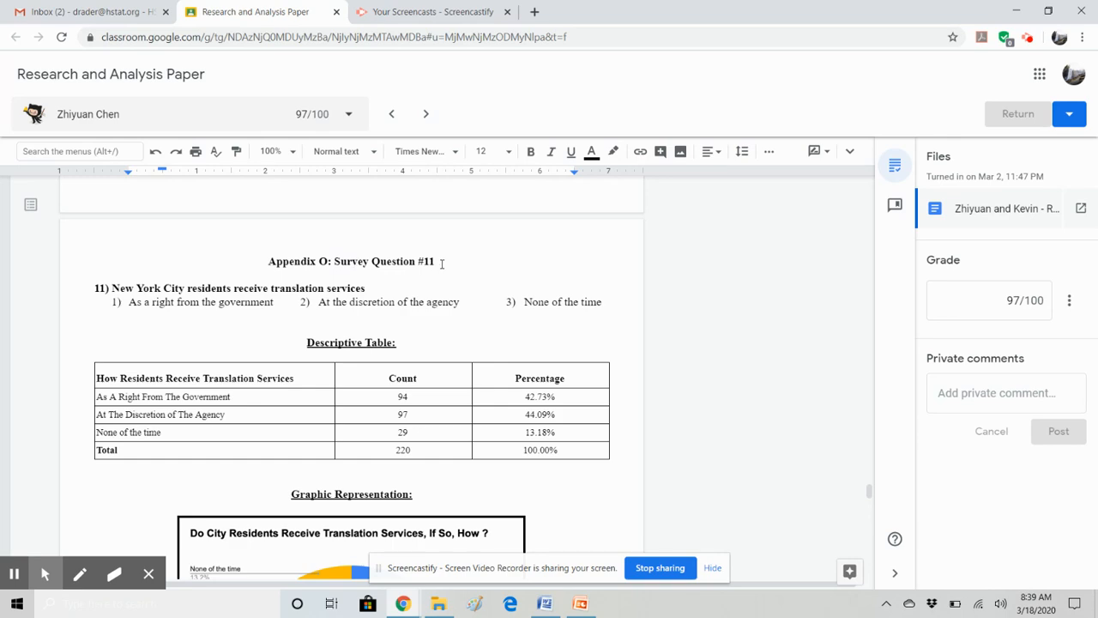
scroll(down, 3)
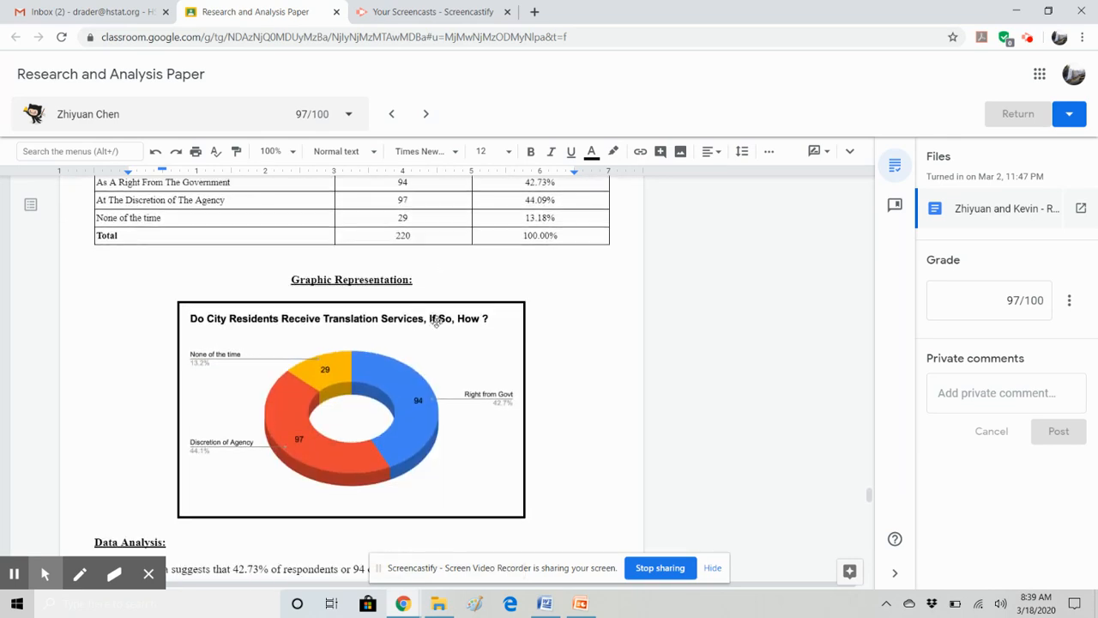
scroll(down, 3)
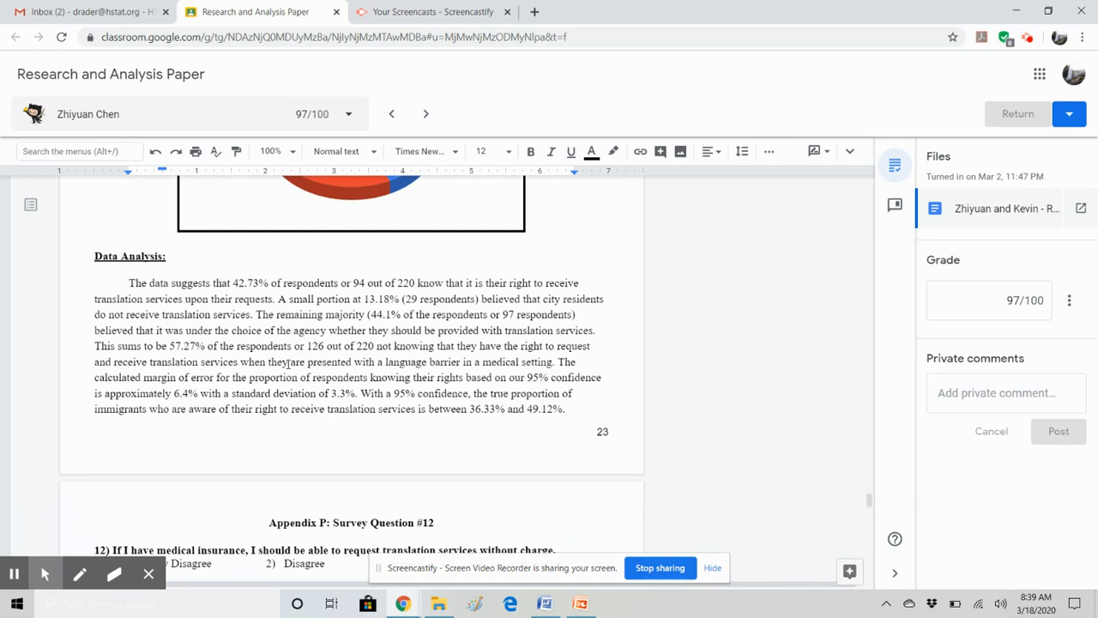
scroll(down, 3)
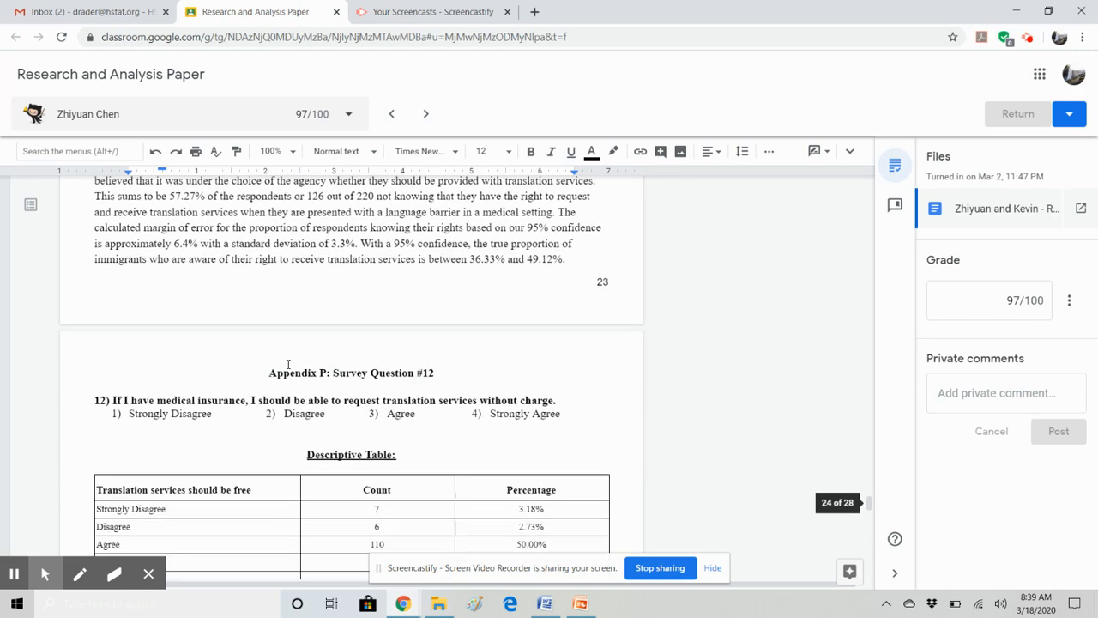
scroll(down, 3)
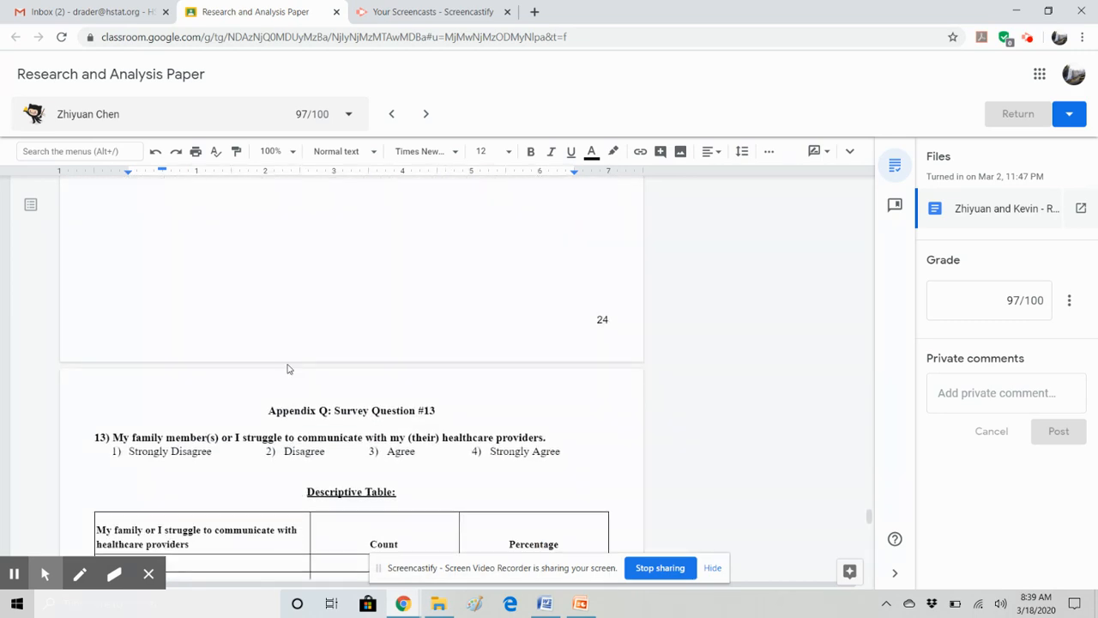
scroll(down, 3)
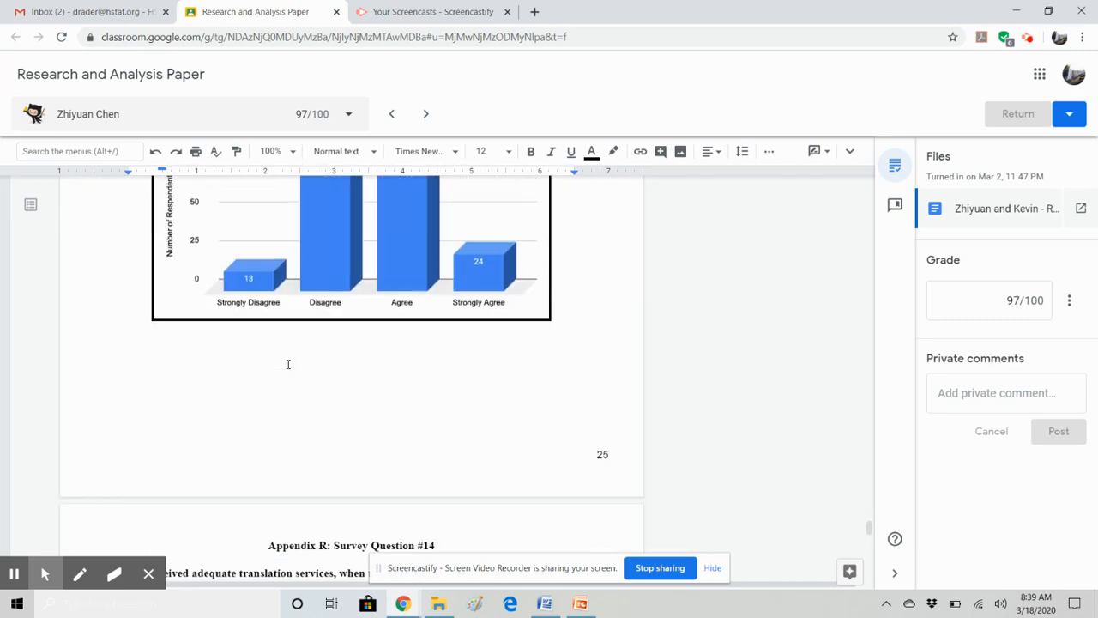
scroll(down, 3)
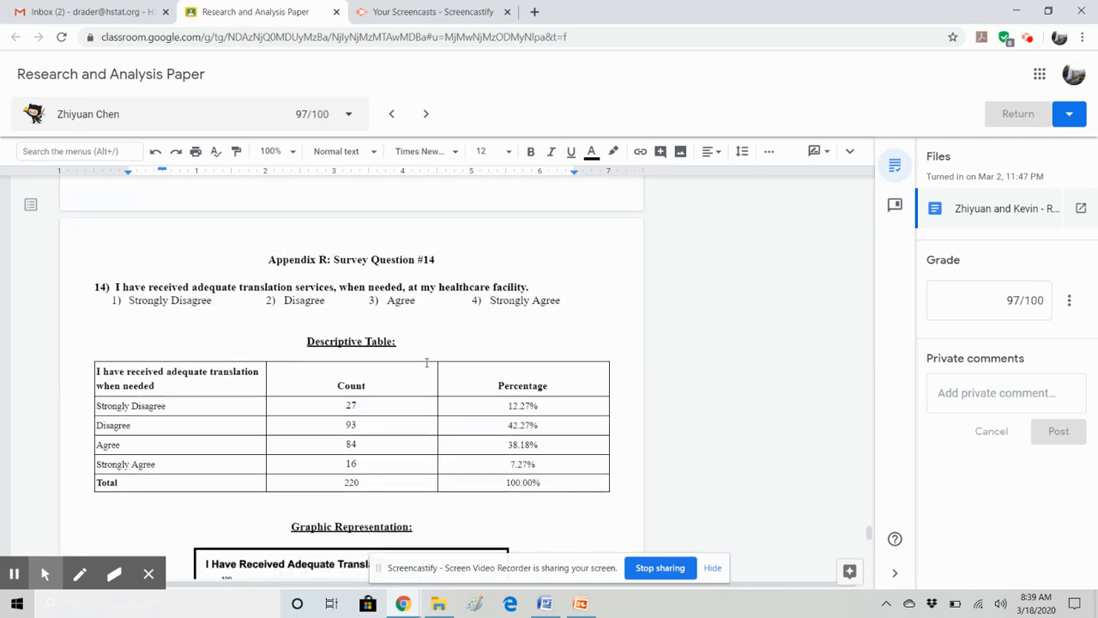
Step: Read to the teacher's final grade comment, then switch to the PowerPoint lesson deck
scroll(down, 3)
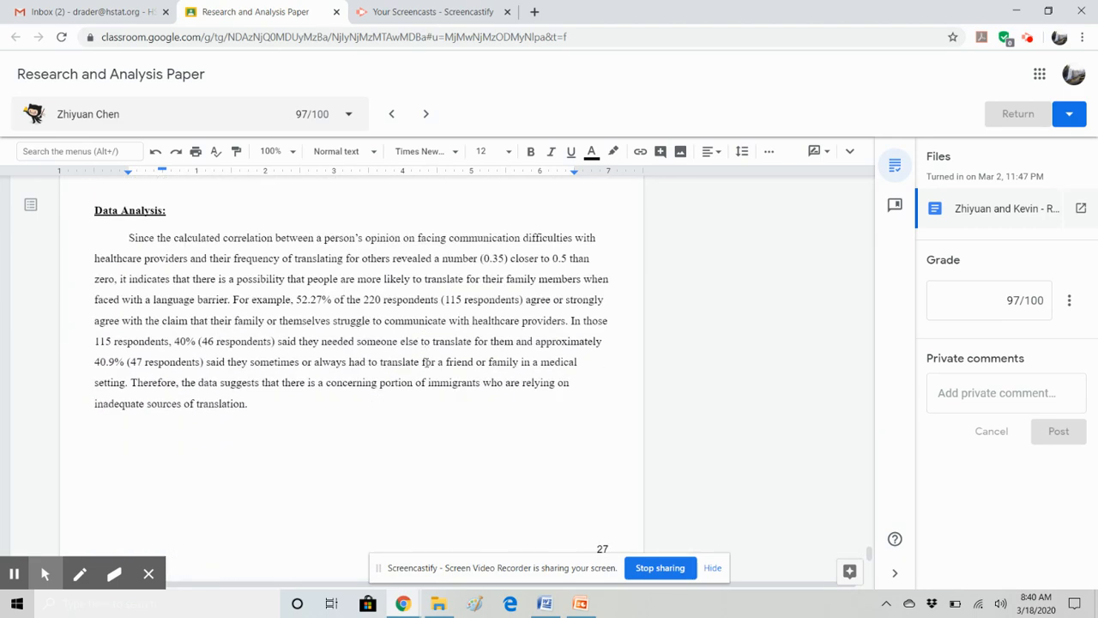
scroll(down, 3)
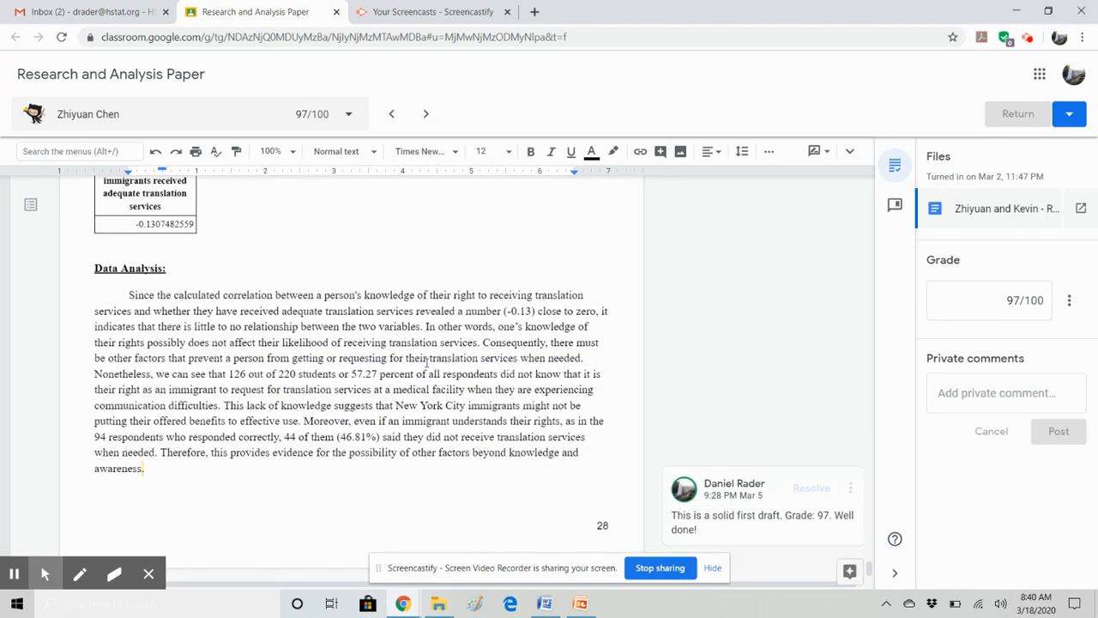
mouse_move(333, 414)
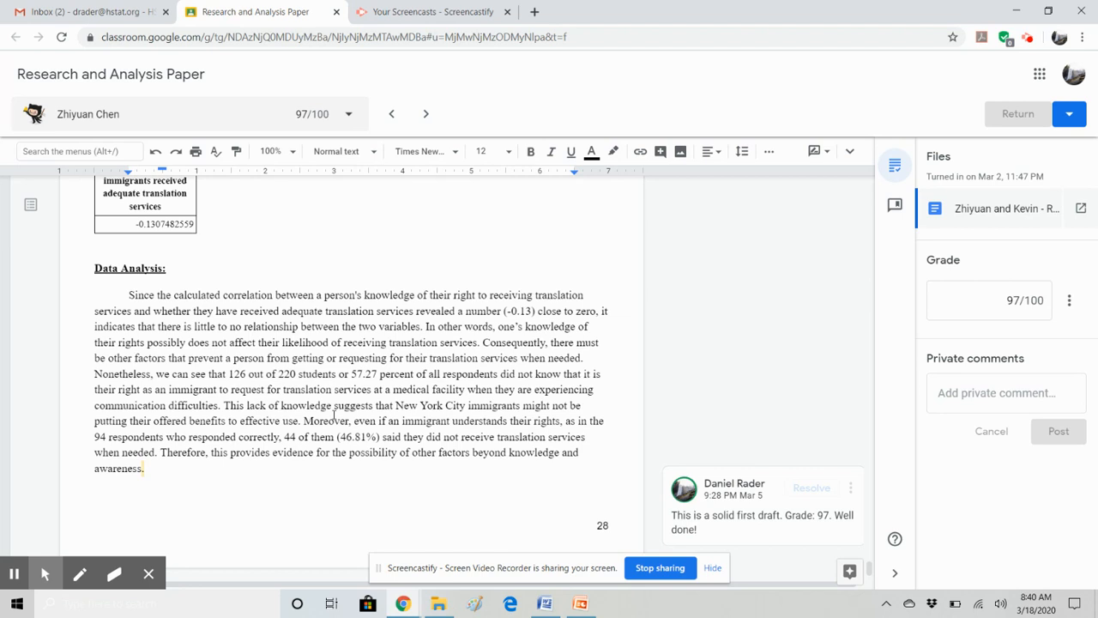
scroll(up, 3)
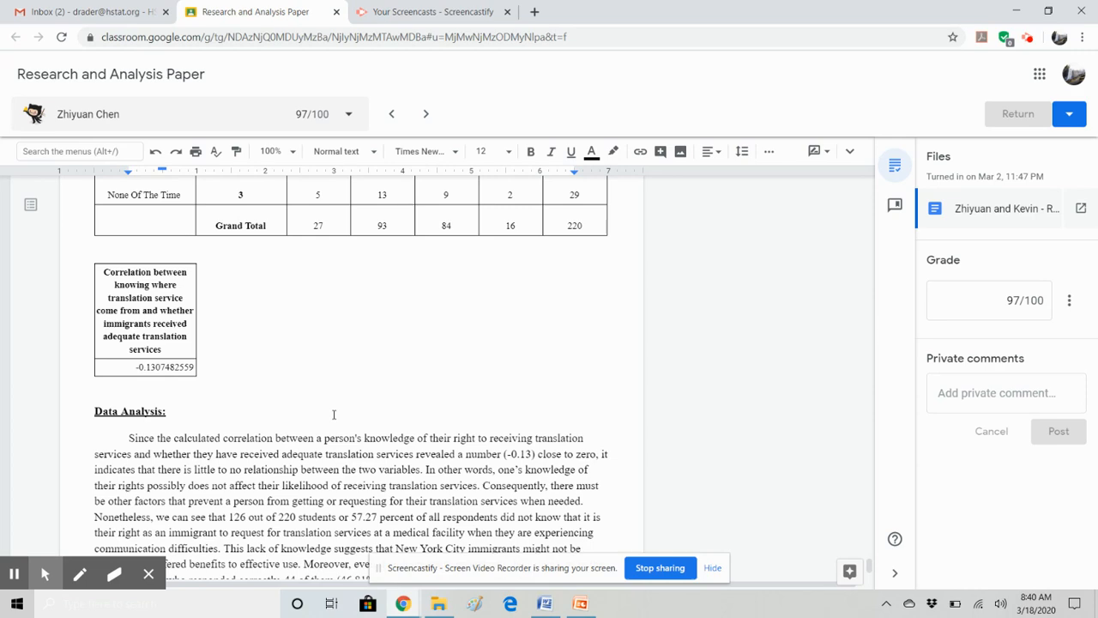
mouse_move(417, 483)
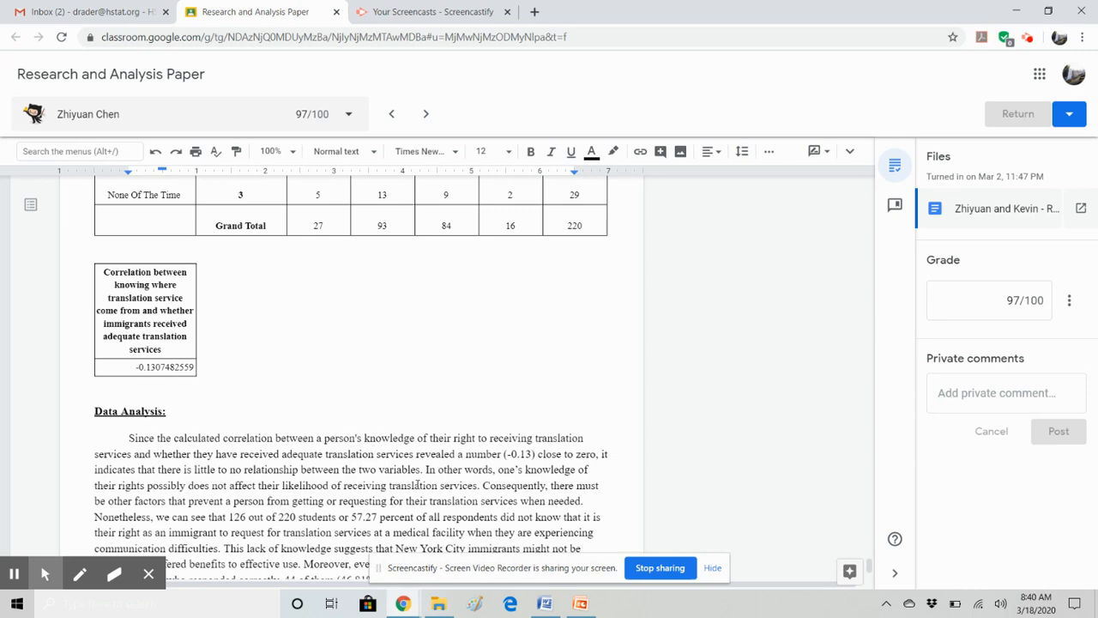
click(581, 603)
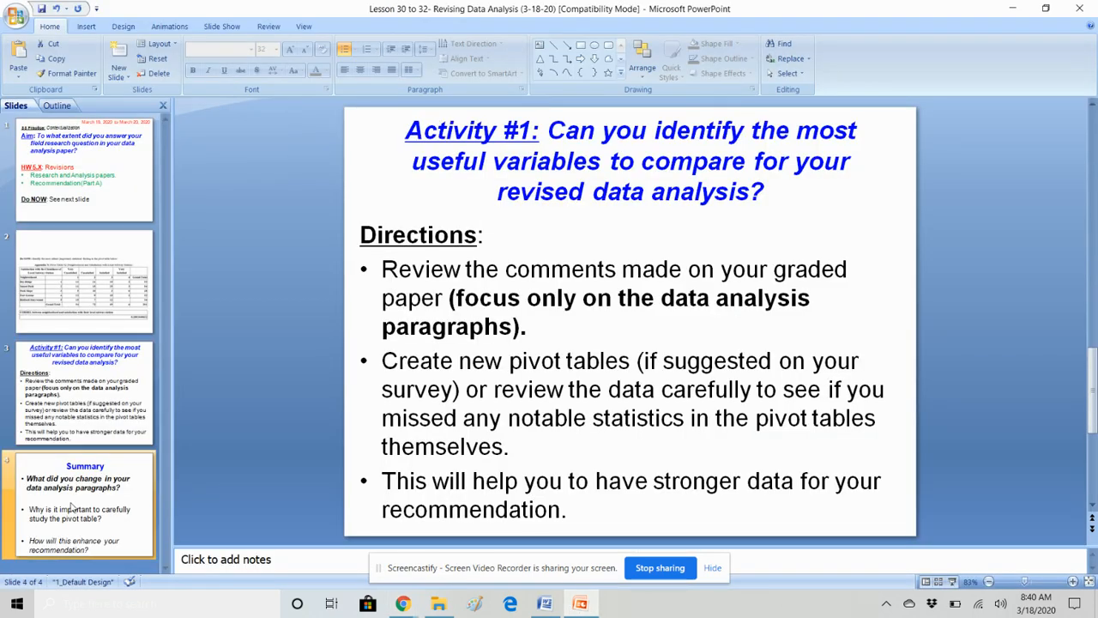
Step: Display slide 4, the Summary slide with three reflection questions on revising data analysis
click(84, 504)
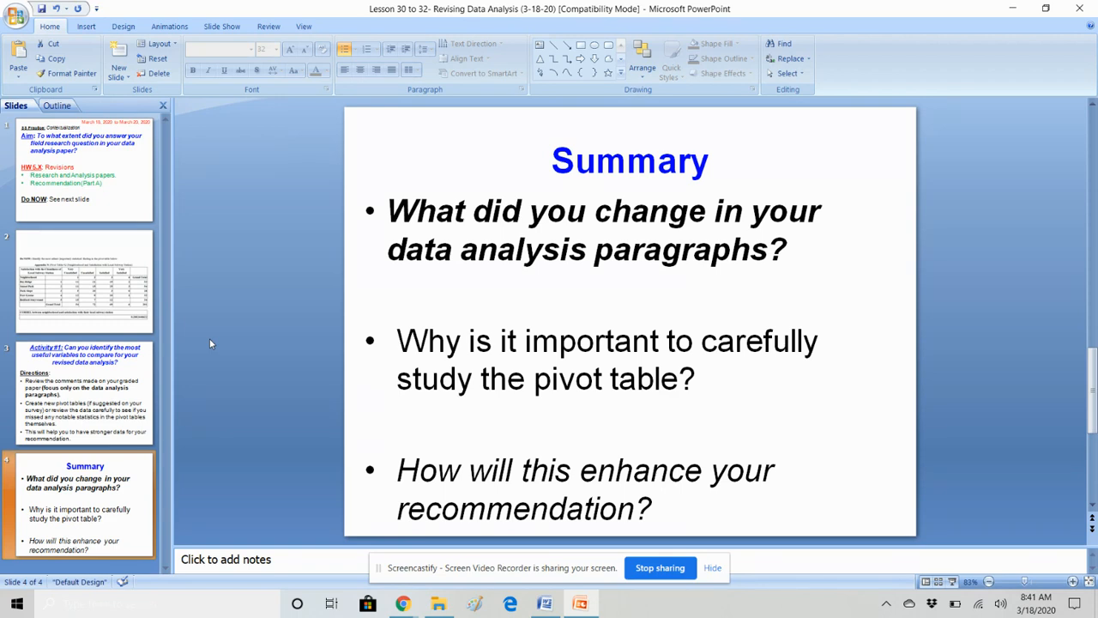
Step: Return to slide 1, then go back to the paper's final correlation table and Data Analysis paragraph
click(83, 168)
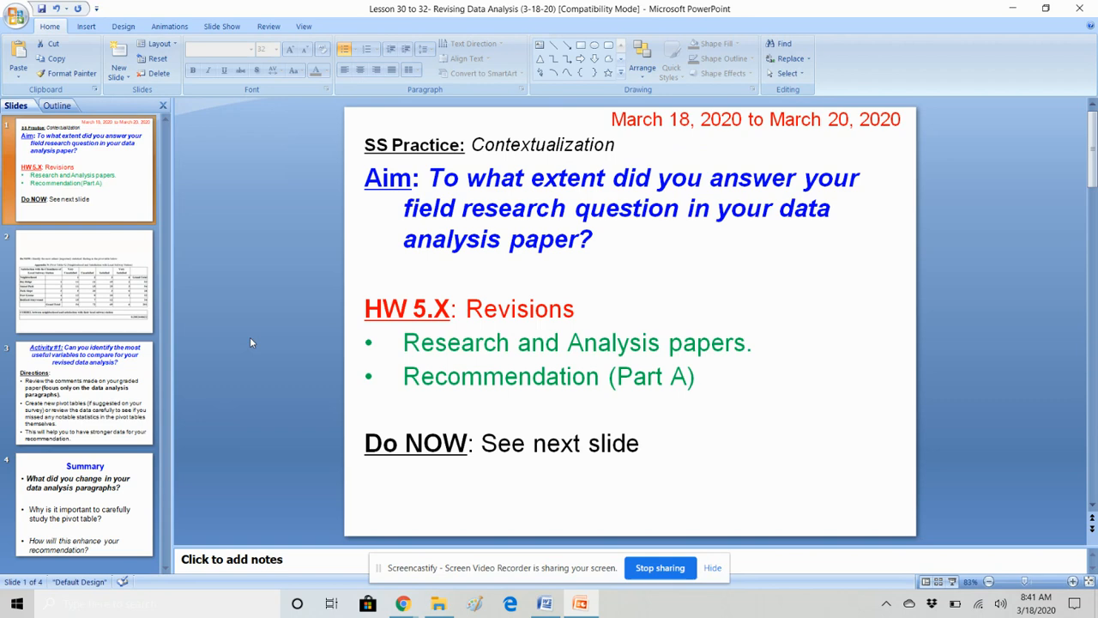
mouse_move(403, 603)
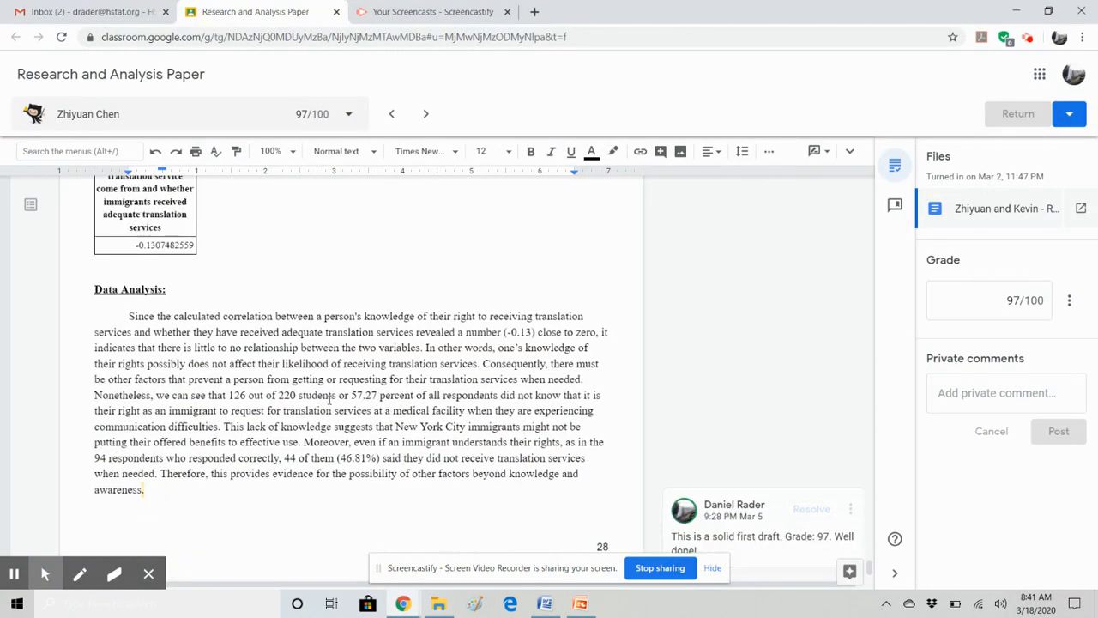
scroll(up, 3)
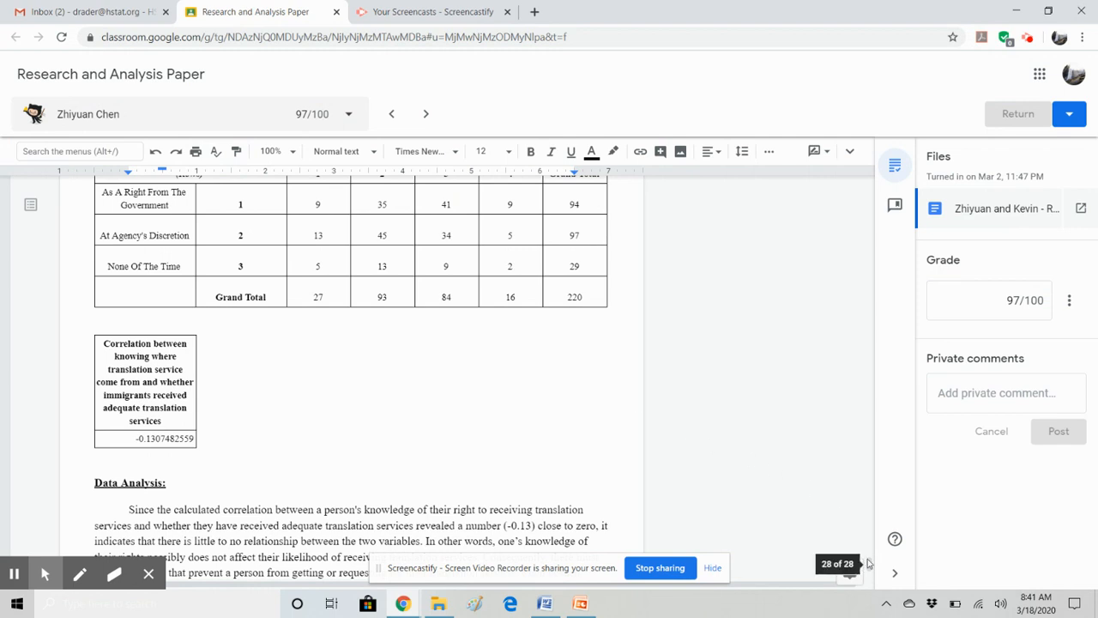